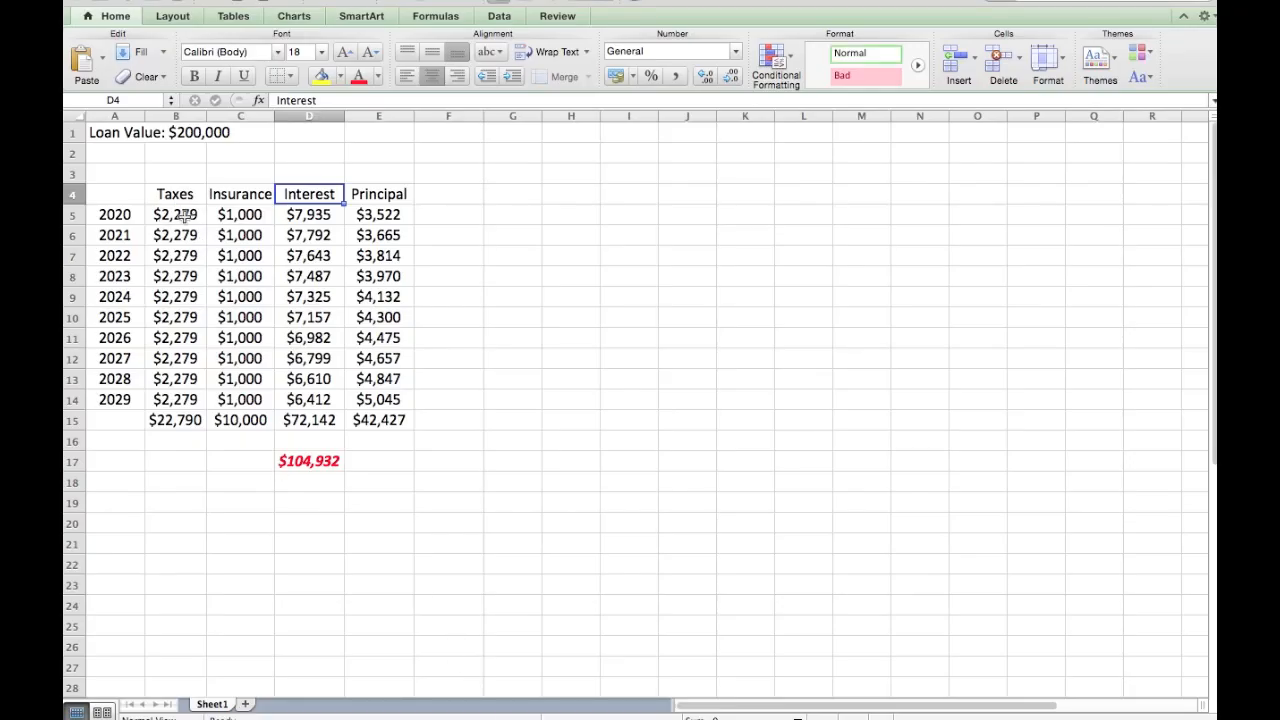
# Check WalletHub's 2019 property tax article for the $2,279 average household tax figure
pyautogui.click(175, 194)
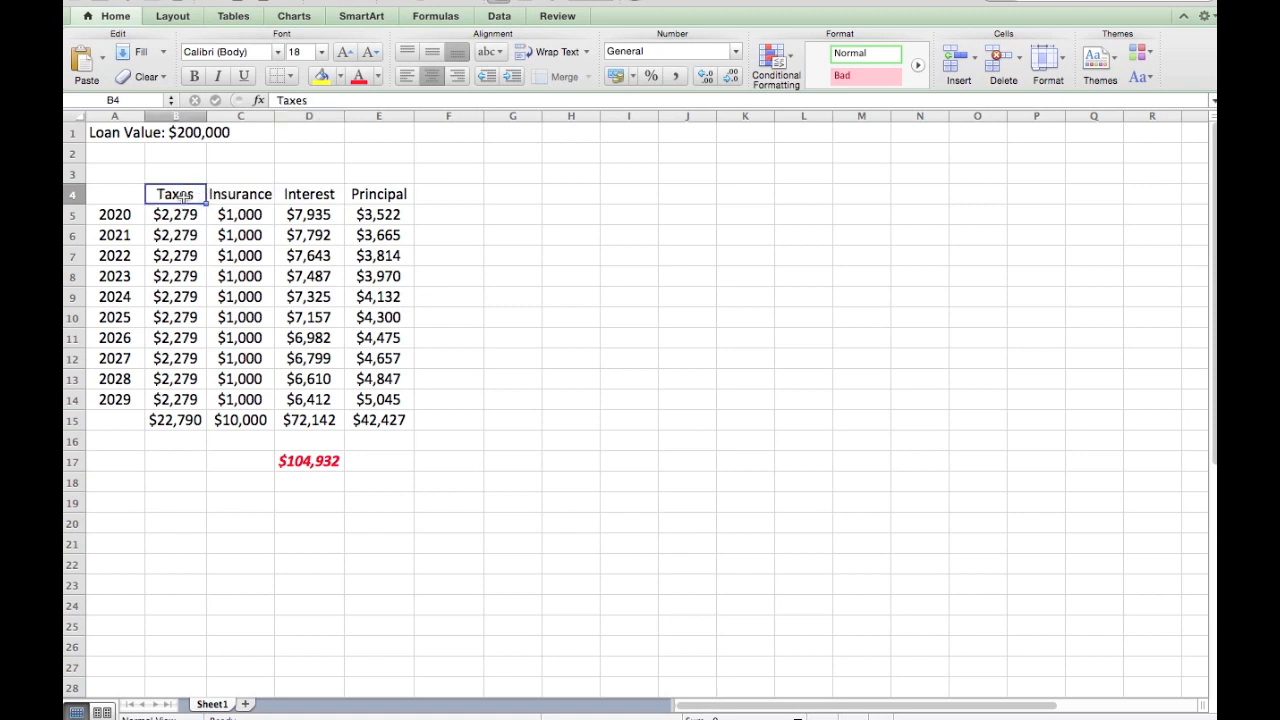
pyautogui.click(175, 115)
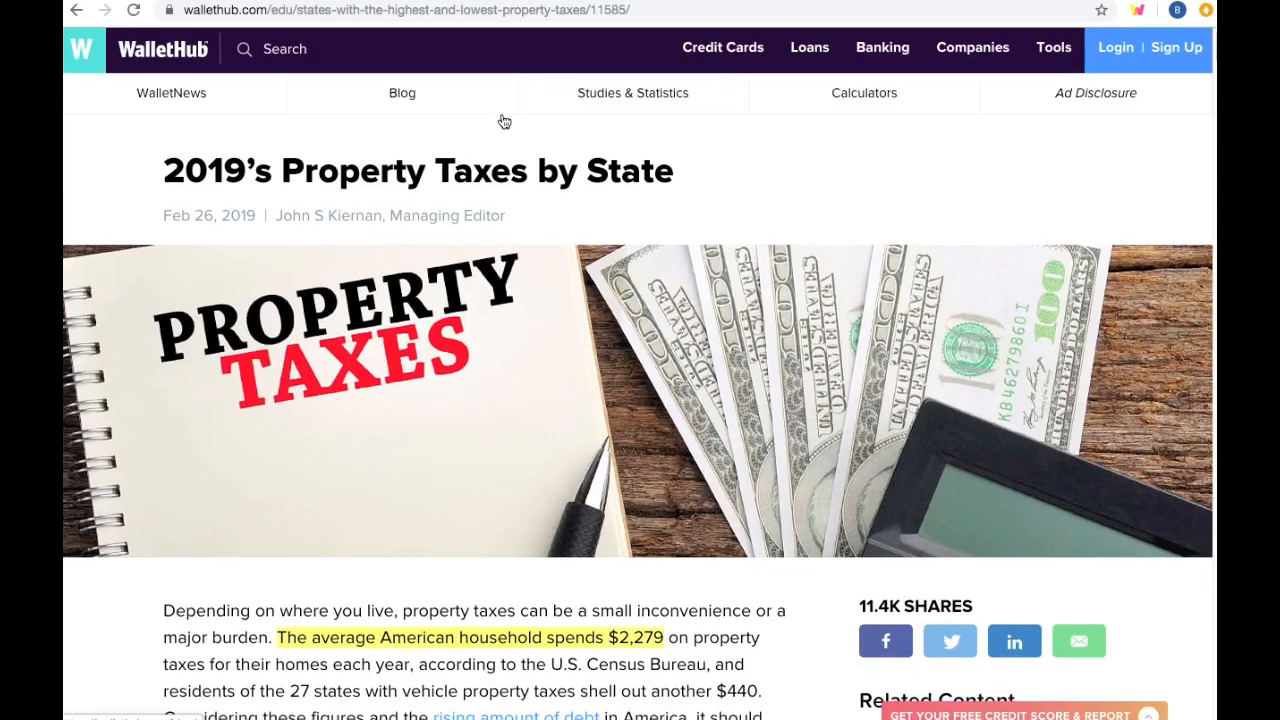
pyautogui.scroll(-3)
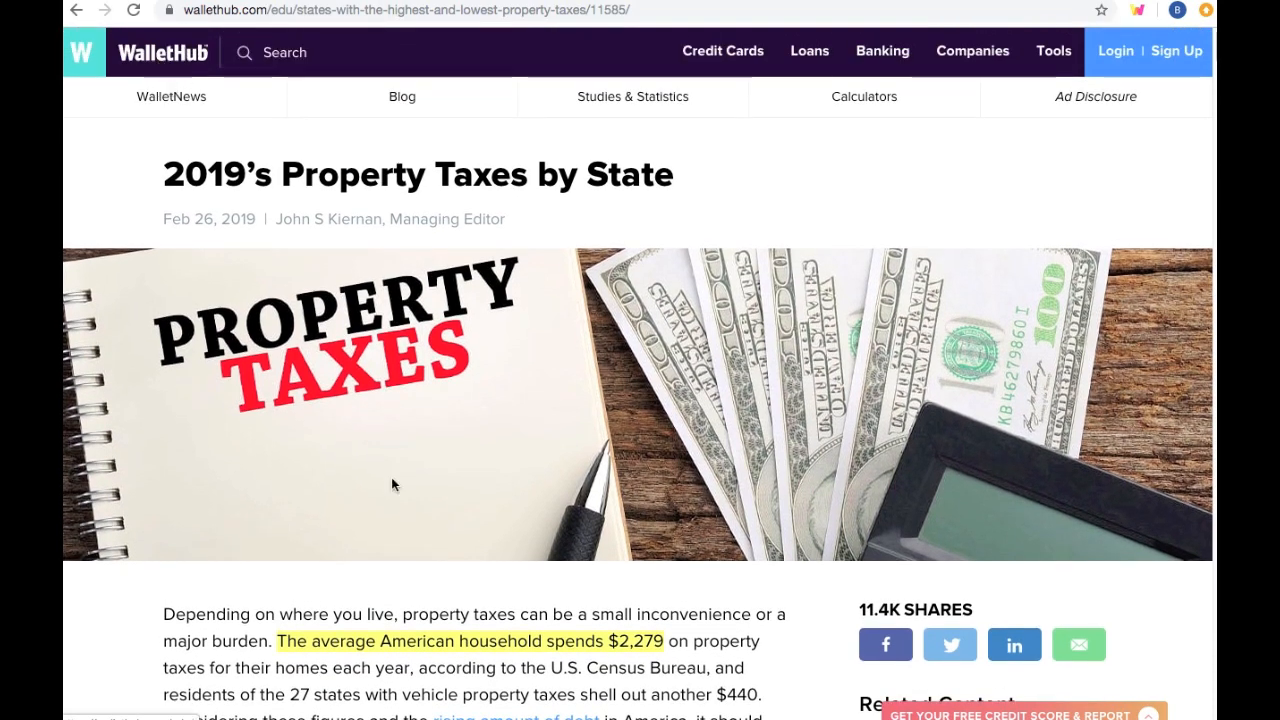
pyautogui.scroll(-3)
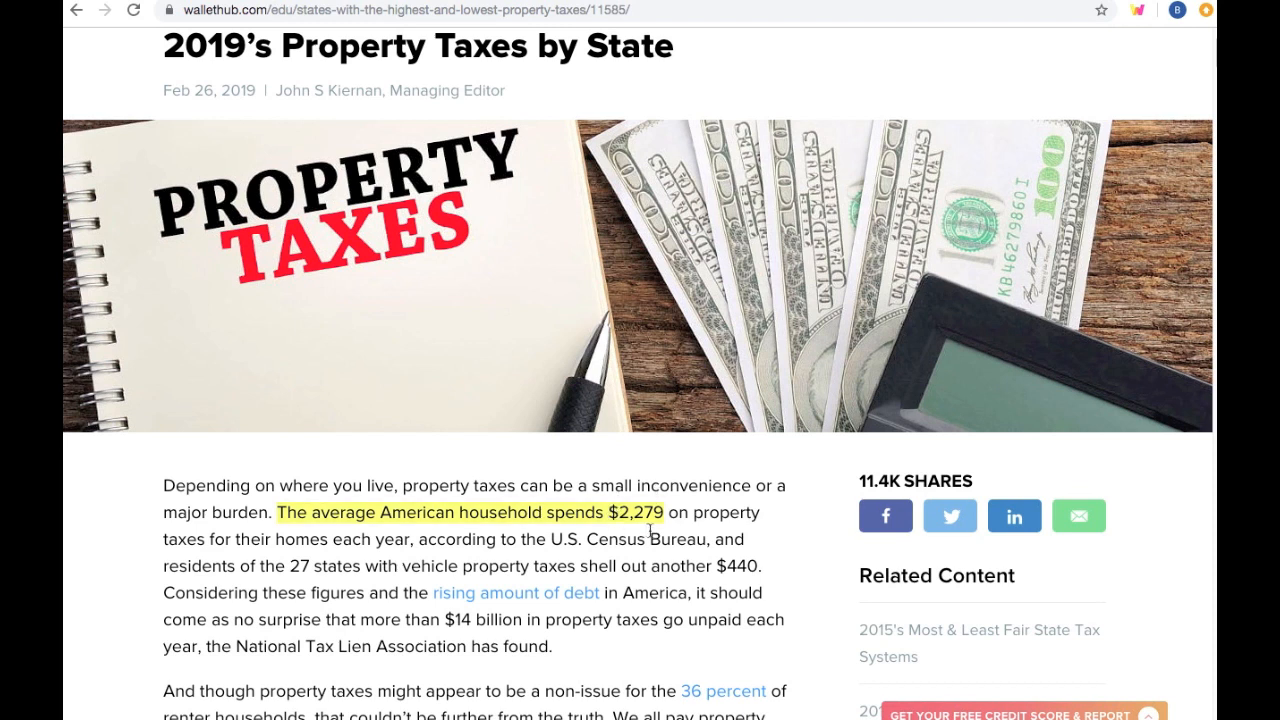
pyautogui.moveTo(618, 524)
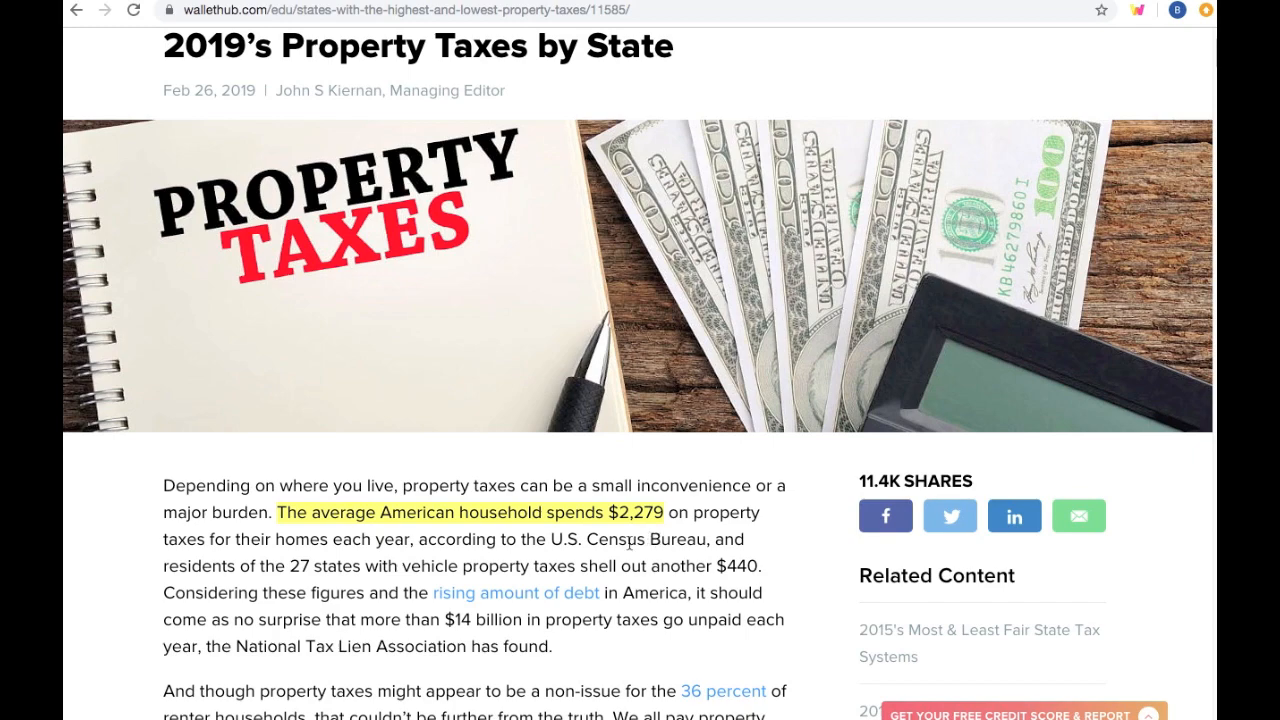
pyautogui.moveTo(385, 528)
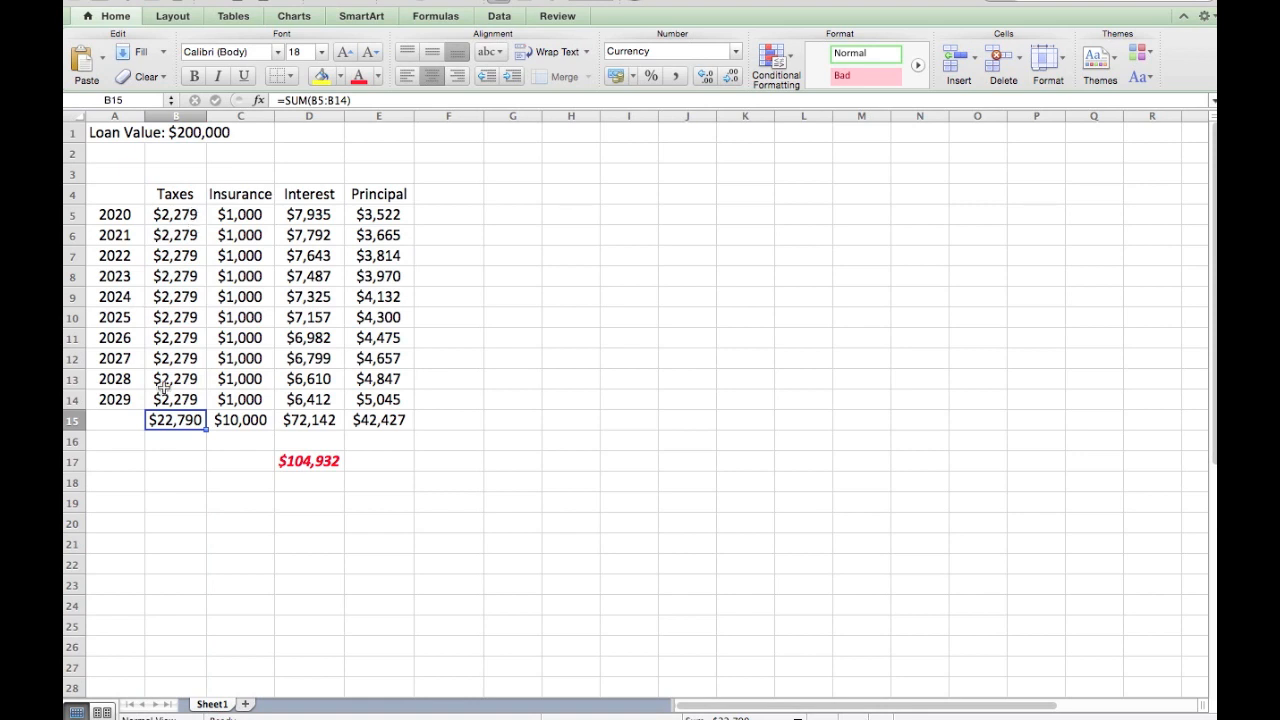
pyautogui.moveTo(283, 554)
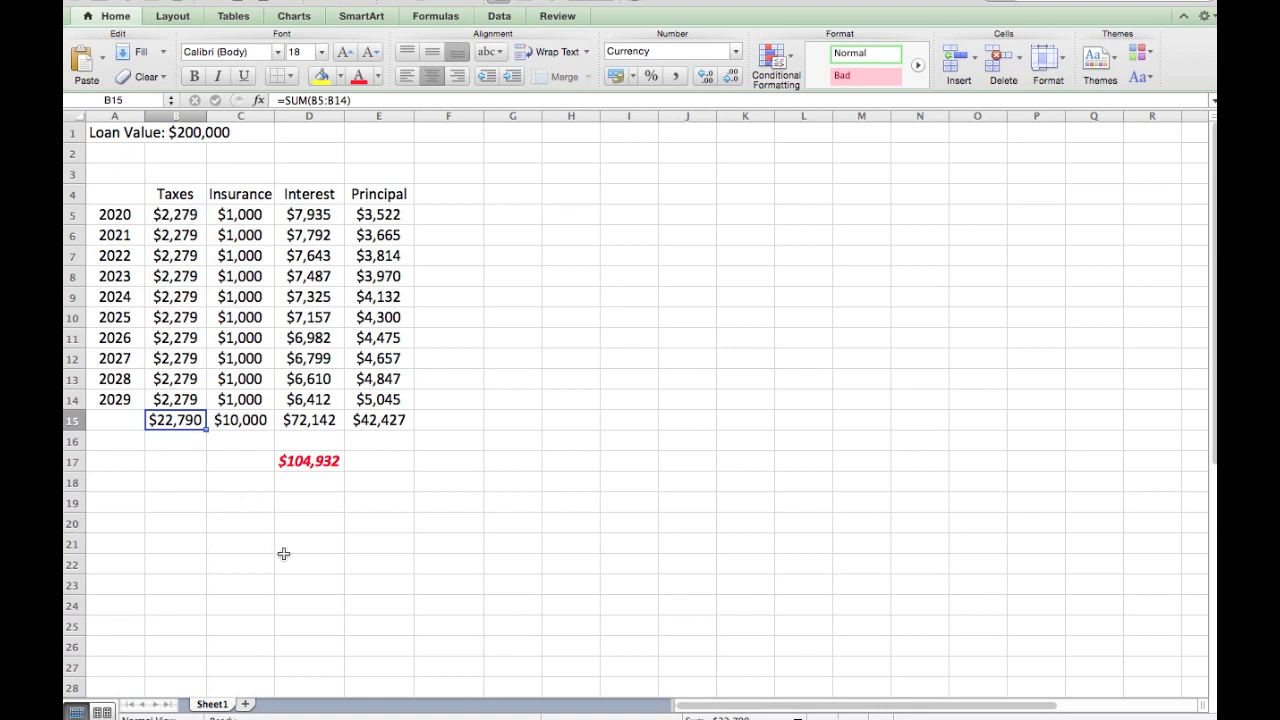
pyautogui.moveTo(423, 551)
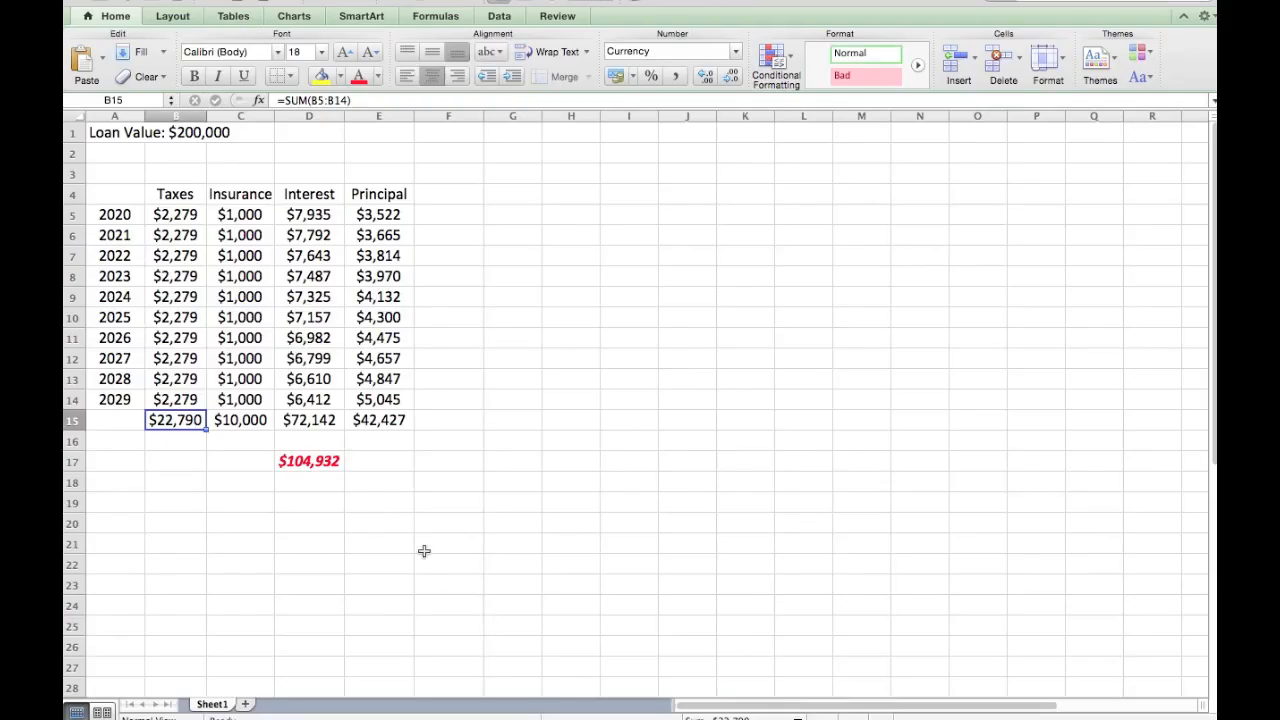
# Review the $2,279 yearly taxes in B6 and B8 and the $22,790 total in B15
pyautogui.click(175, 235)
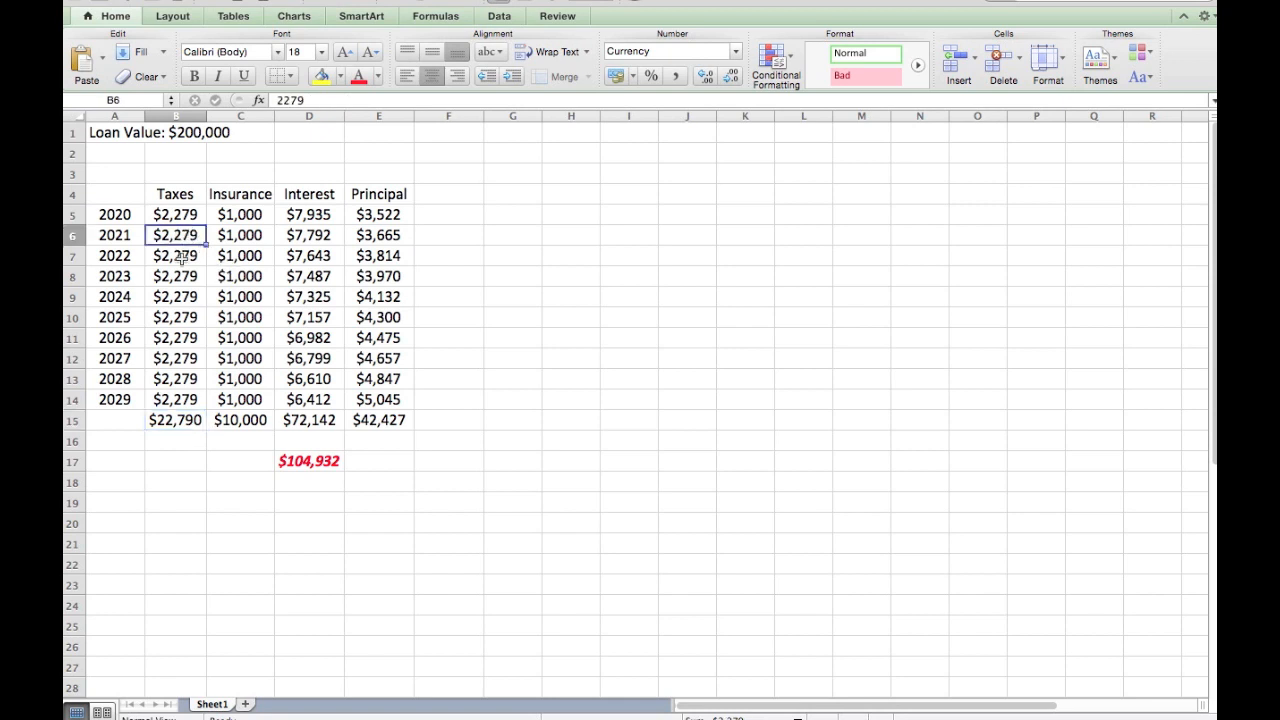
pyautogui.click(175, 276)
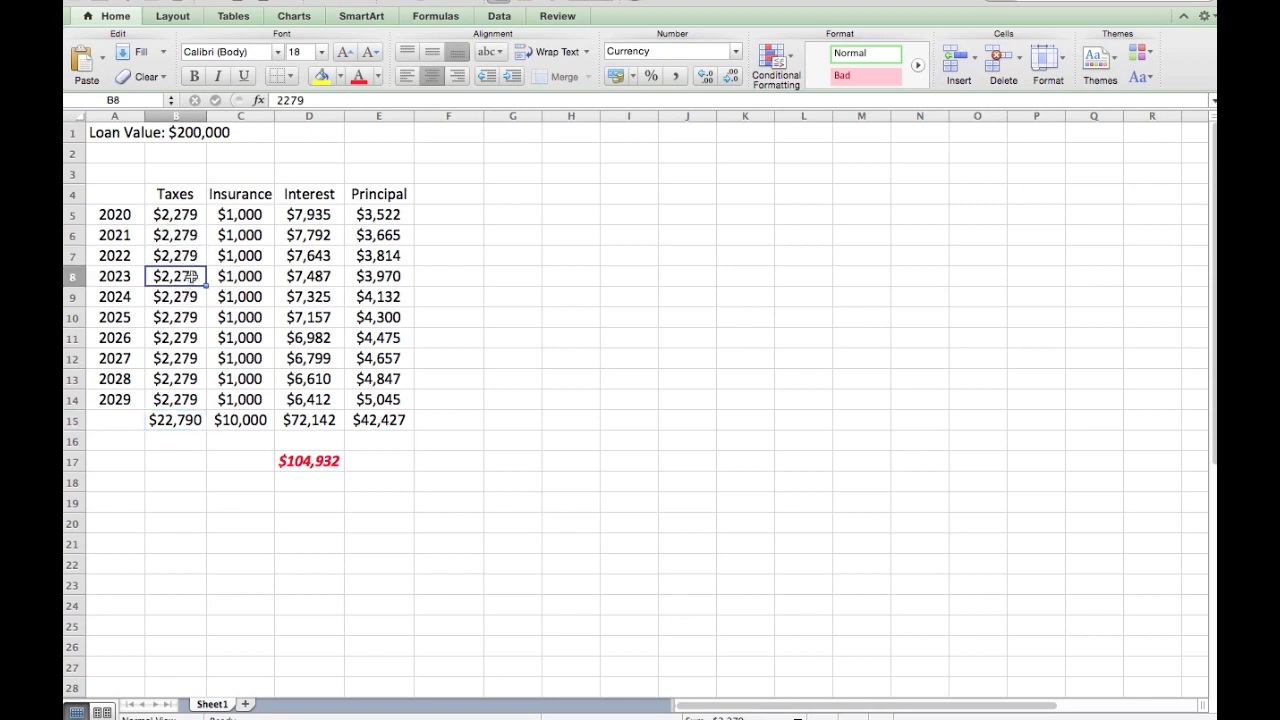
pyautogui.moveTo(190, 278)
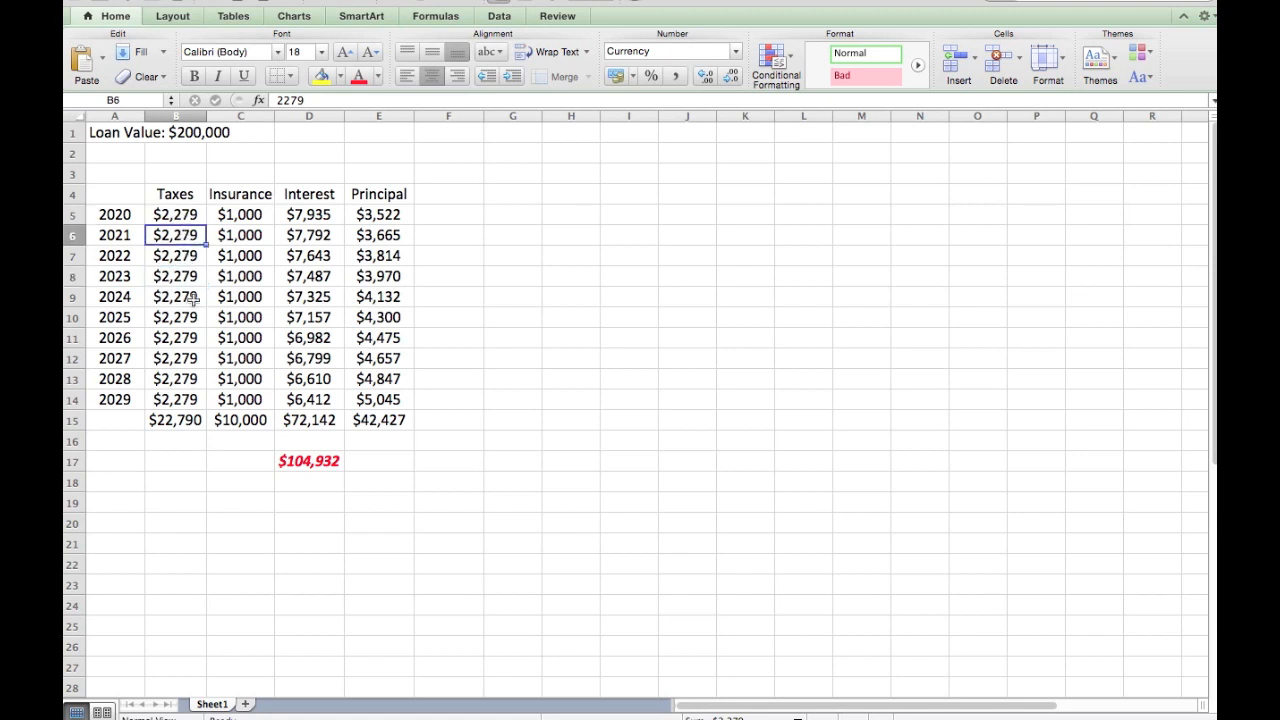
pyautogui.click(175, 420)
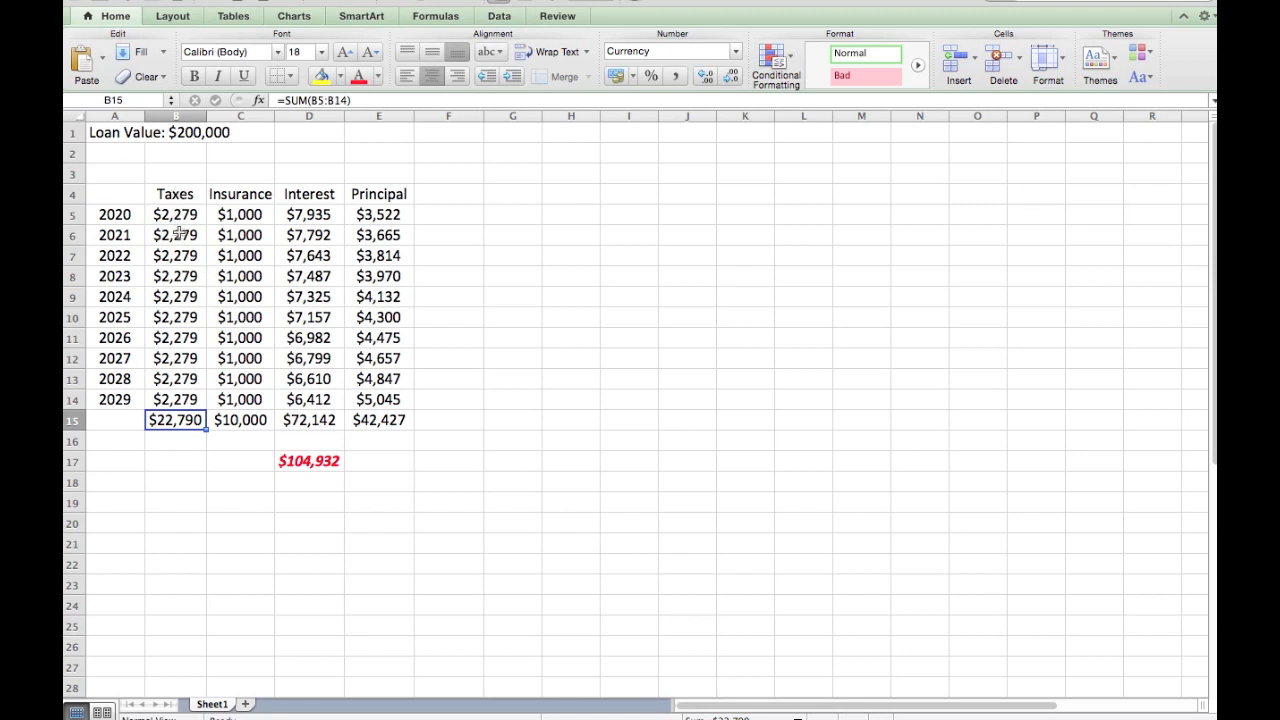
pyautogui.click(175, 235)
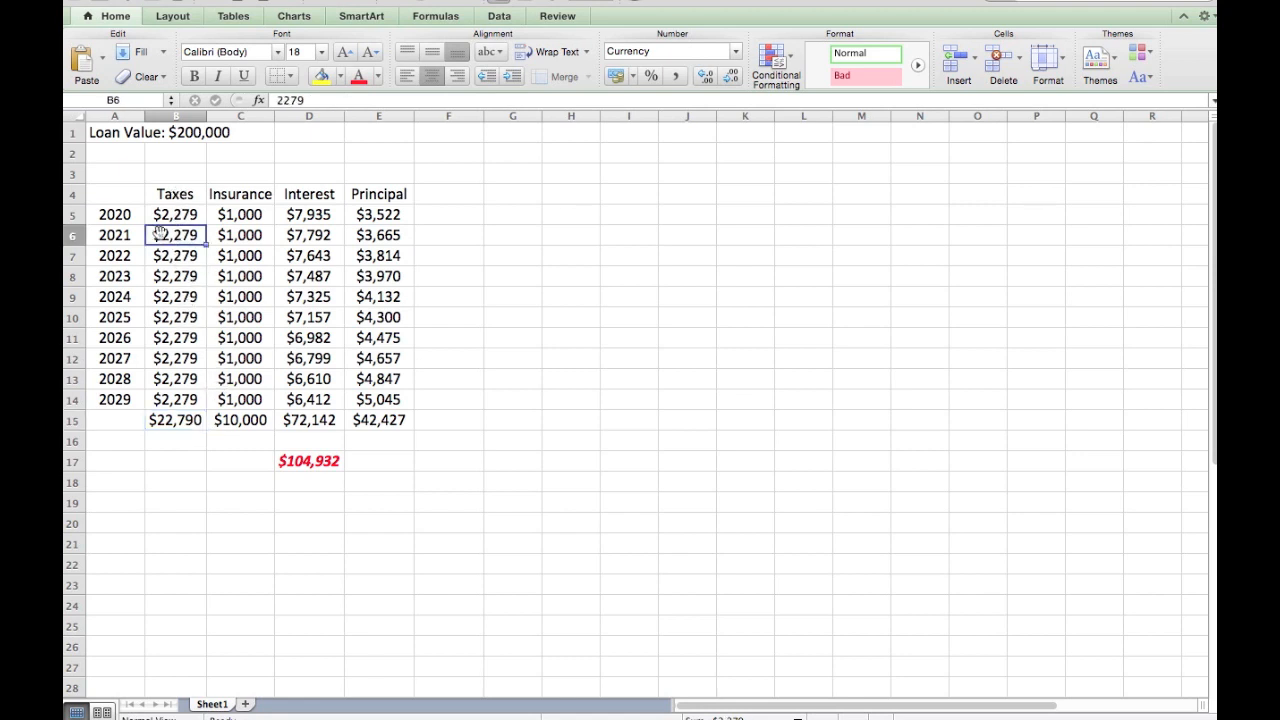
pyautogui.click(240, 194)
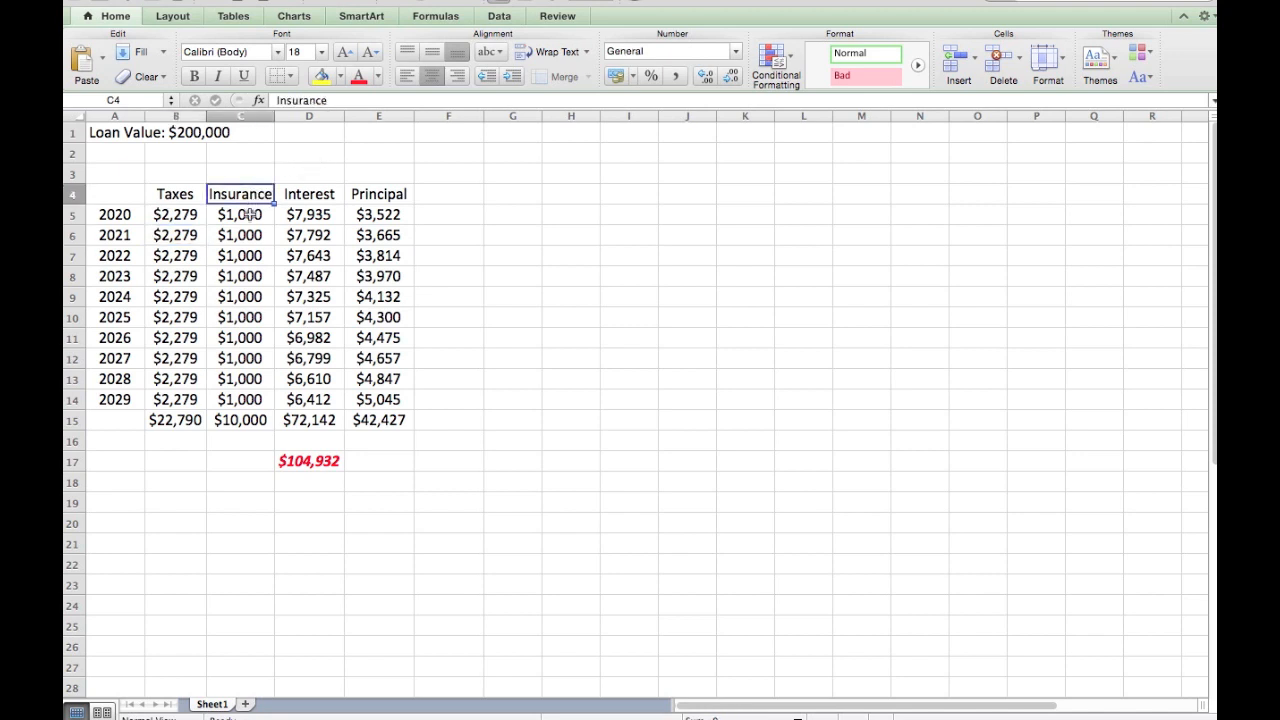
pyautogui.moveTo(255, 217)
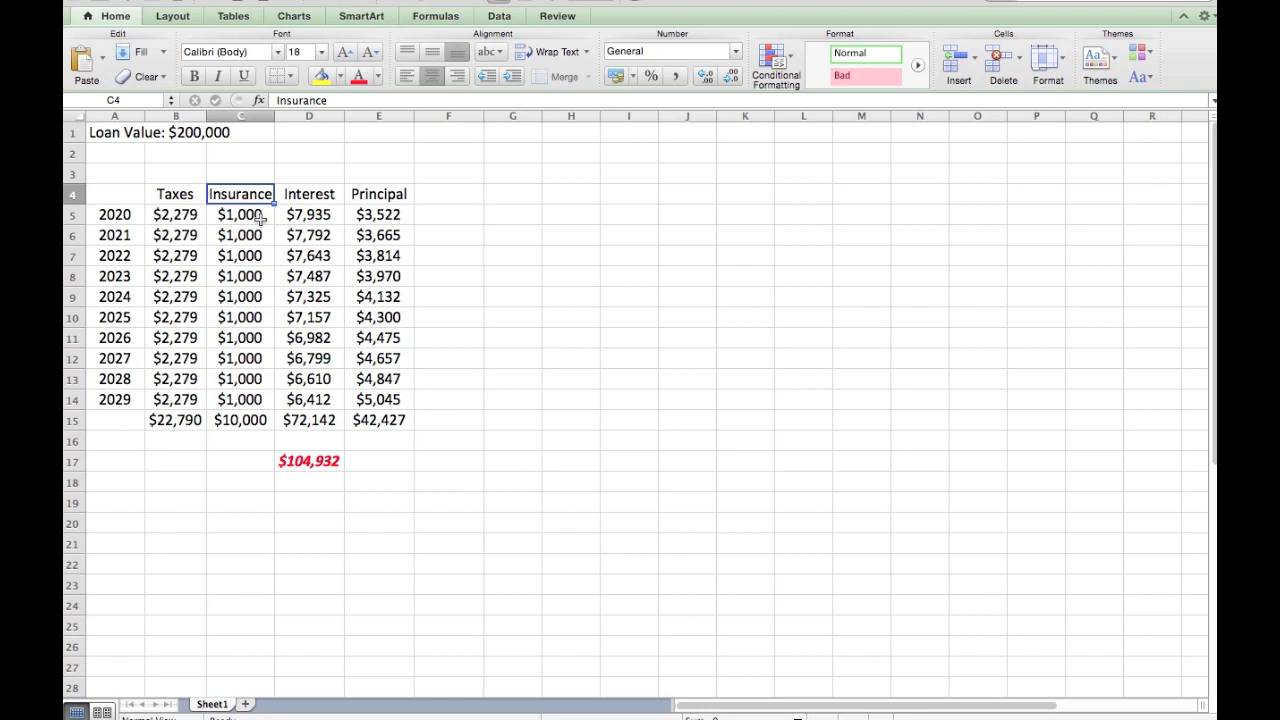
pyautogui.moveTo(255, 233)
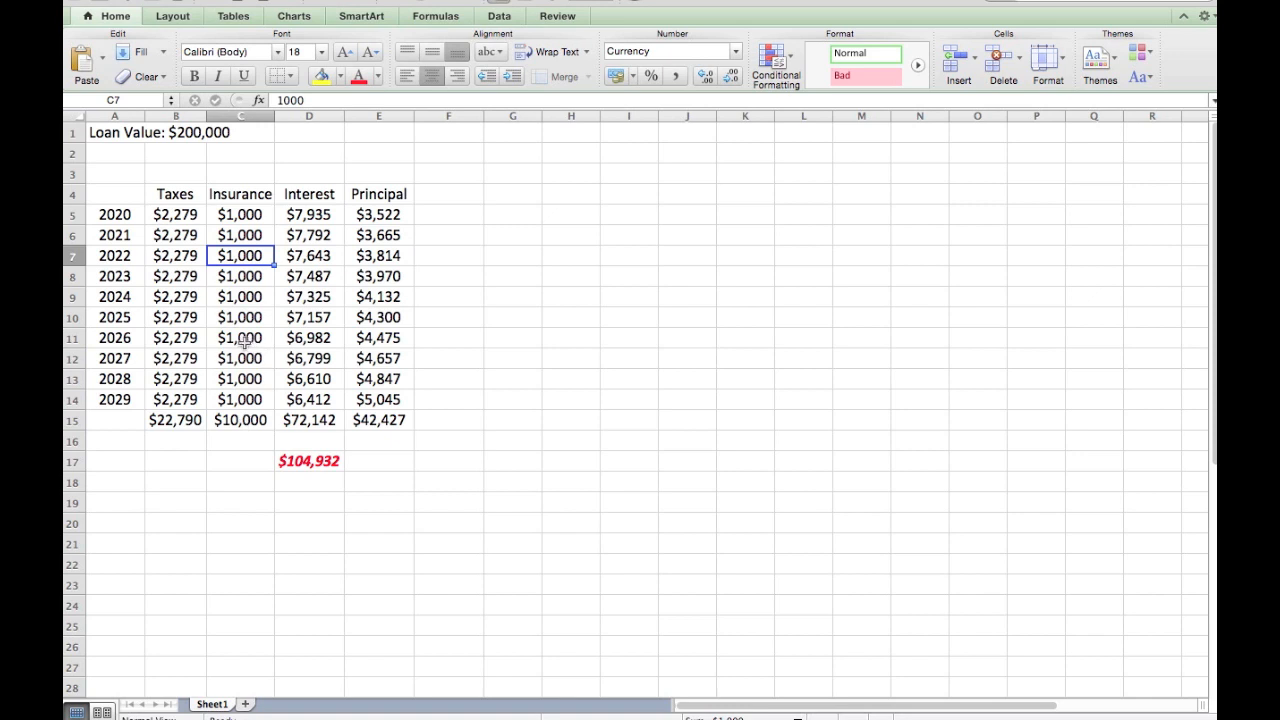
pyautogui.moveTo(245, 420)
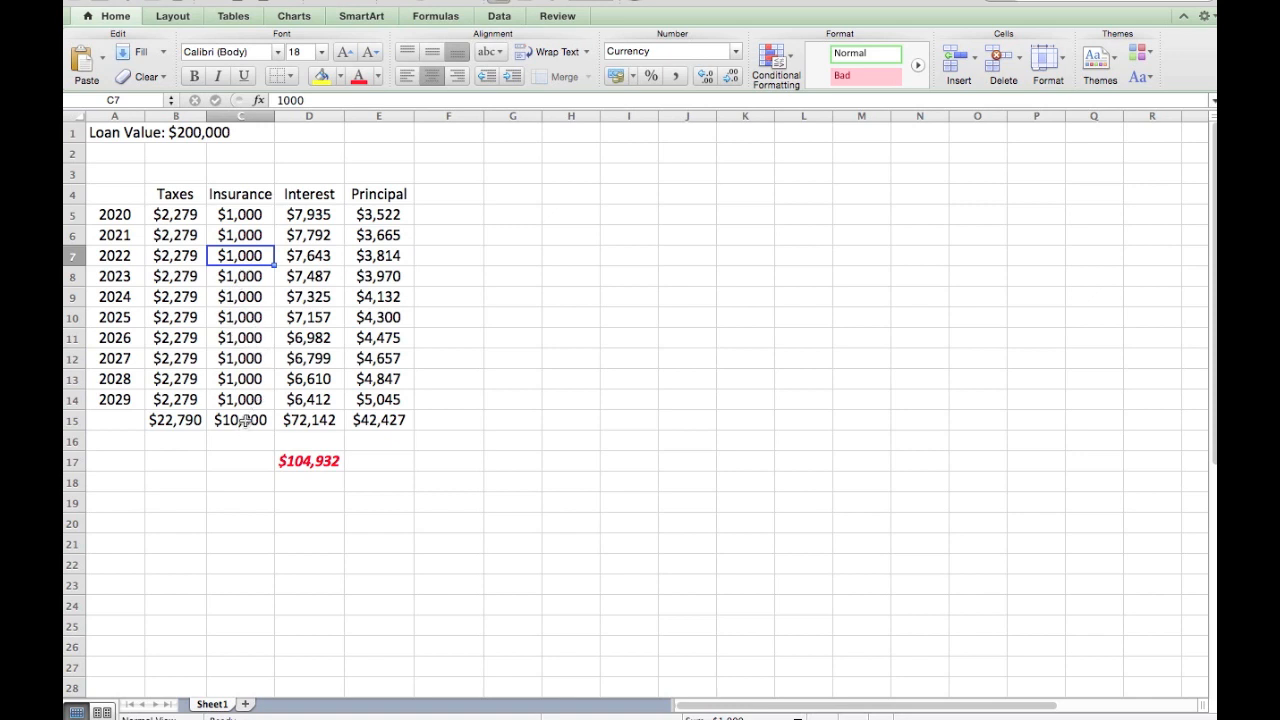
pyautogui.click(308, 116)
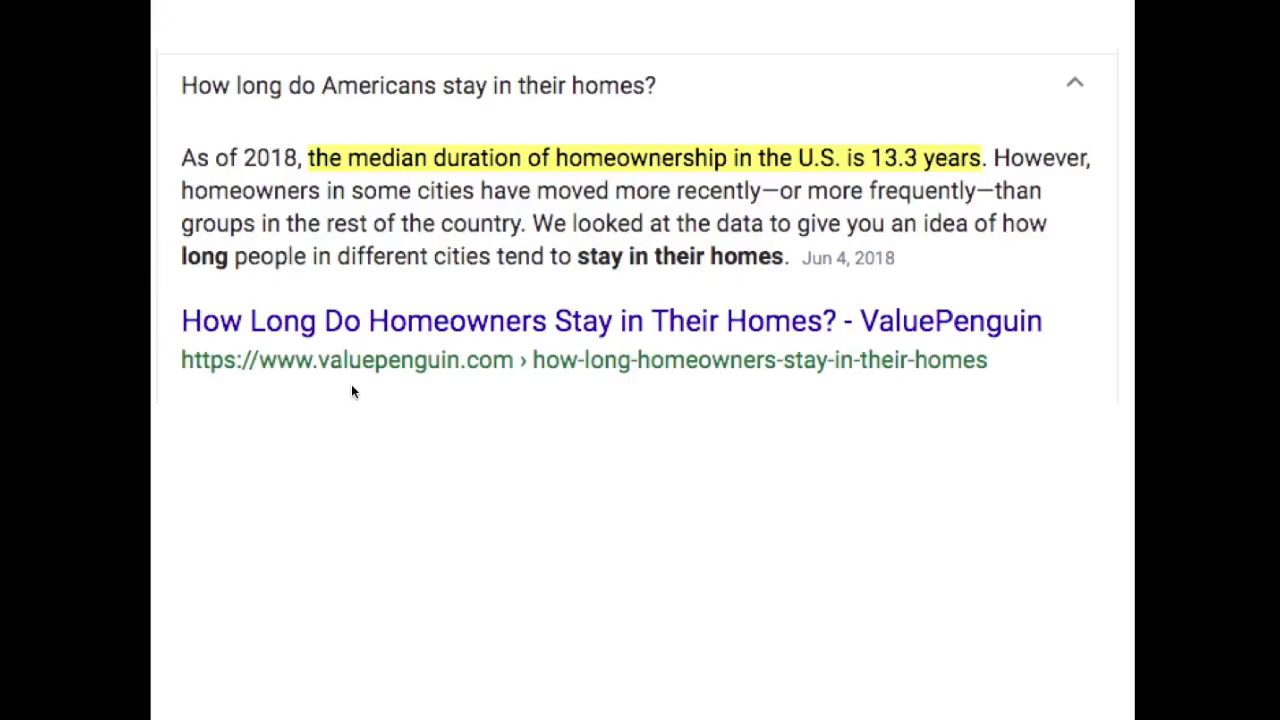
pyautogui.moveTo(505, 376)
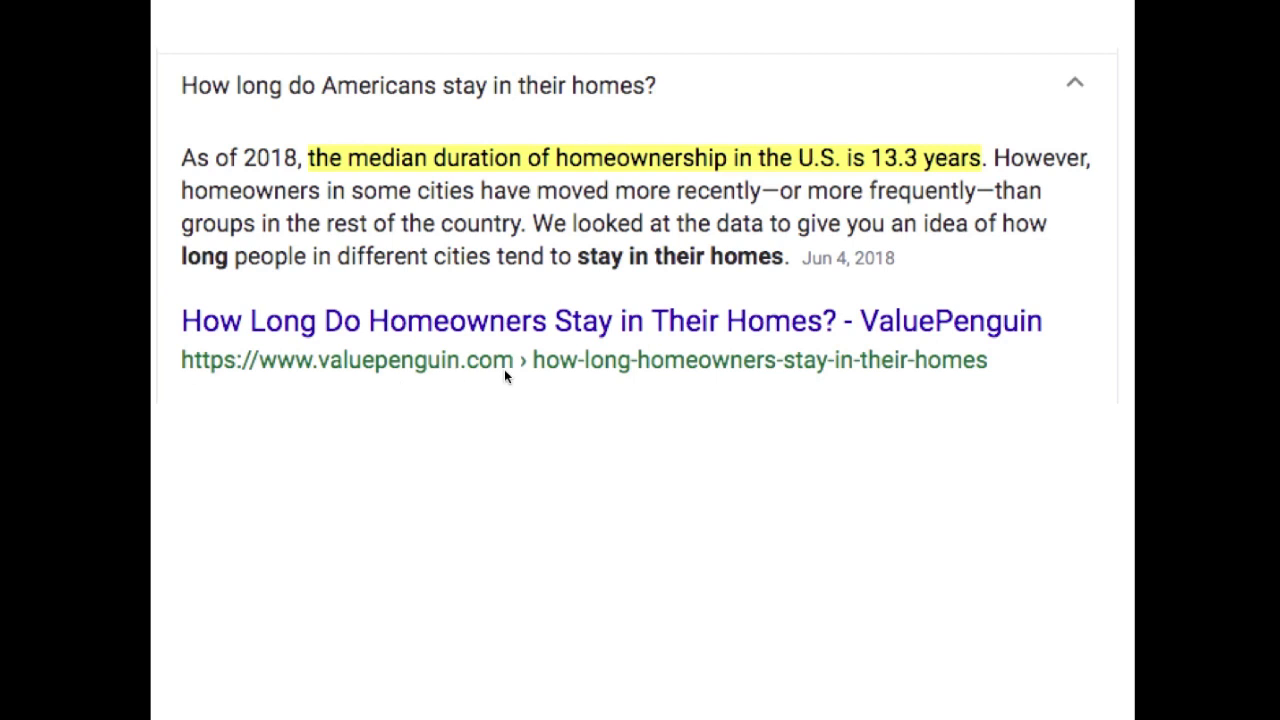
pyautogui.moveTo(427, 227)
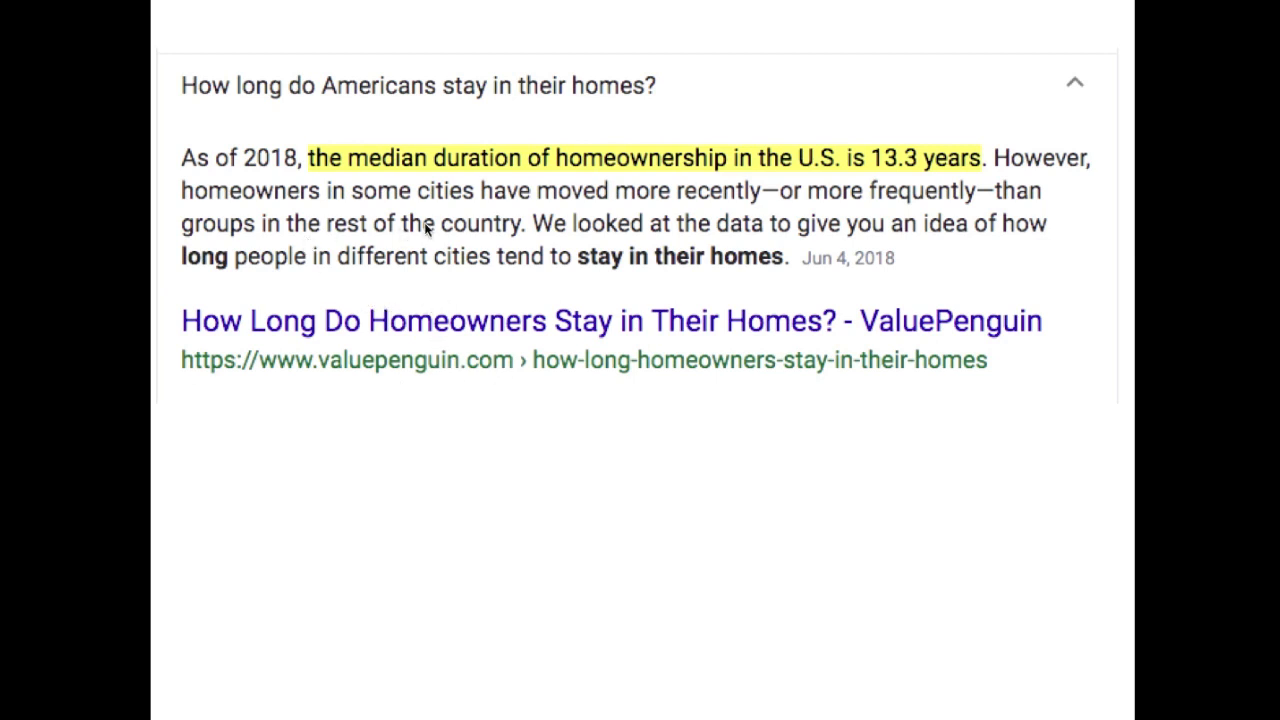
pyautogui.moveTo(612, 192)
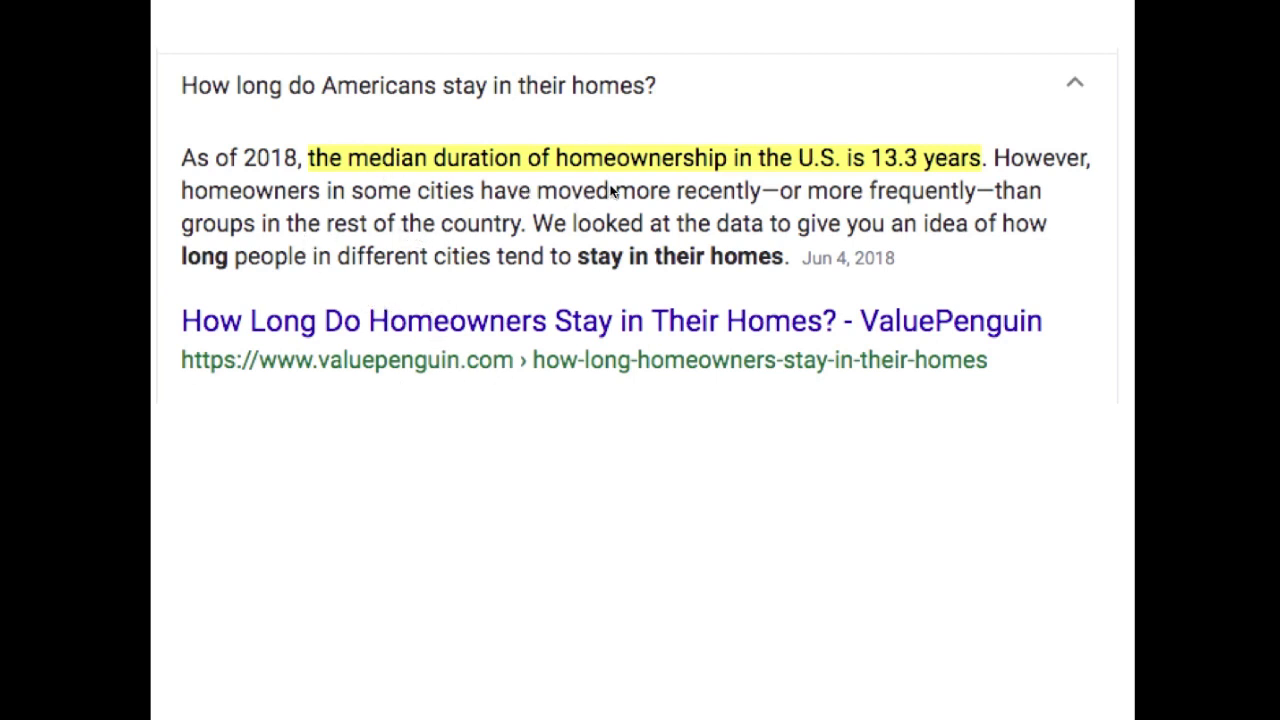
pyautogui.moveTo(910, 185)
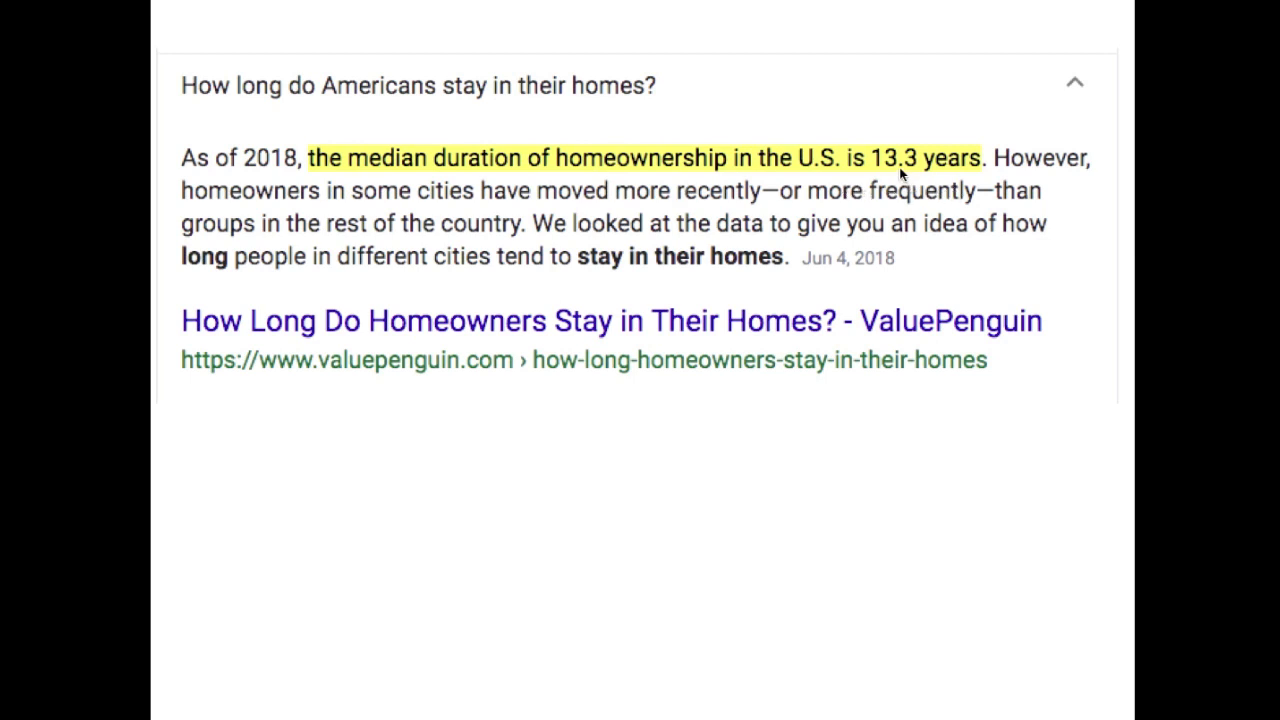
pyautogui.moveTo(805, 232)
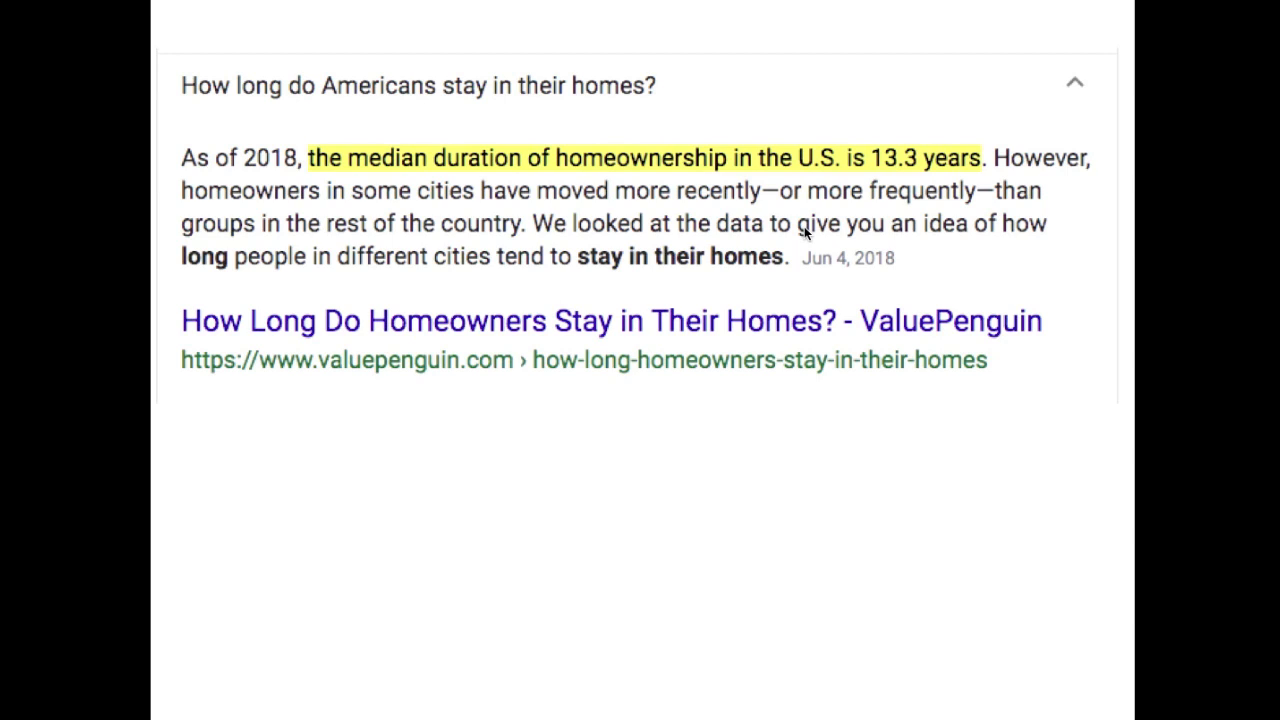
pyautogui.moveTo(900, 190)
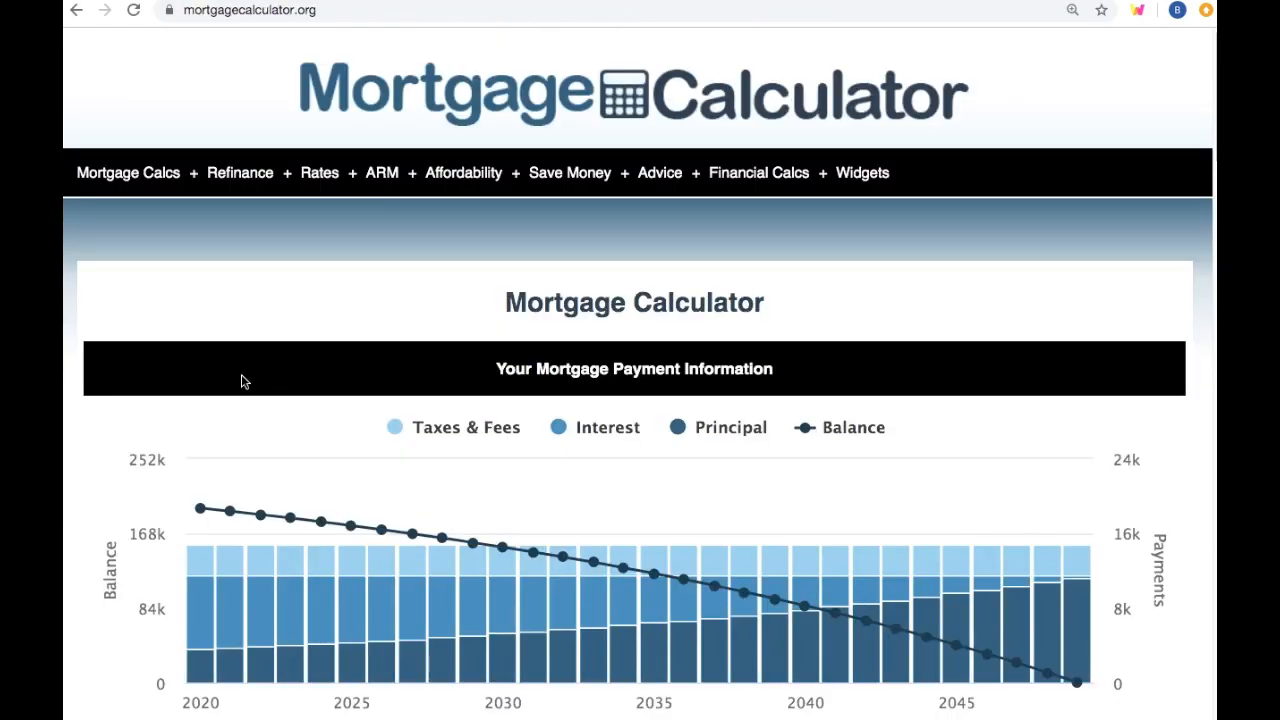
# Scroll to the calculator's 2020 chart figures: $3,279 taxes and fees, $7,935.89 interest
pyautogui.scroll(-3)
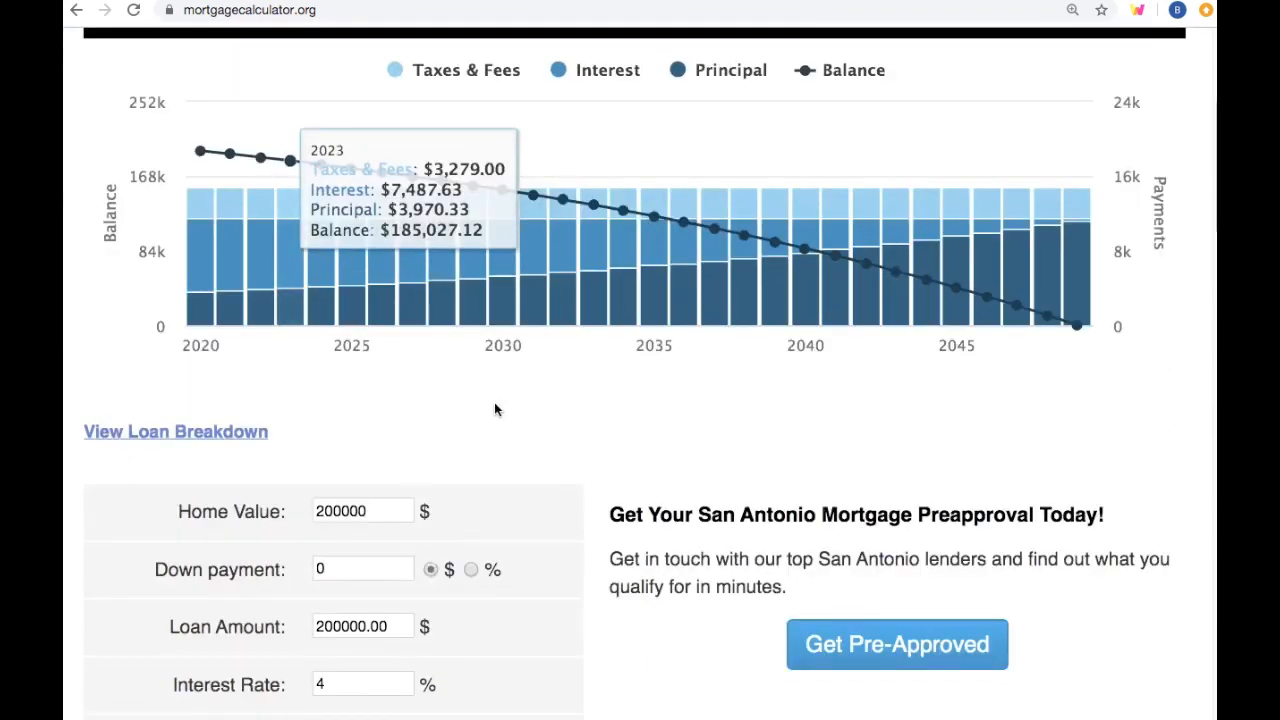
pyautogui.moveTo(202, 148)
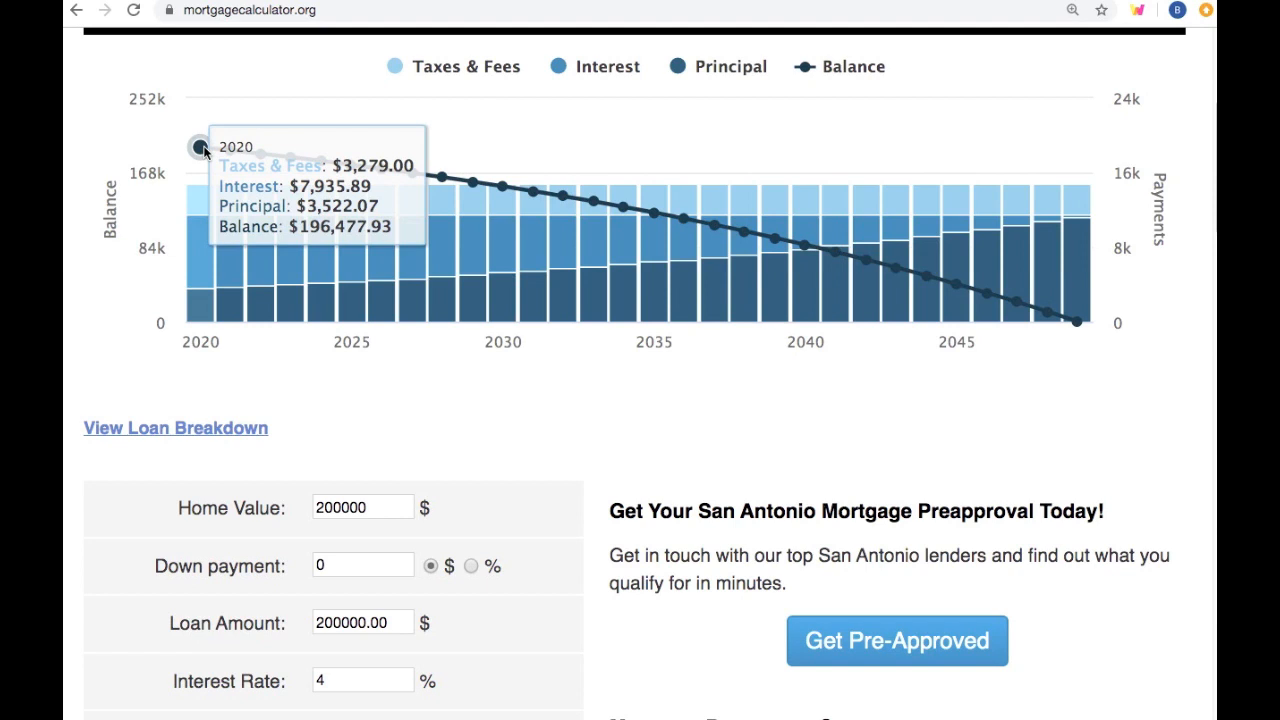
pyautogui.scroll(-3)
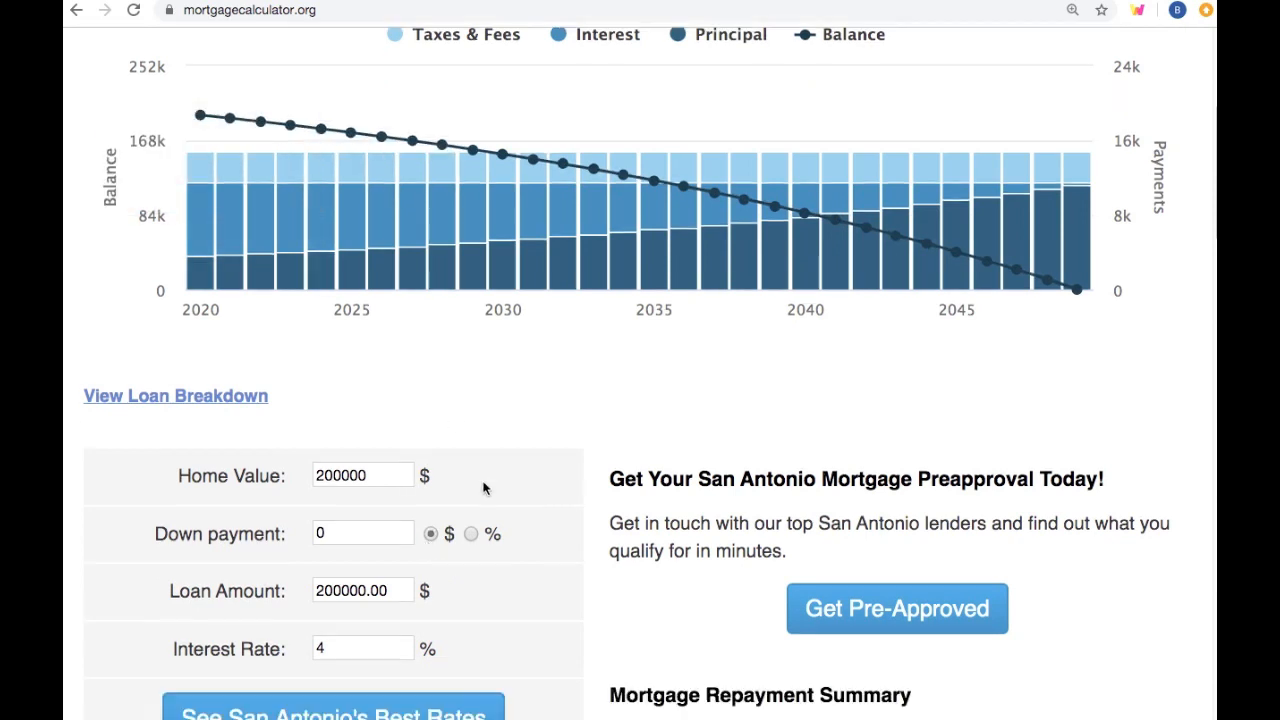
pyautogui.scroll(-3)
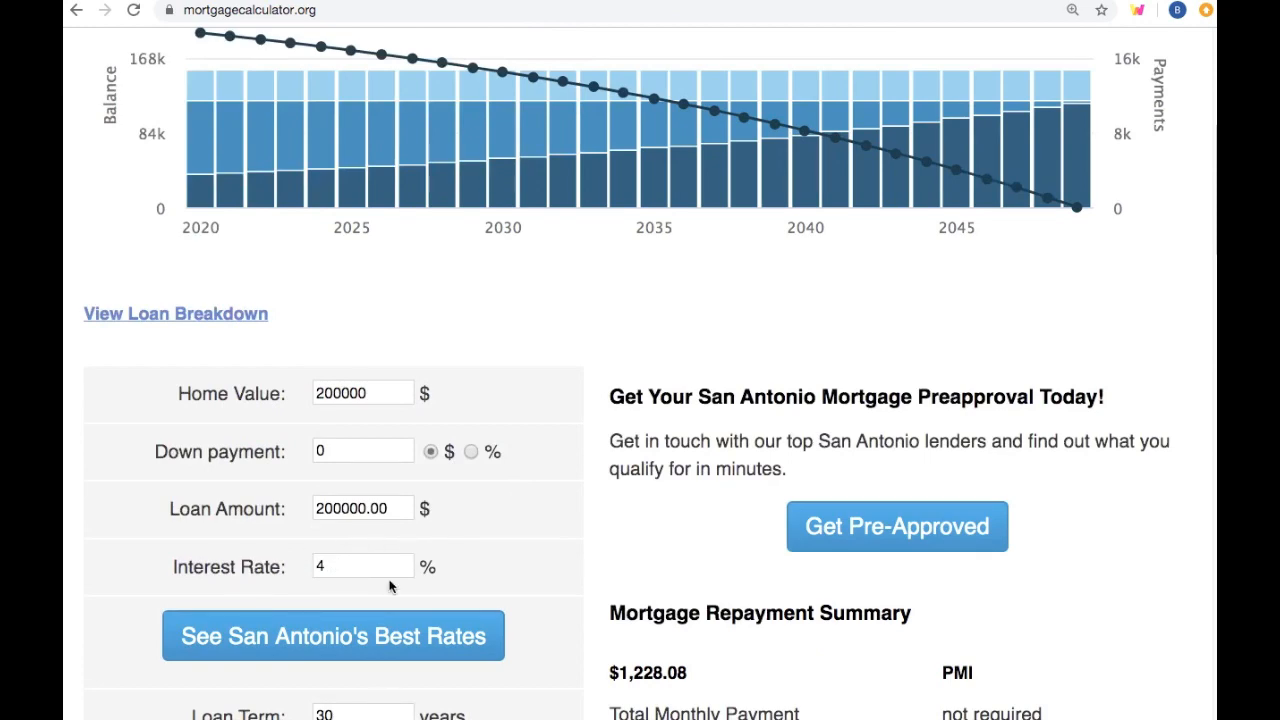
pyautogui.scroll(-3)
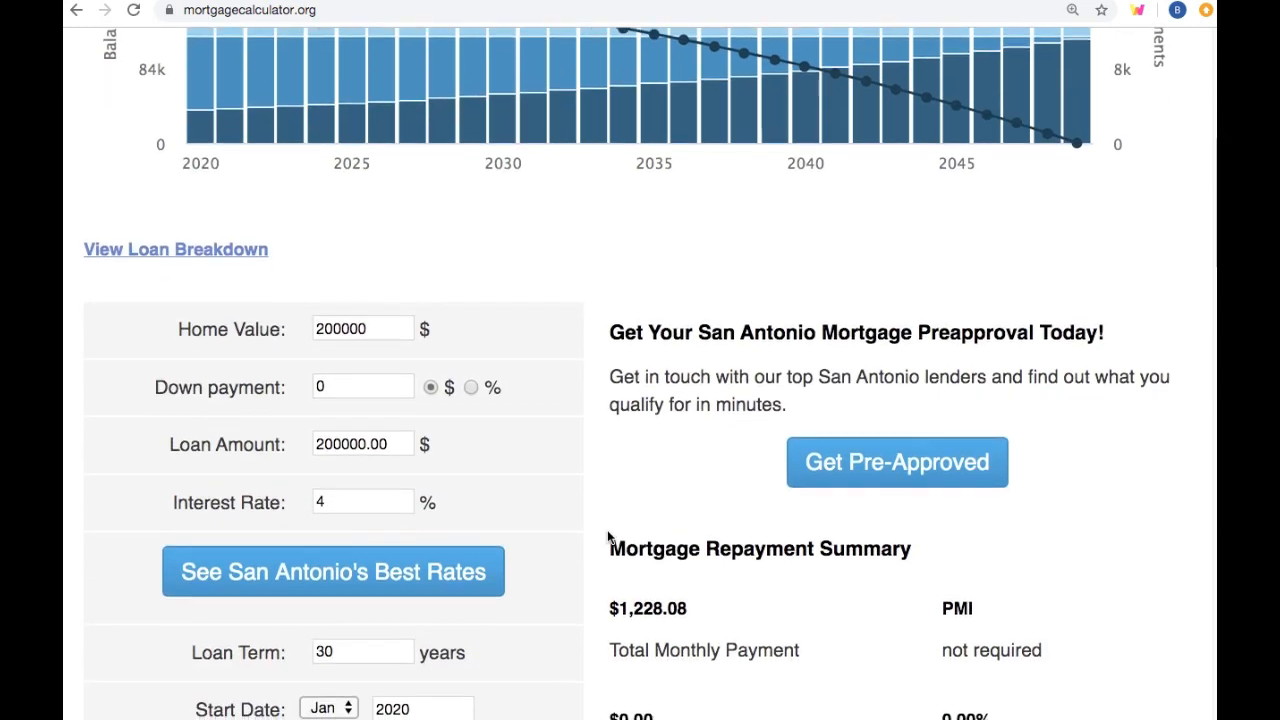
pyautogui.scroll(-3)
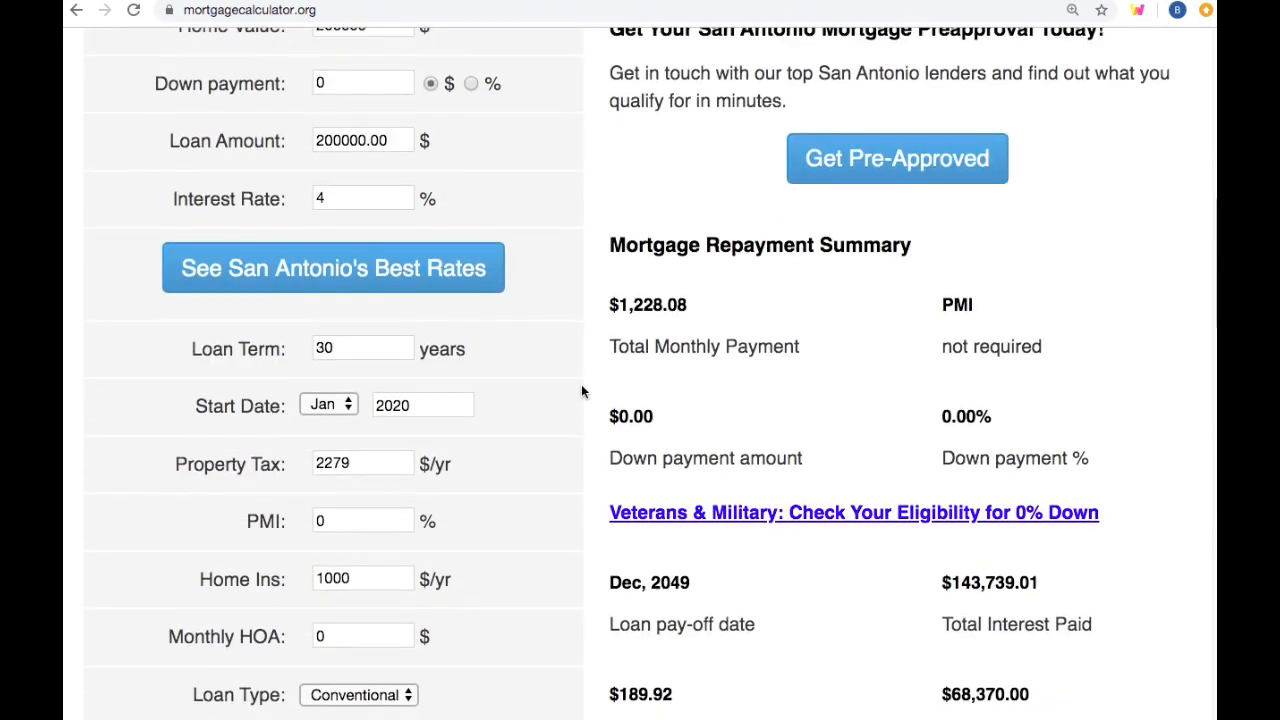
pyautogui.scroll(-3)
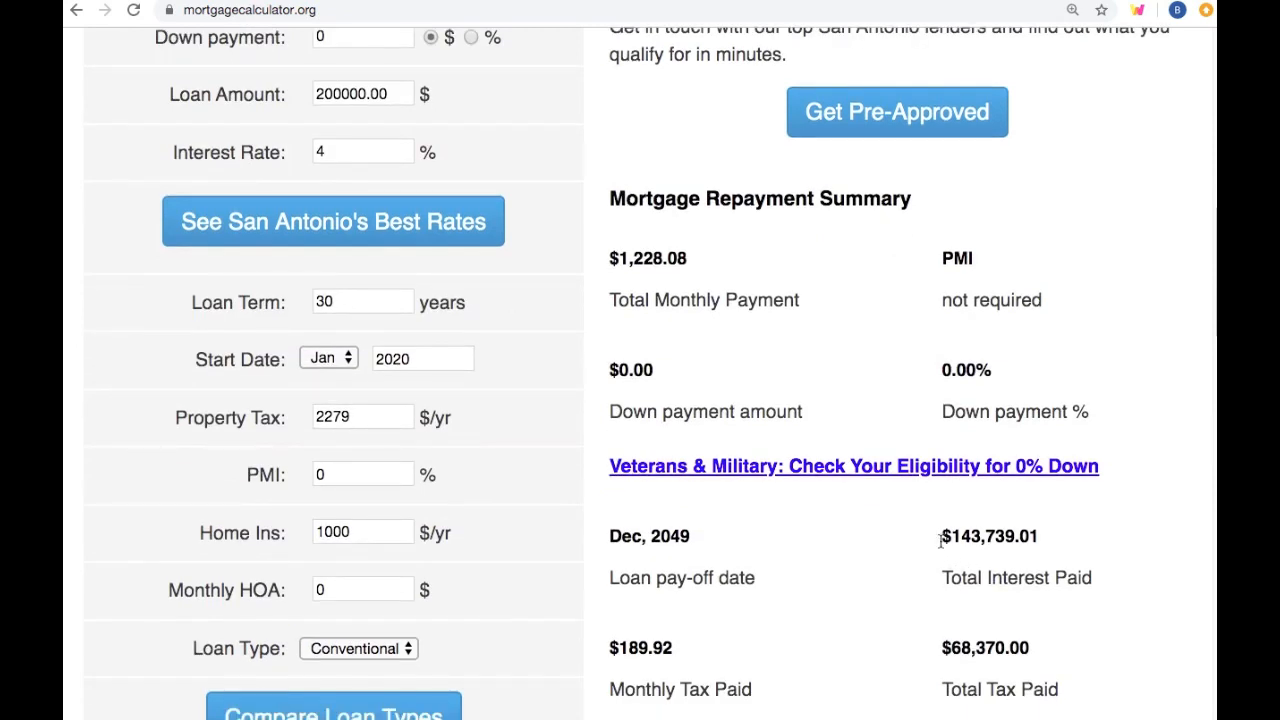
pyautogui.doubleClick(989, 536)
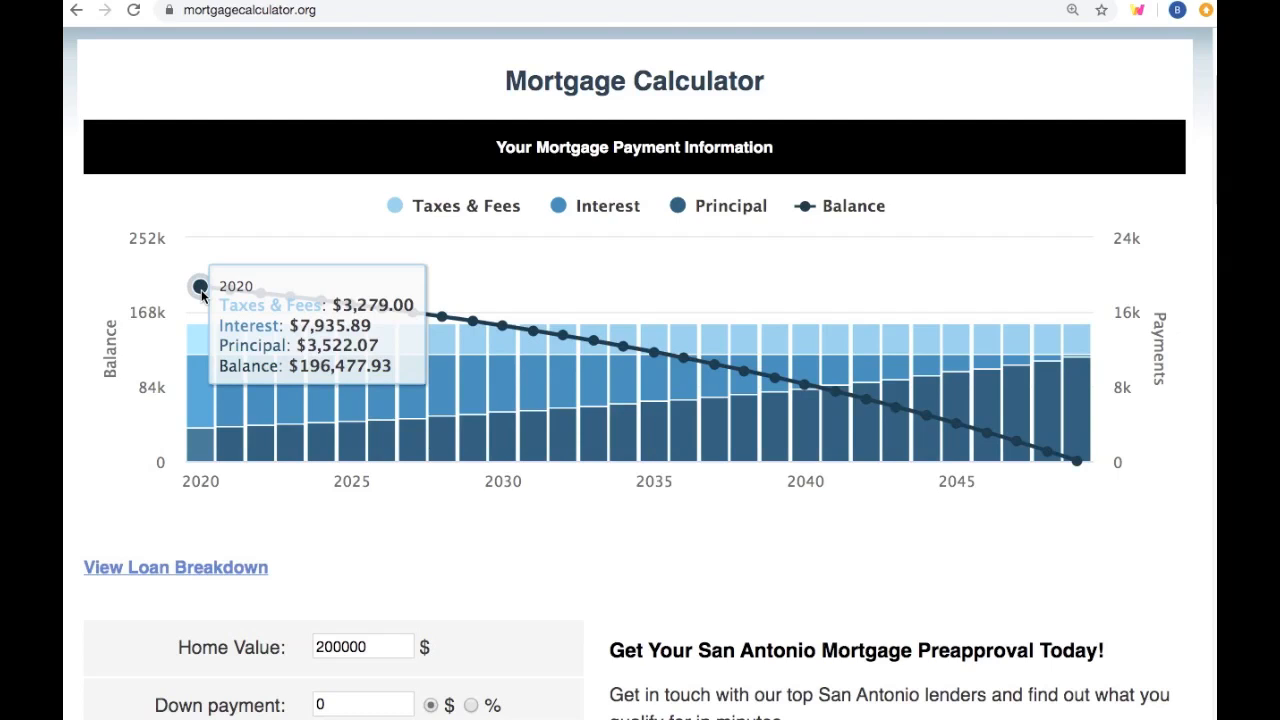
pyautogui.moveTo(238, 293)
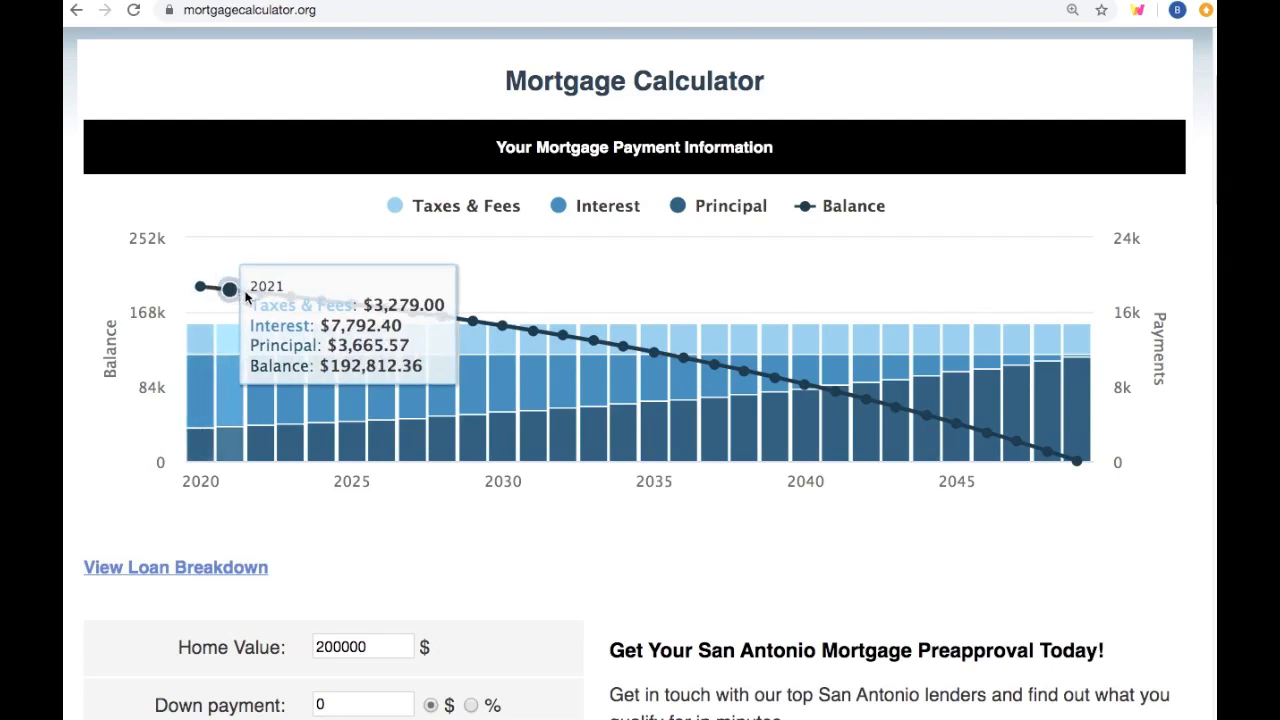
pyautogui.moveTo(350, 307)
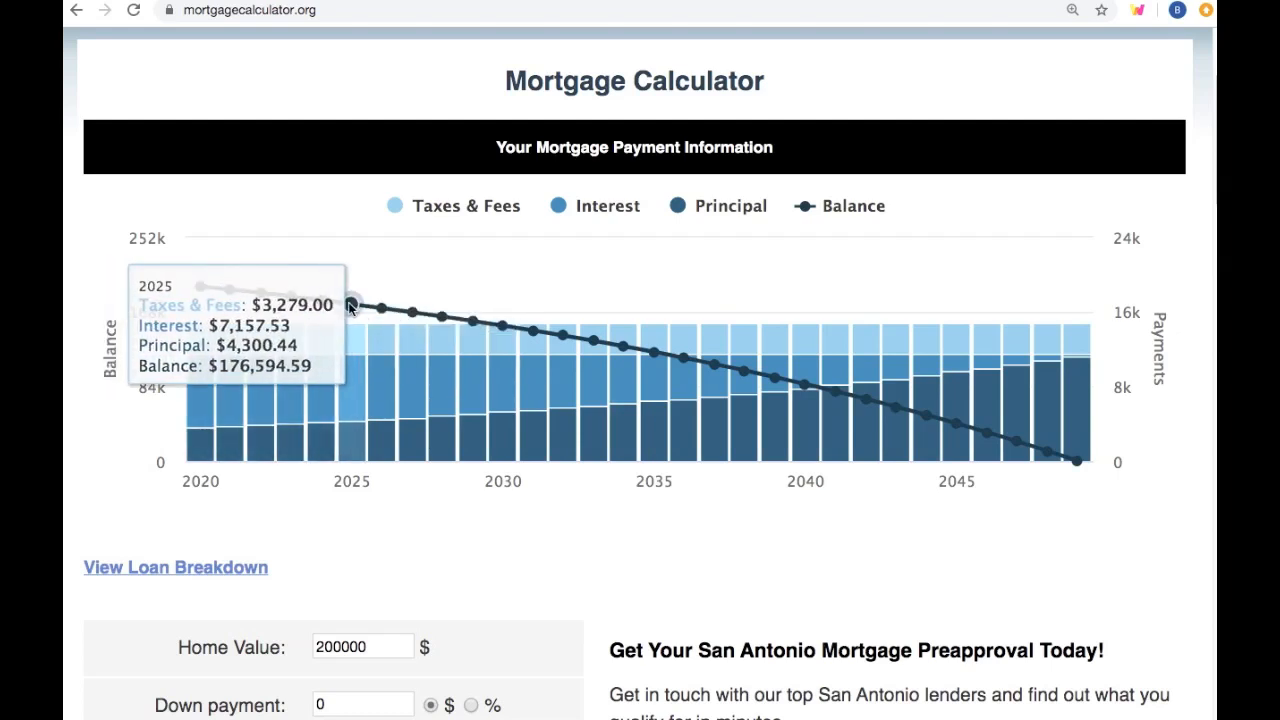
pyautogui.moveTo(535, 330)
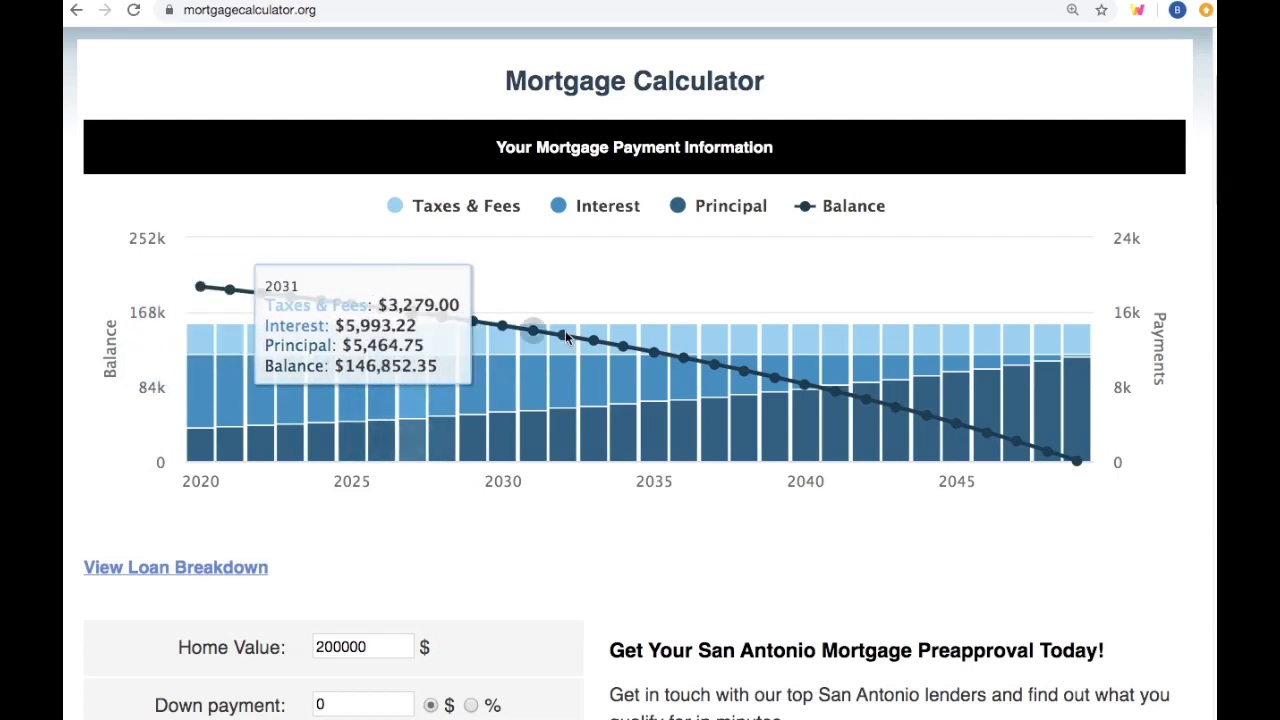
pyautogui.moveTo(928, 415)
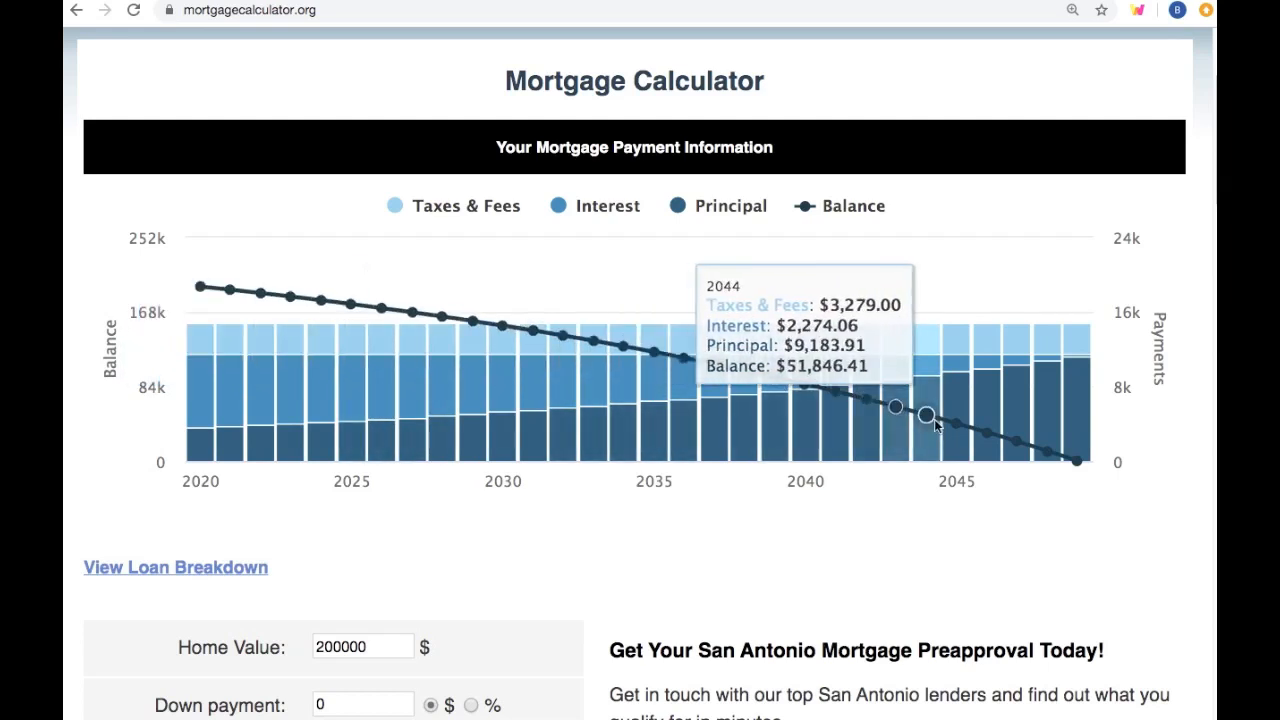
pyautogui.moveTo(865, 399)
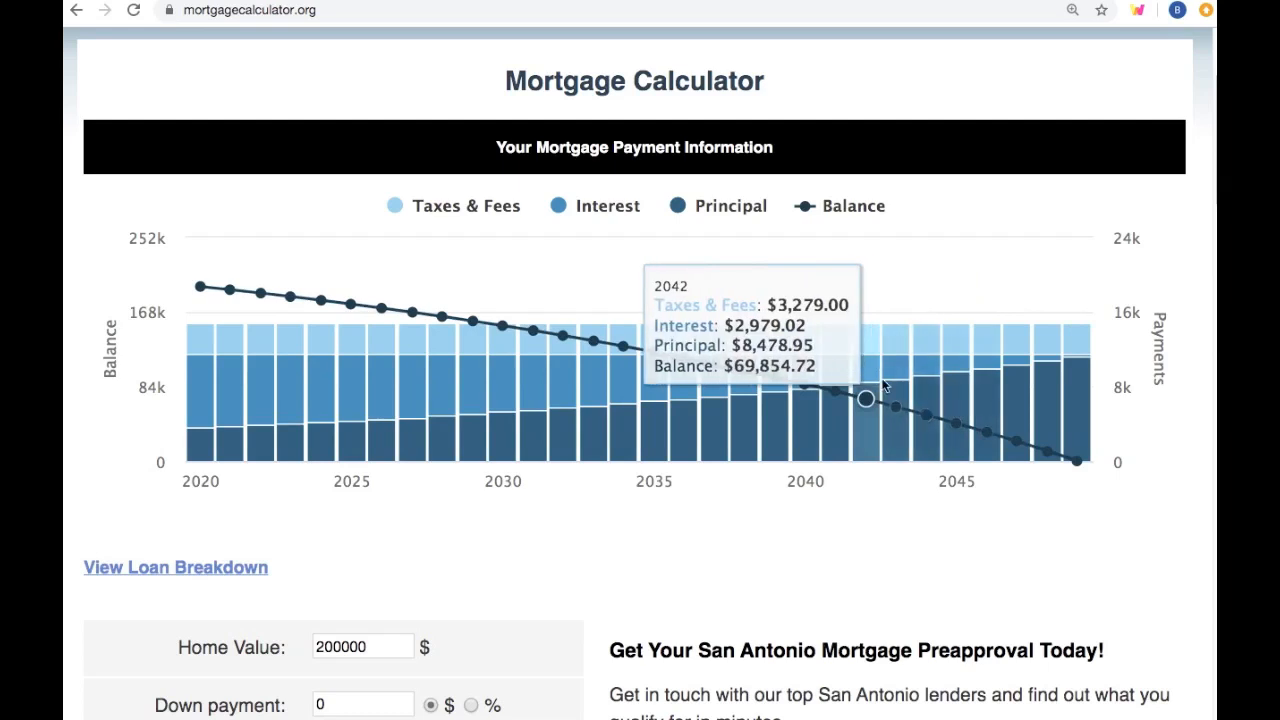
pyautogui.moveTo(604, 348)
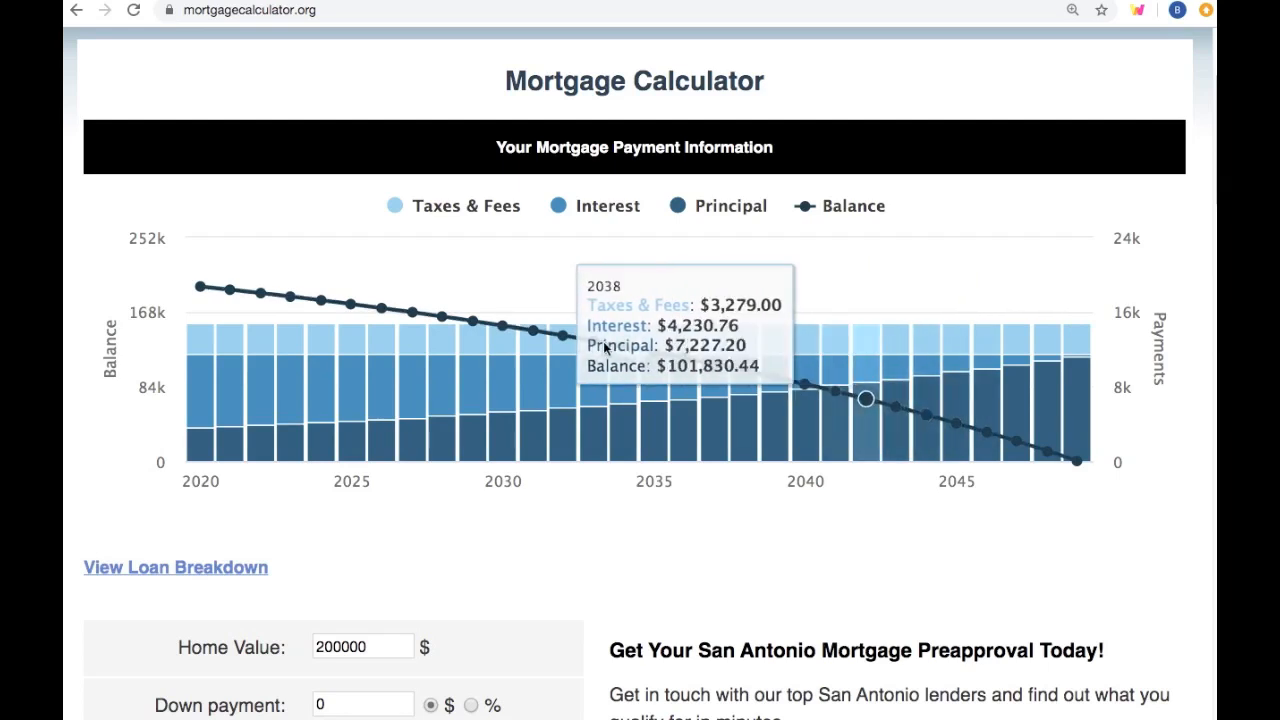
pyautogui.moveTo(247, 232)
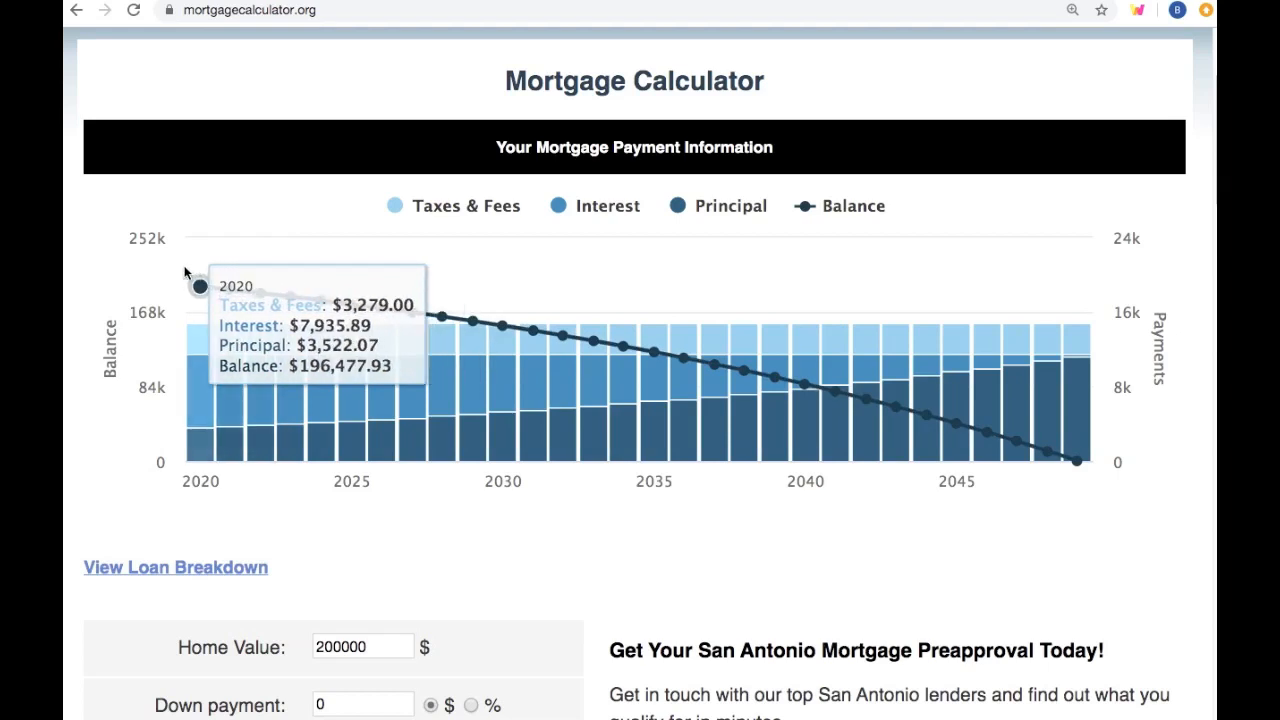
pyautogui.moveTo(184, 272)
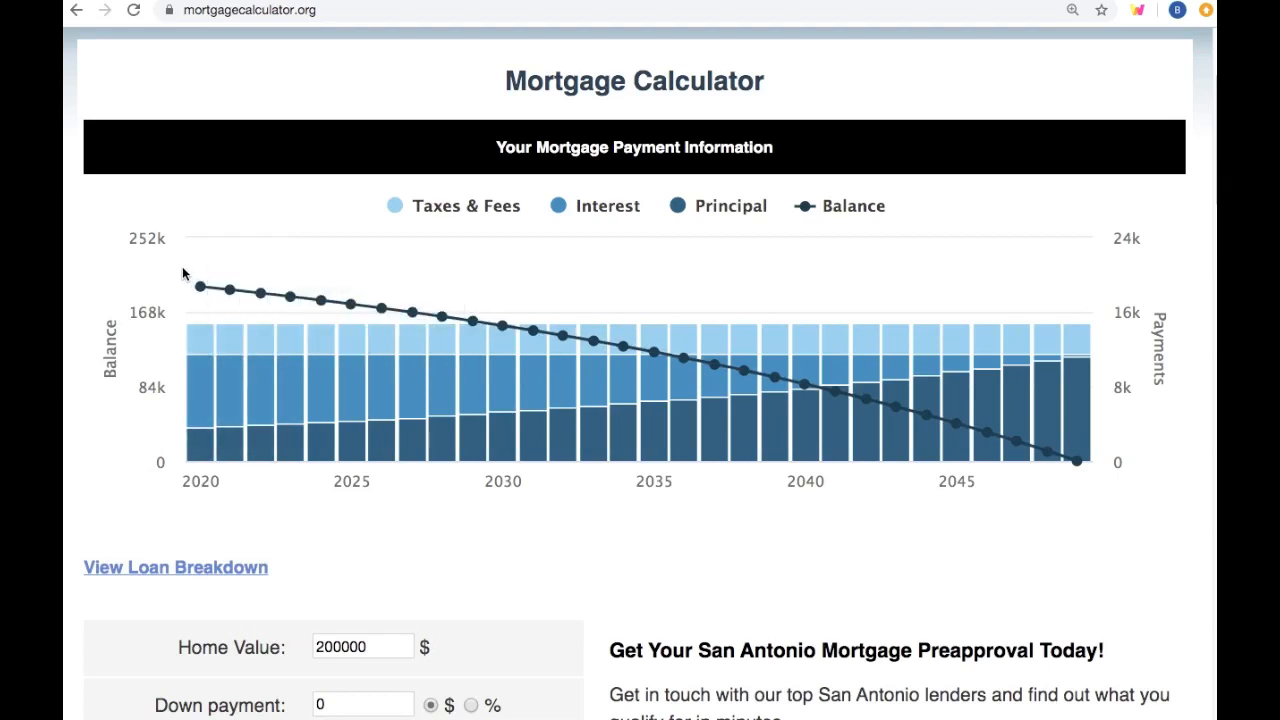
pyautogui.moveTo(355, 285)
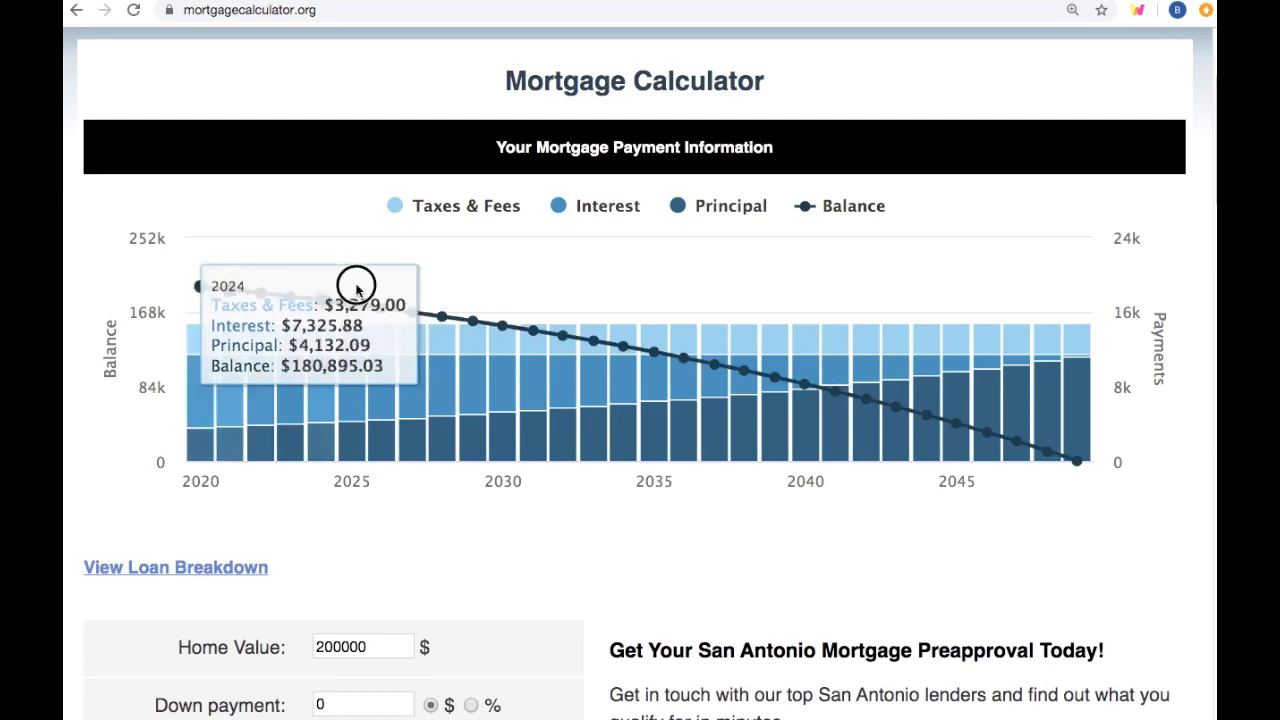
pyautogui.moveTo(367, 474)
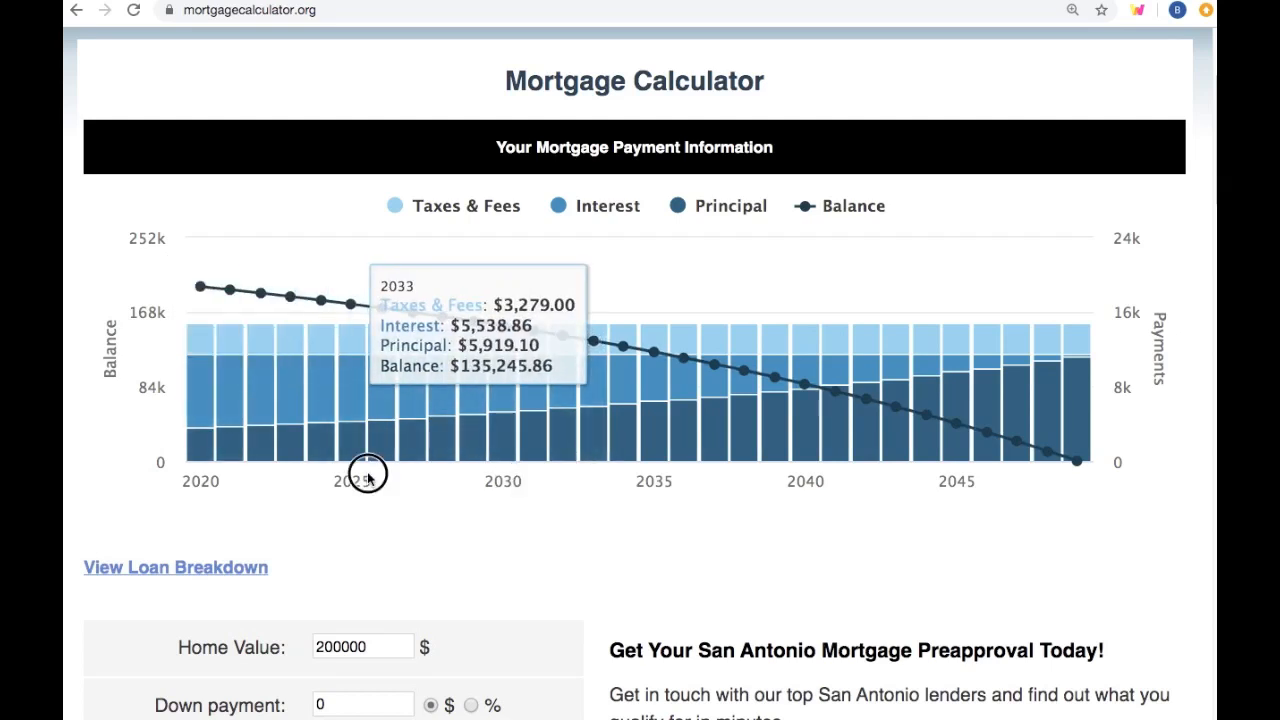
pyautogui.moveTo(200, 287)
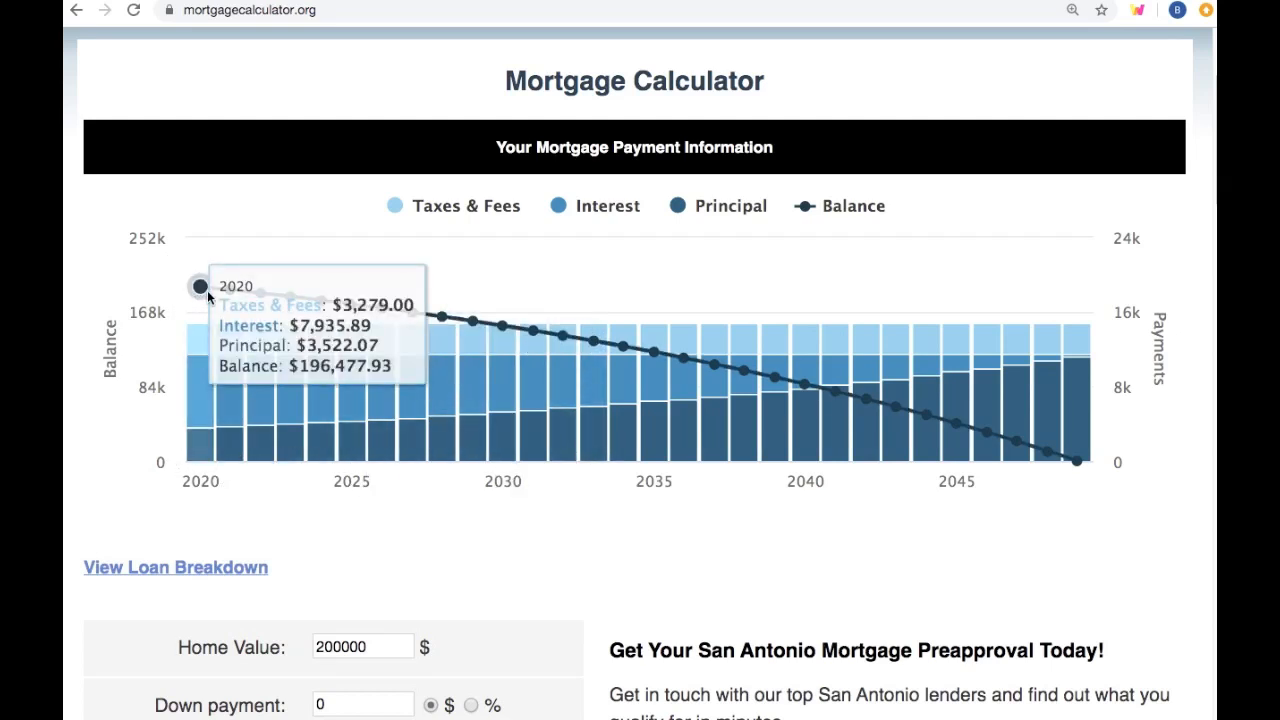
pyautogui.moveTo(260, 295)
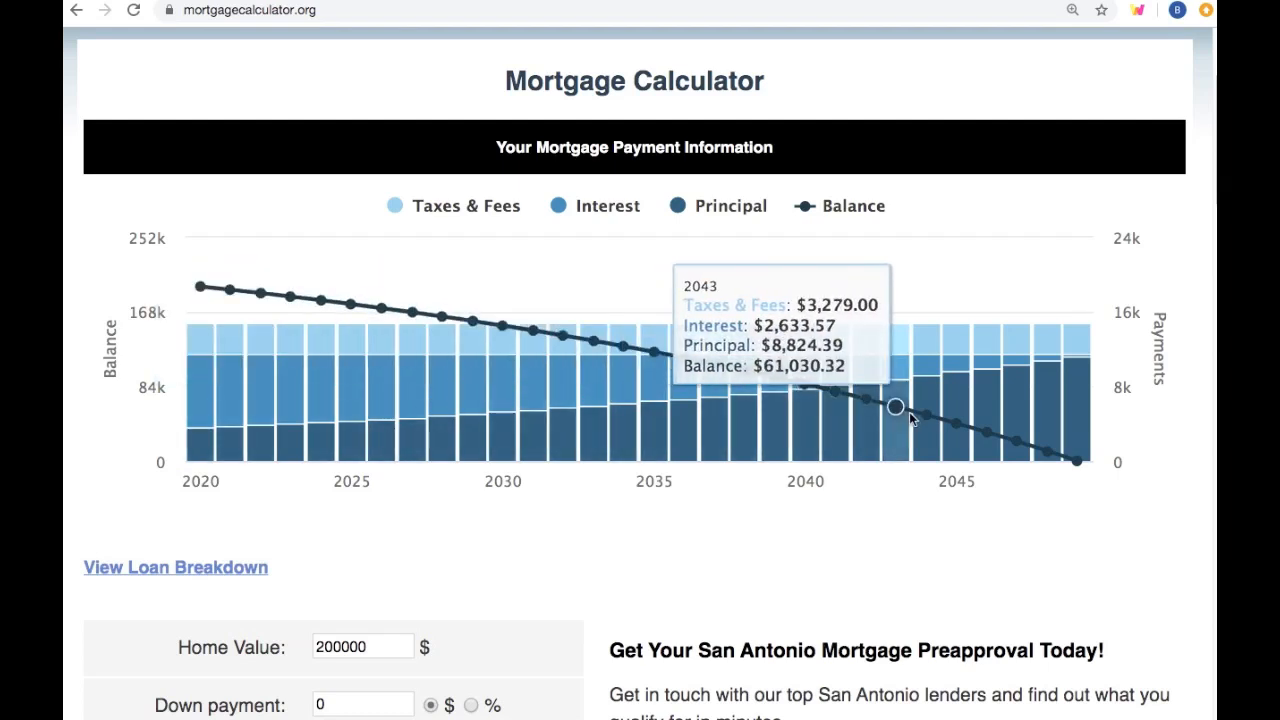
pyautogui.moveTo(1017, 443)
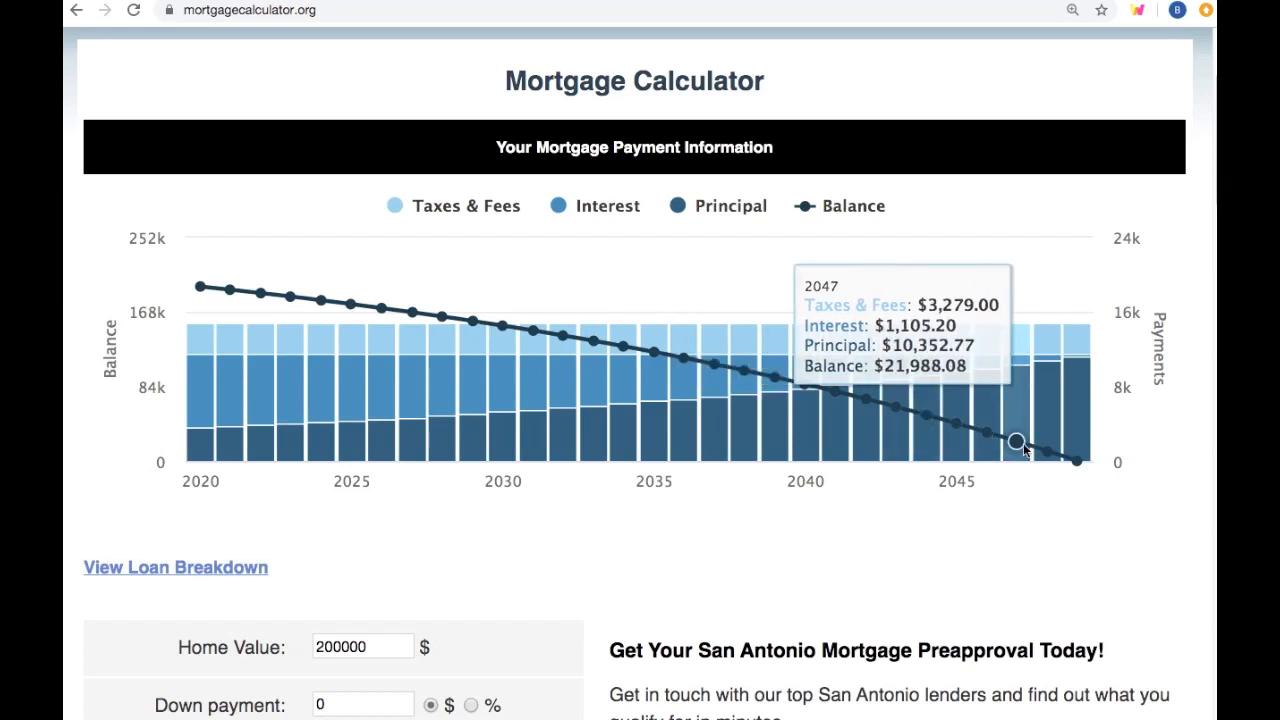
pyautogui.moveTo(200, 287)
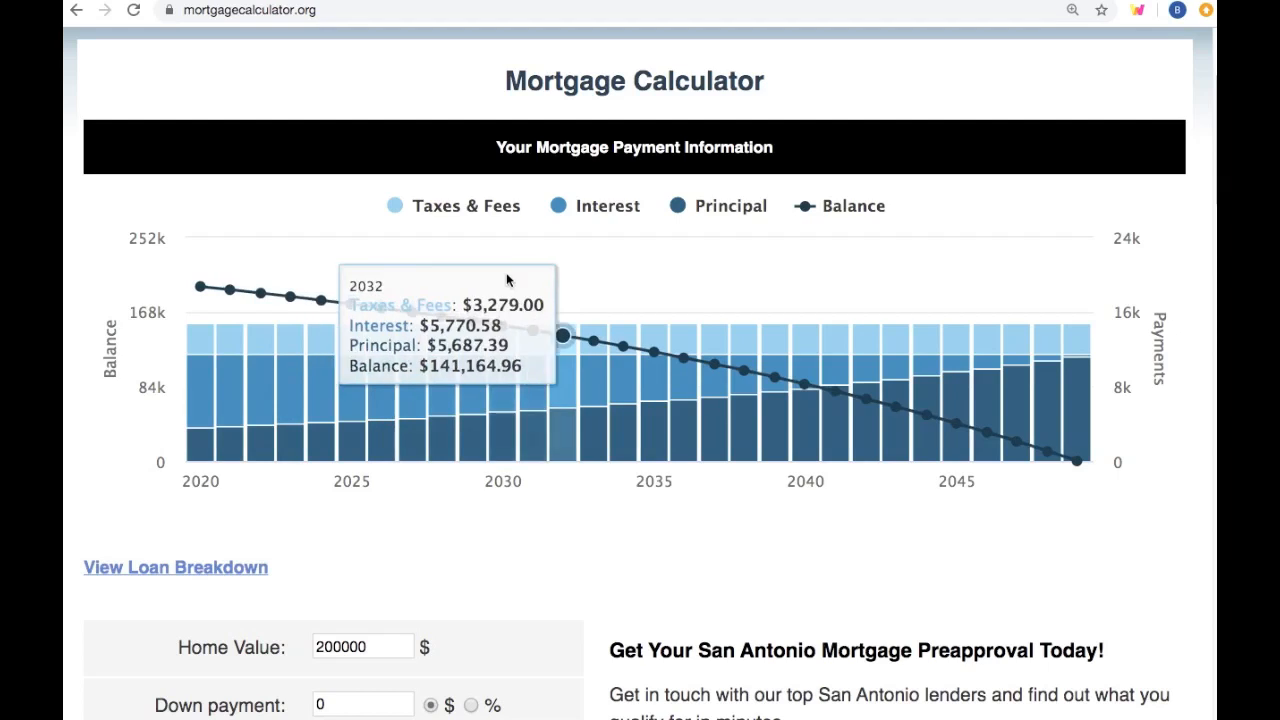
pyautogui.moveTo(413, 311)
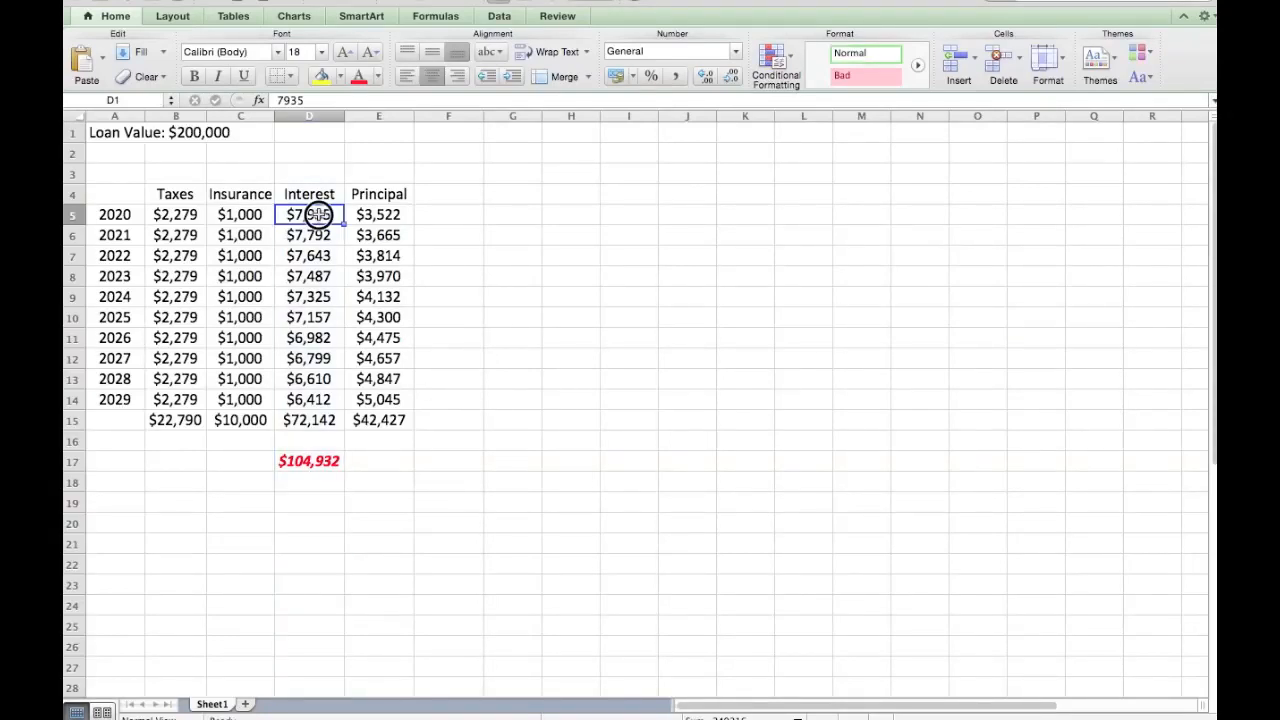
pyautogui.click(309, 337)
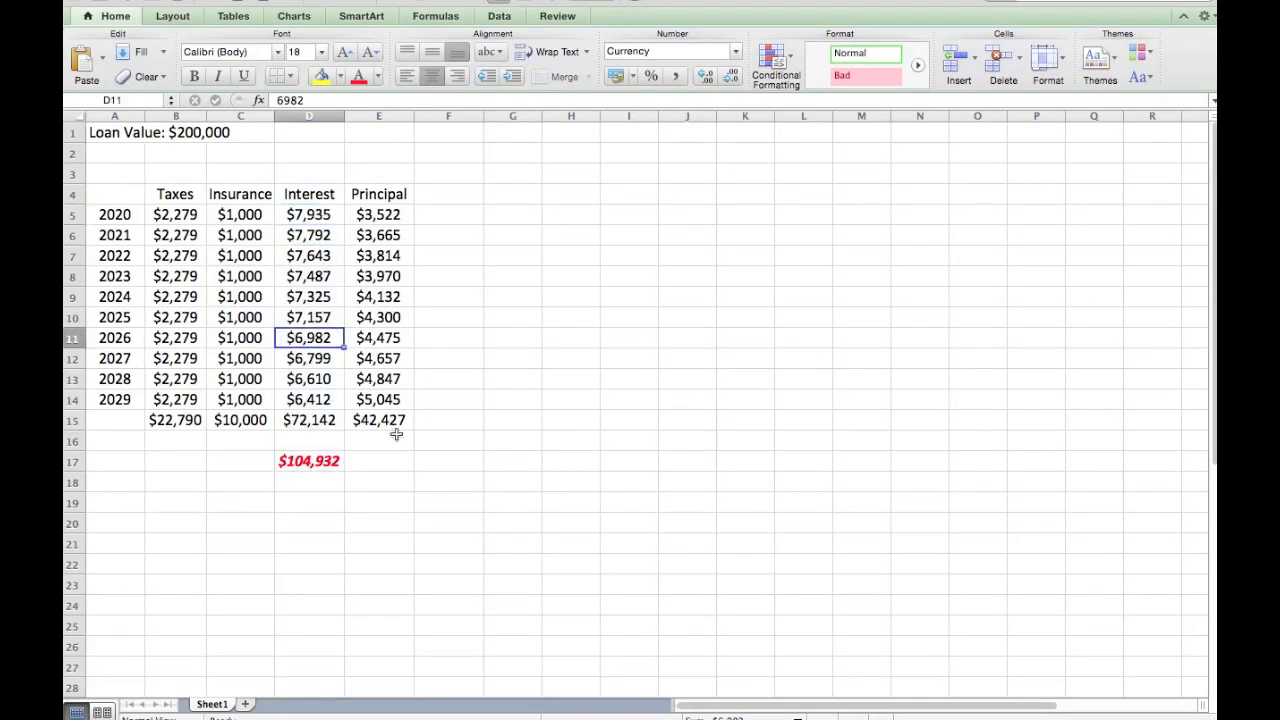
pyautogui.moveTo(477, 570)
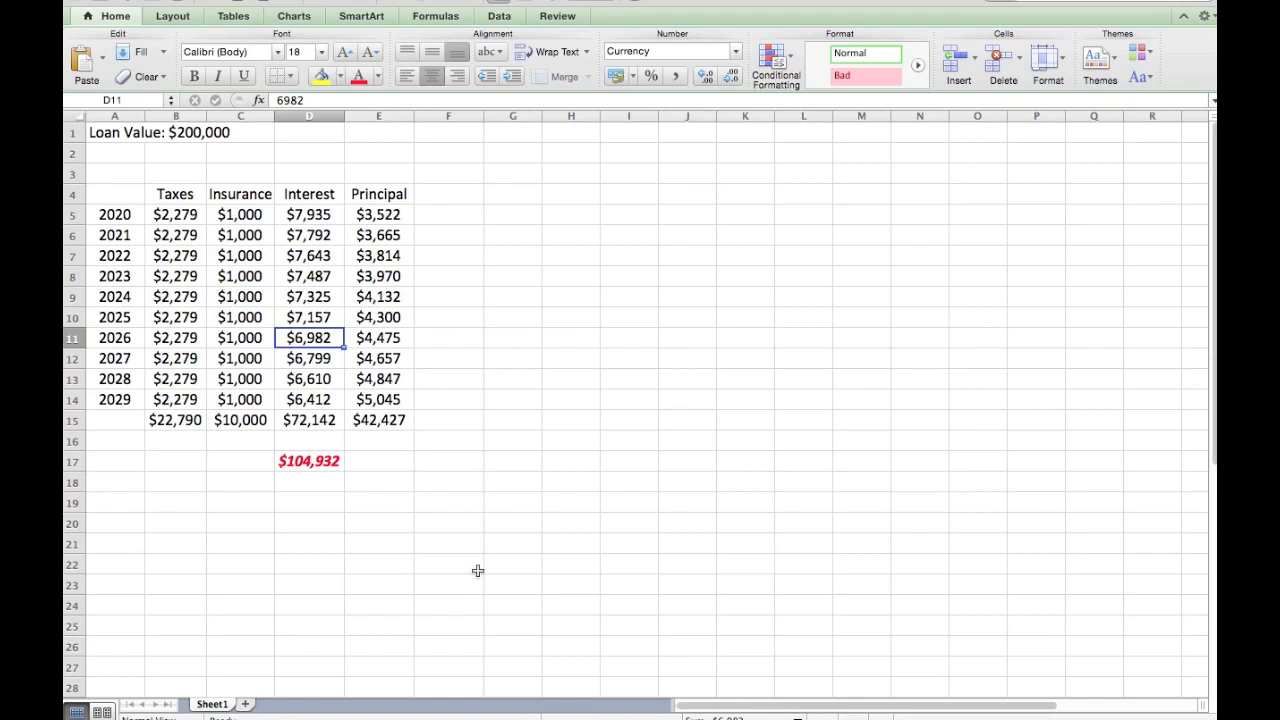
pyautogui.moveTo(405, 520)
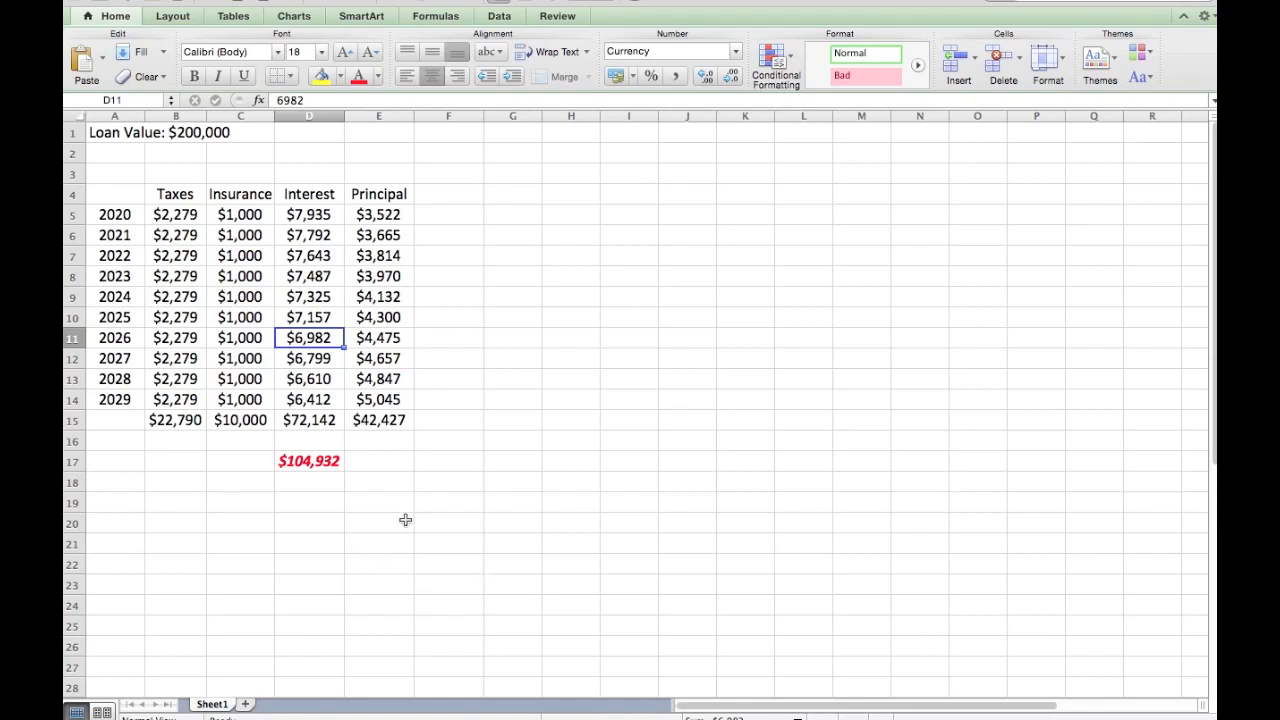
pyautogui.moveTo(476, 455)
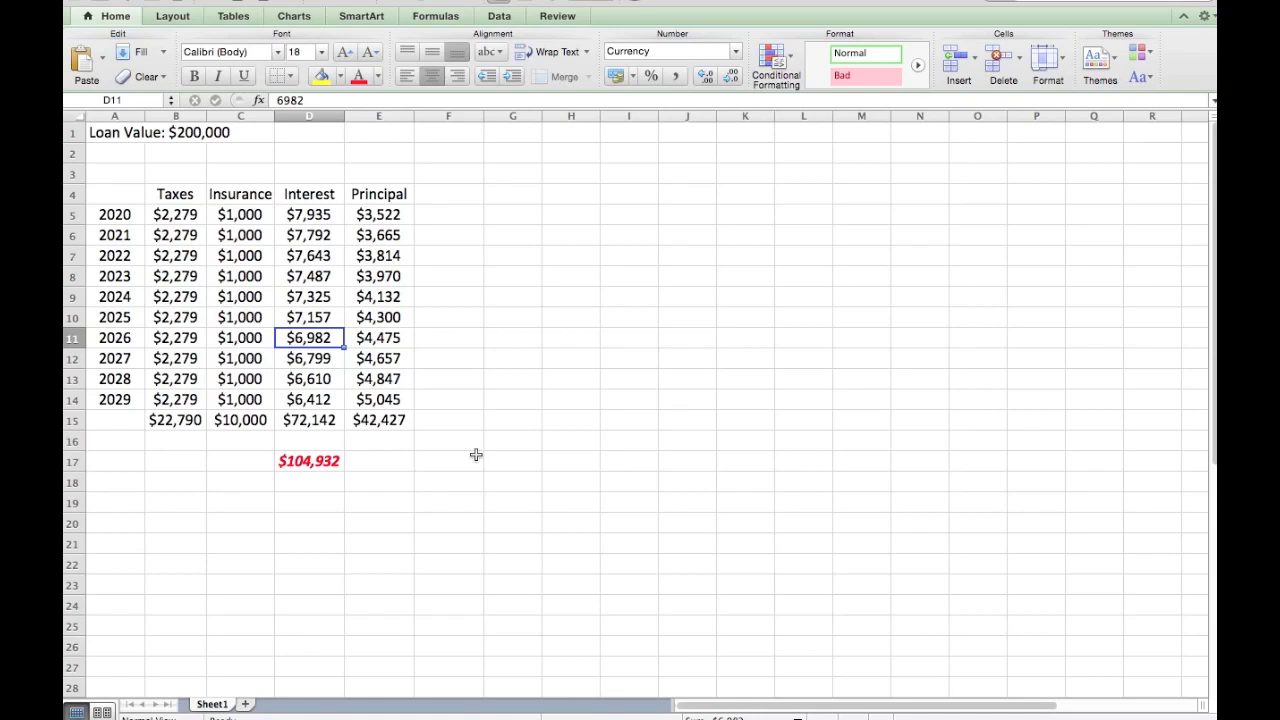
pyautogui.moveTo(454, 501)
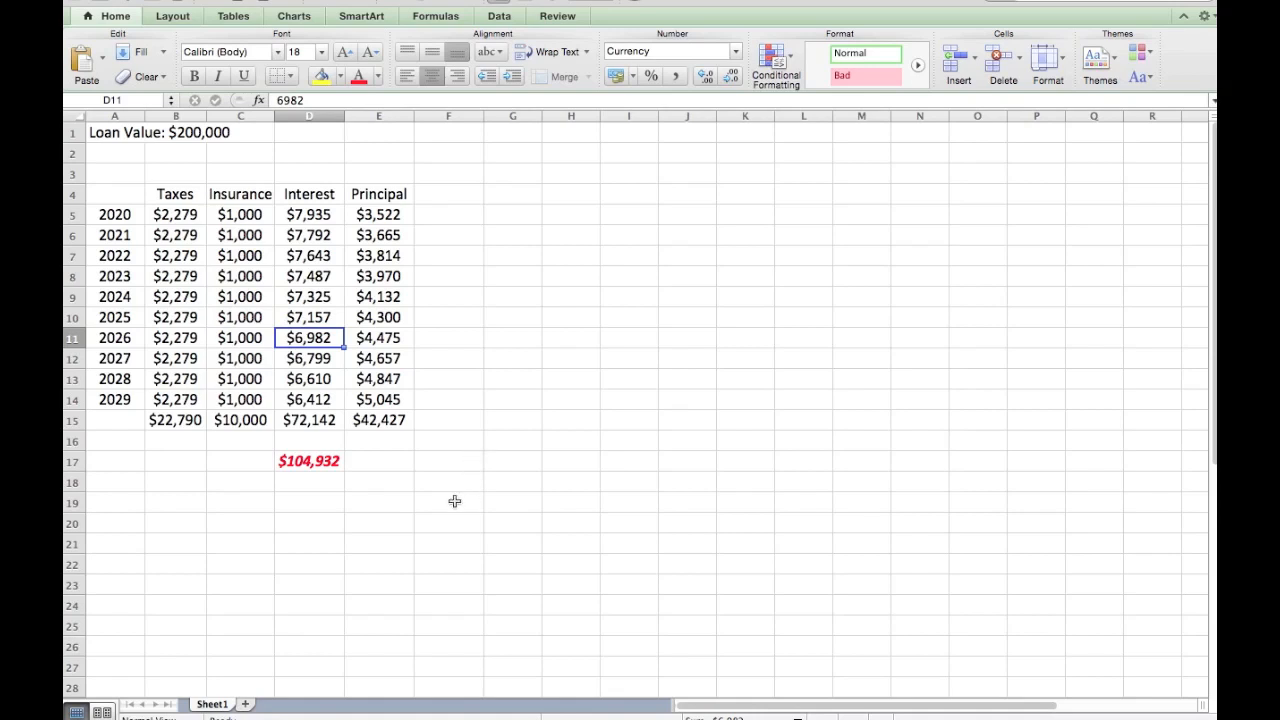
pyautogui.moveTo(308, 460)
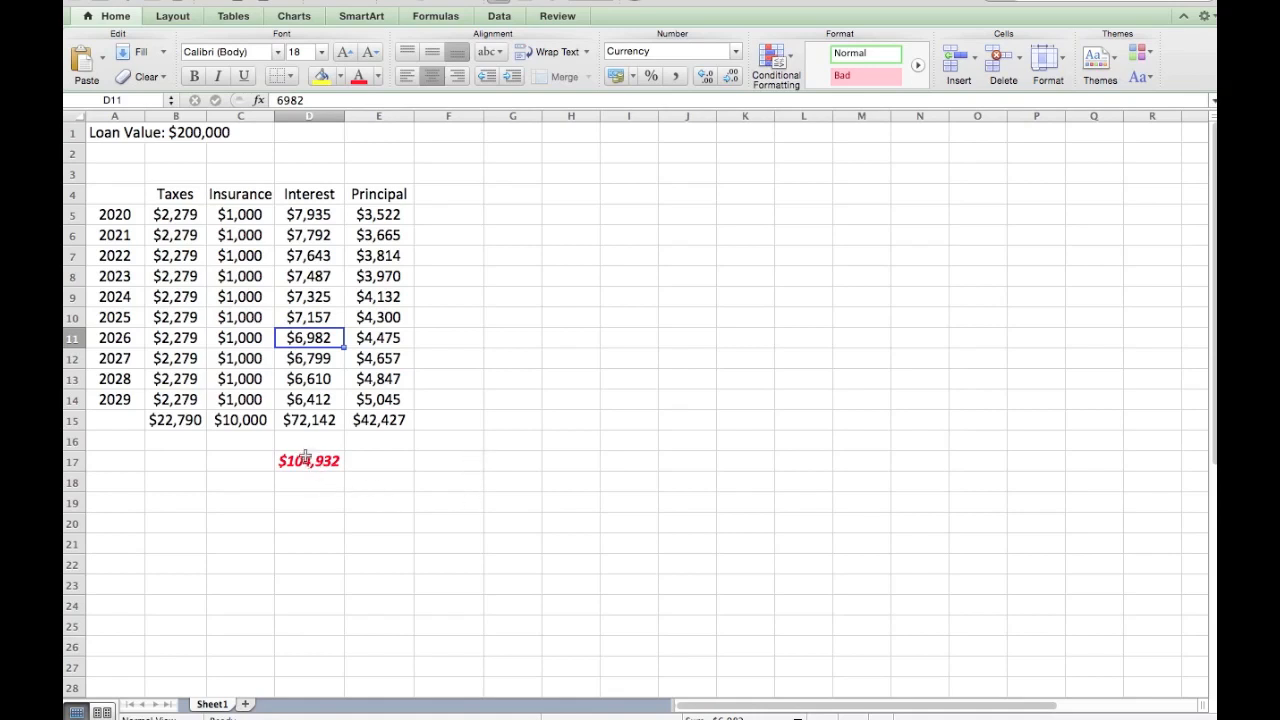
pyautogui.click(240, 194)
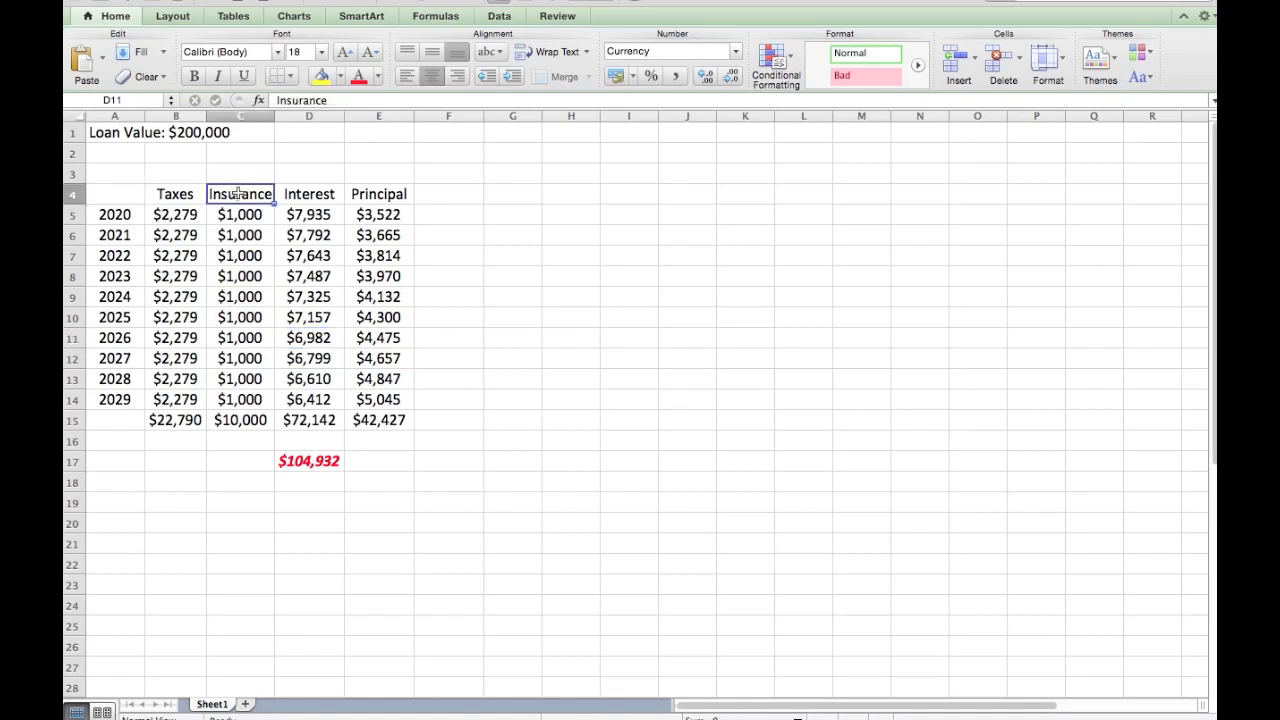
pyautogui.click(175, 193)
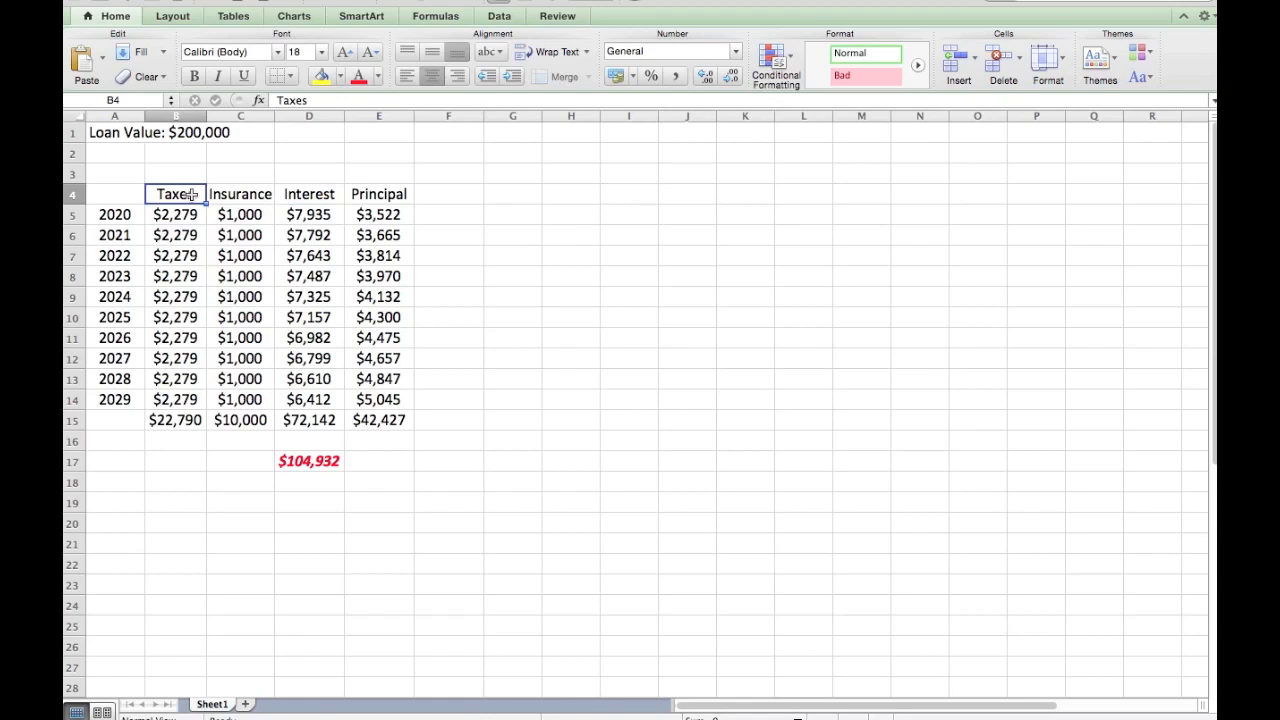
pyautogui.click(309, 194)
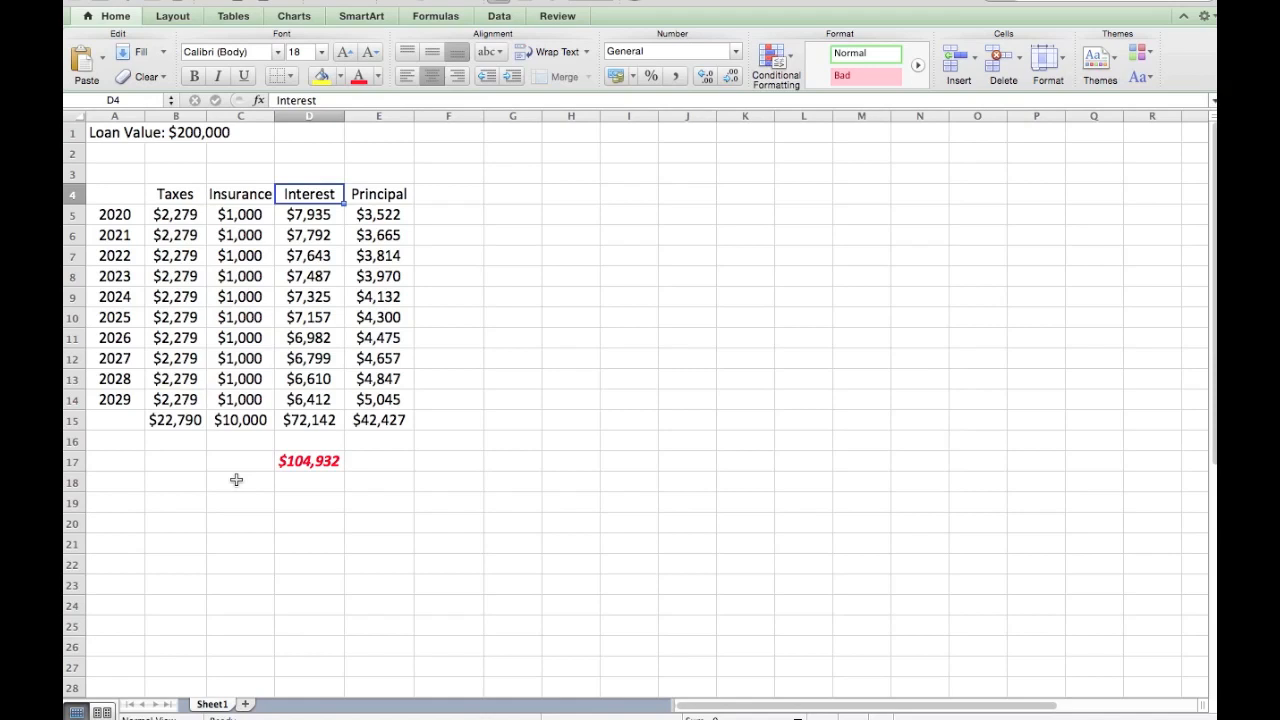
pyautogui.moveTo(276, 480)
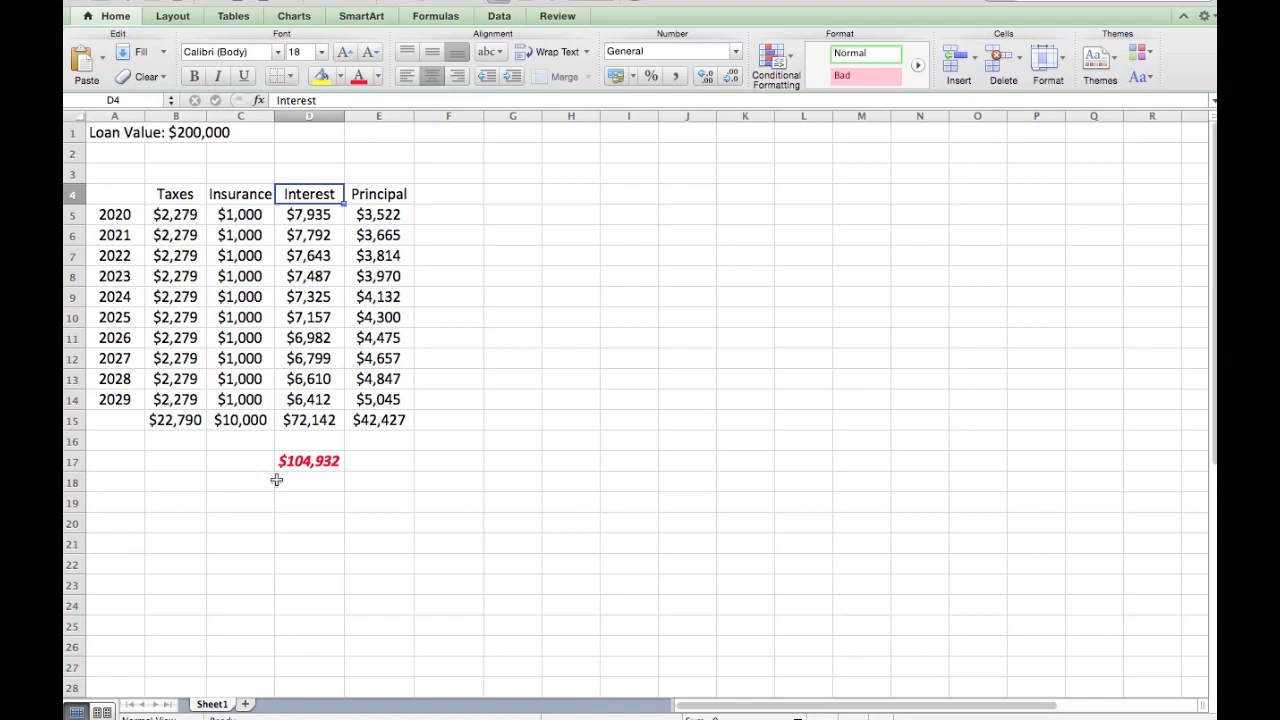
pyautogui.moveTo(263, 492)
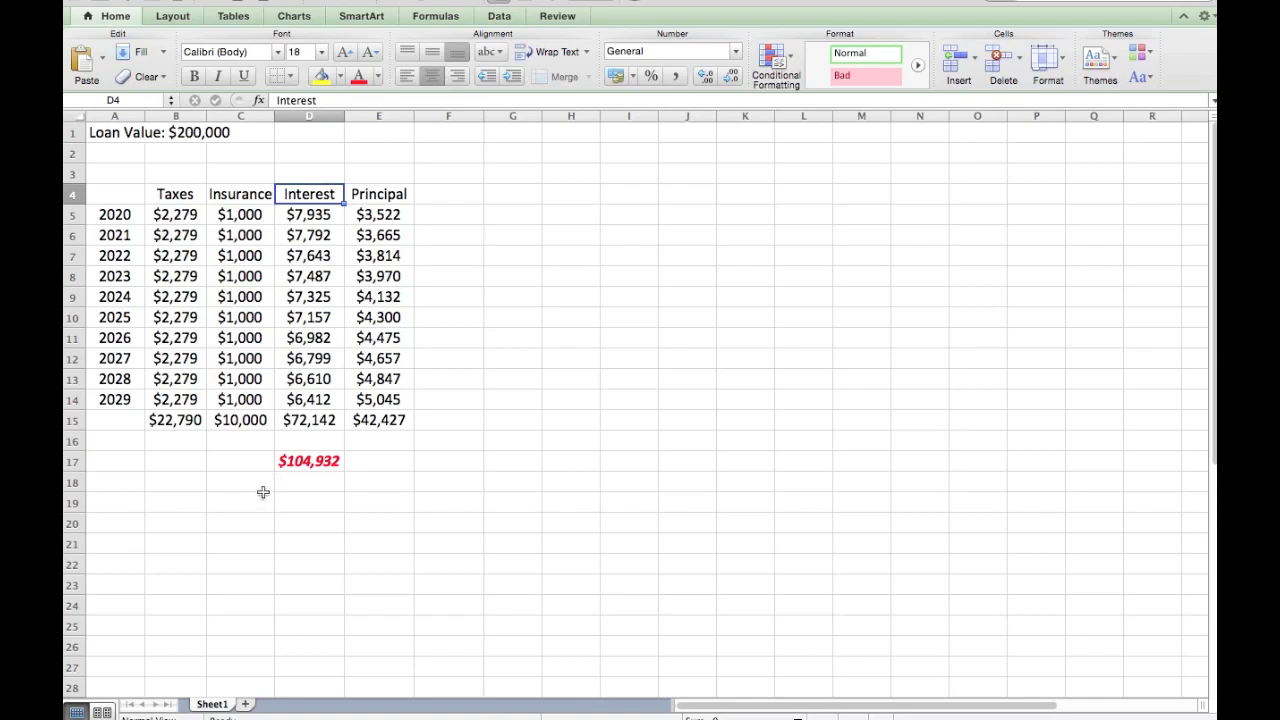
pyautogui.moveTo(263, 481)
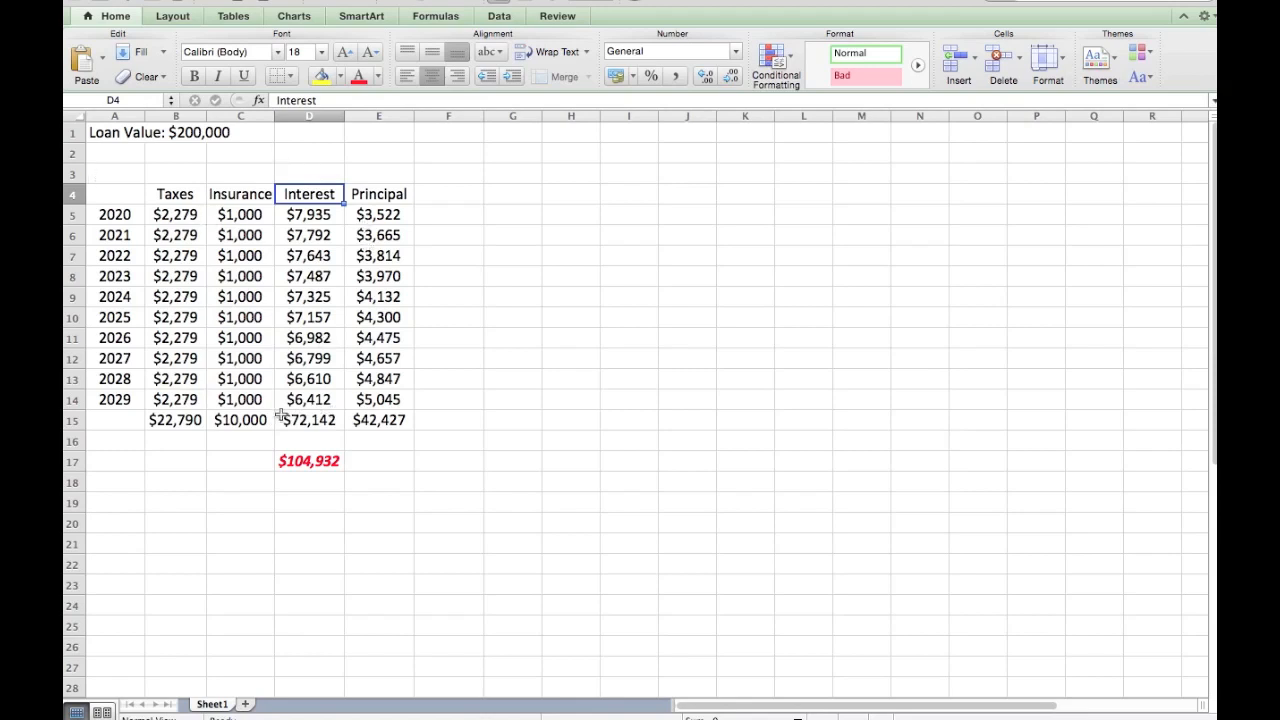
# Inspect the =SUM(B15:D15) formula behind the red $104,932 grand total in D17
pyautogui.click(309, 461)
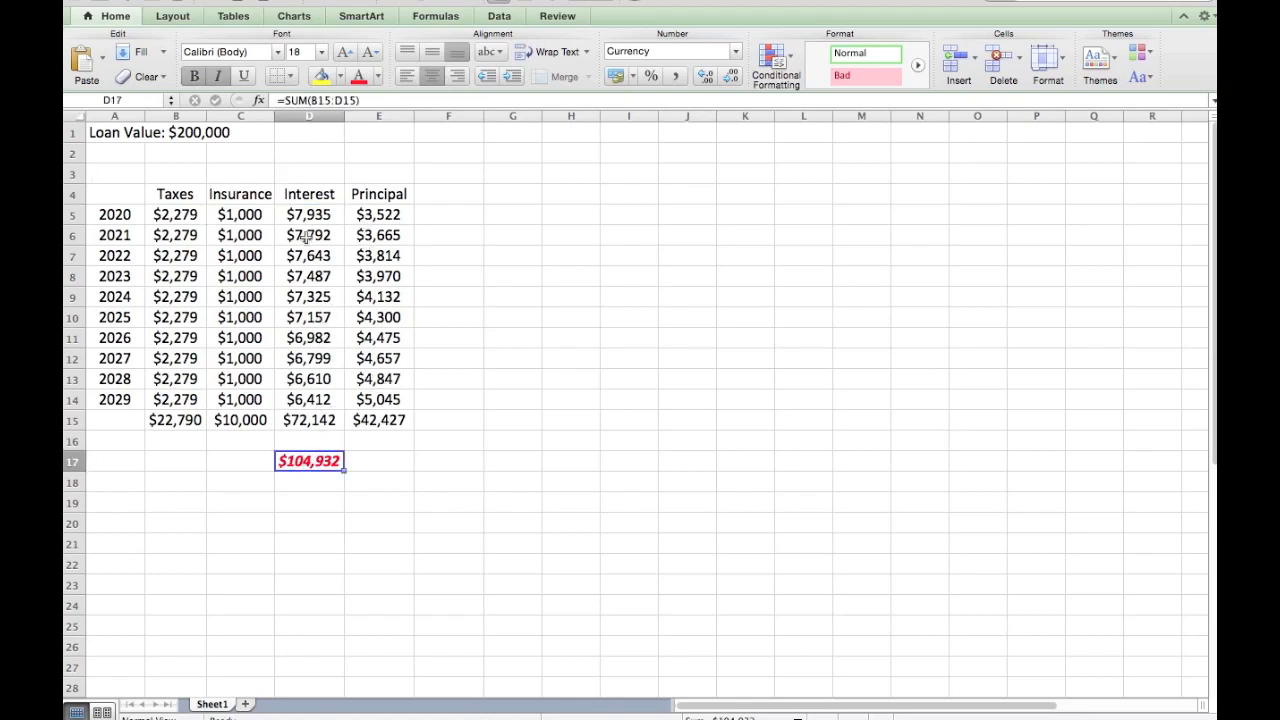
pyautogui.moveTo(335, 456)
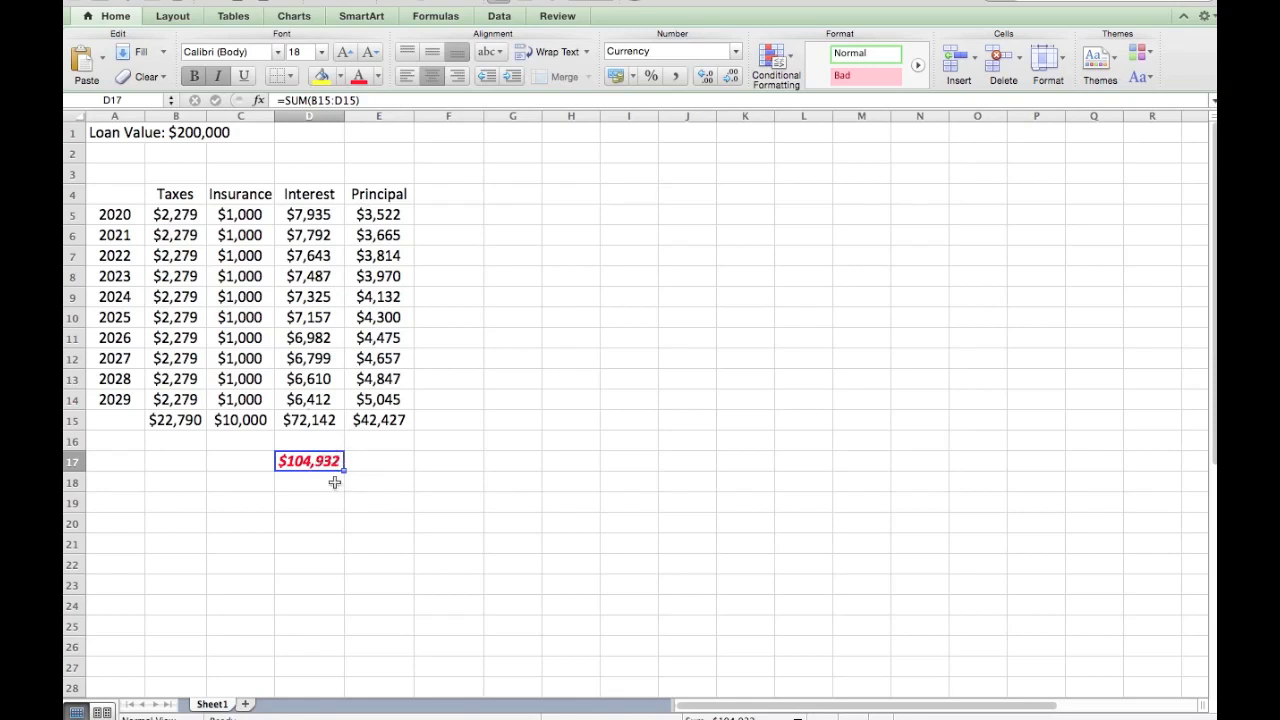
pyautogui.moveTo(372, 432)
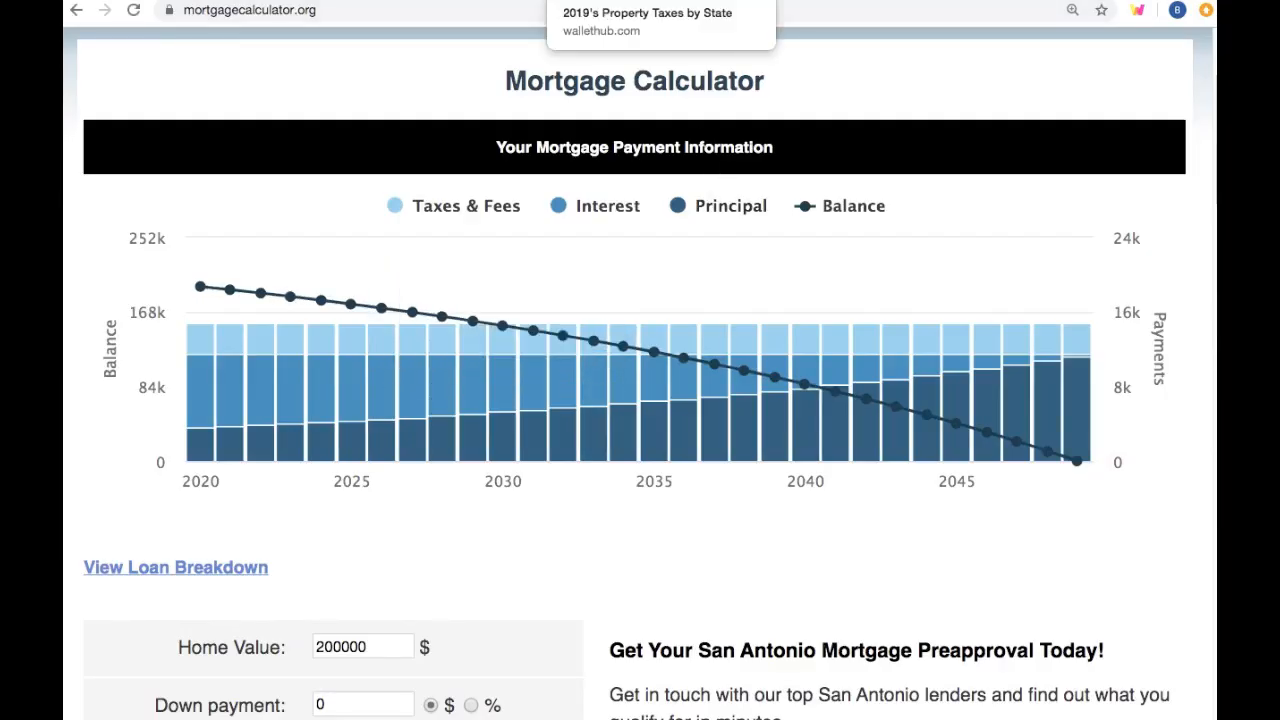
# Revisit the WalletHub article down to the $2,279 average property tax sentence
pyautogui.click(647, 20)
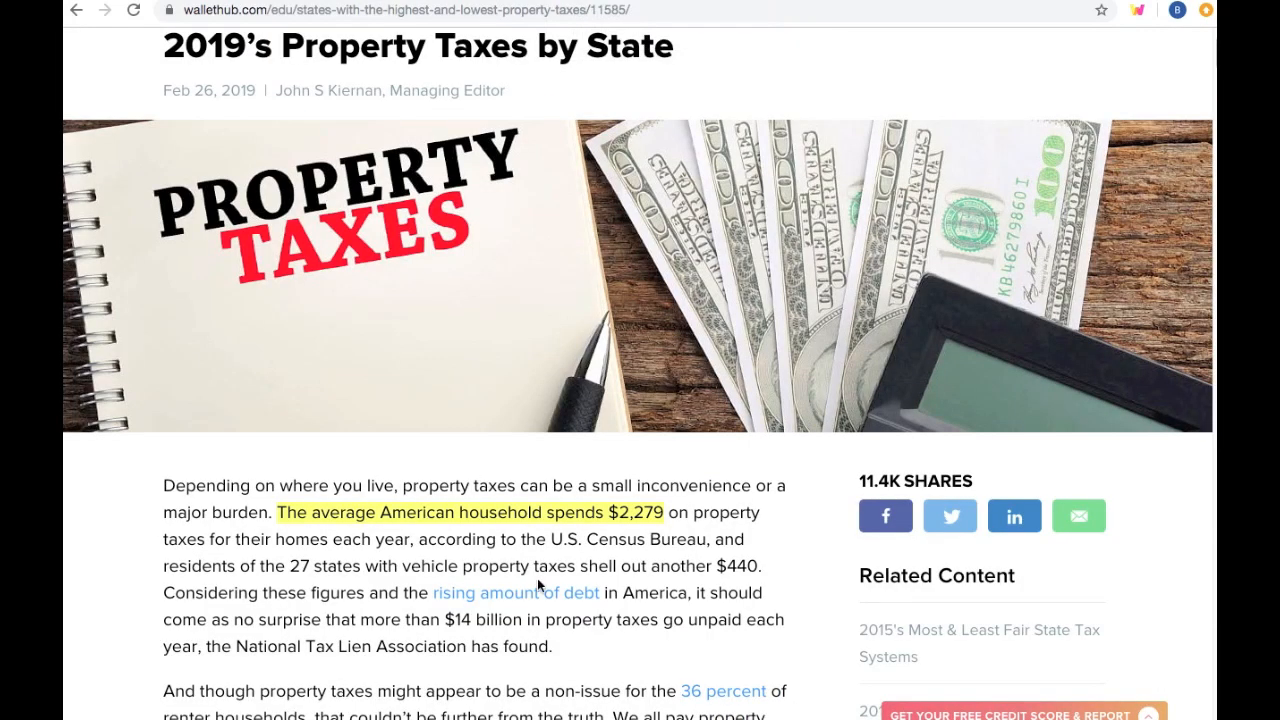
pyautogui.scroll(-3)
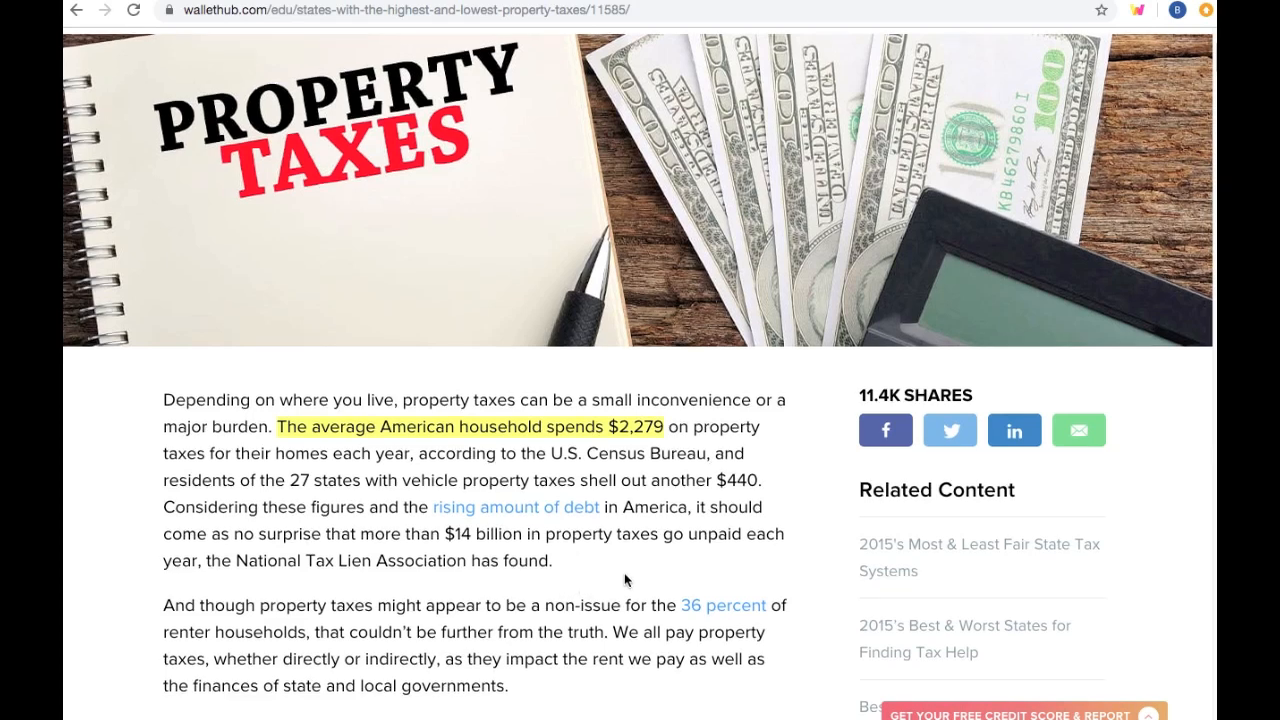
pyautogui.scroll(-3)
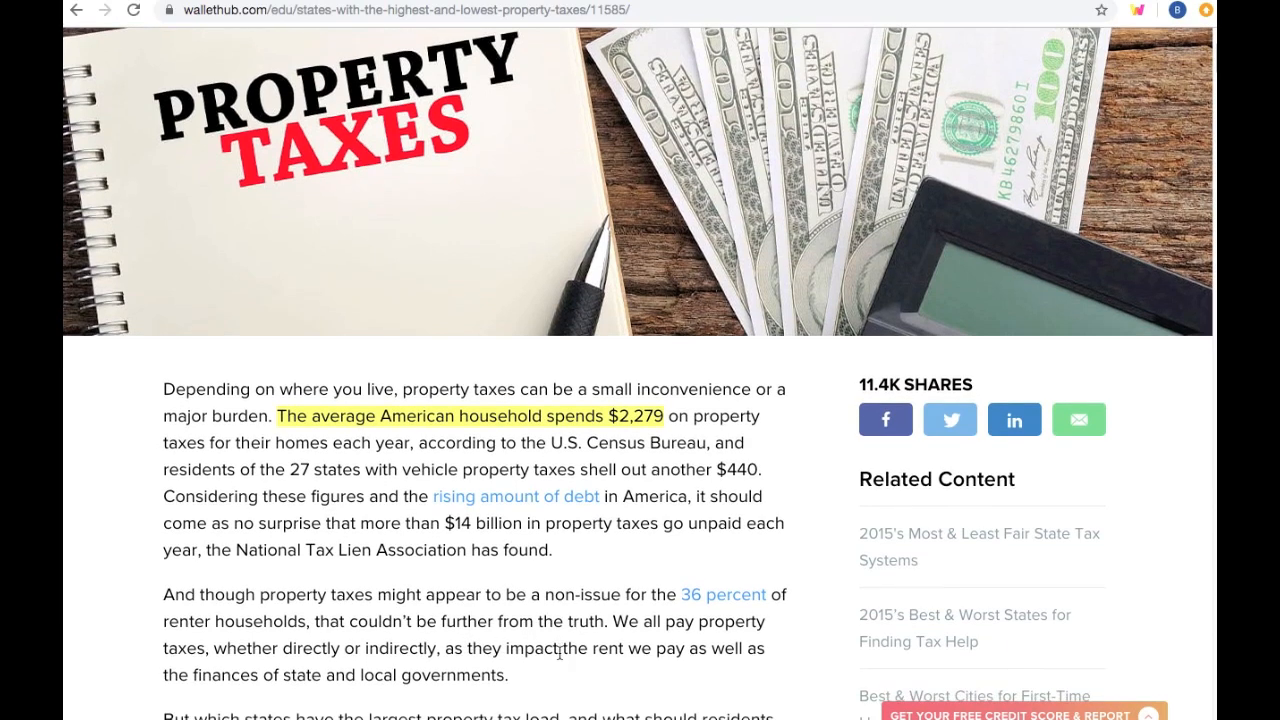
pyautogui.scroll(-3)
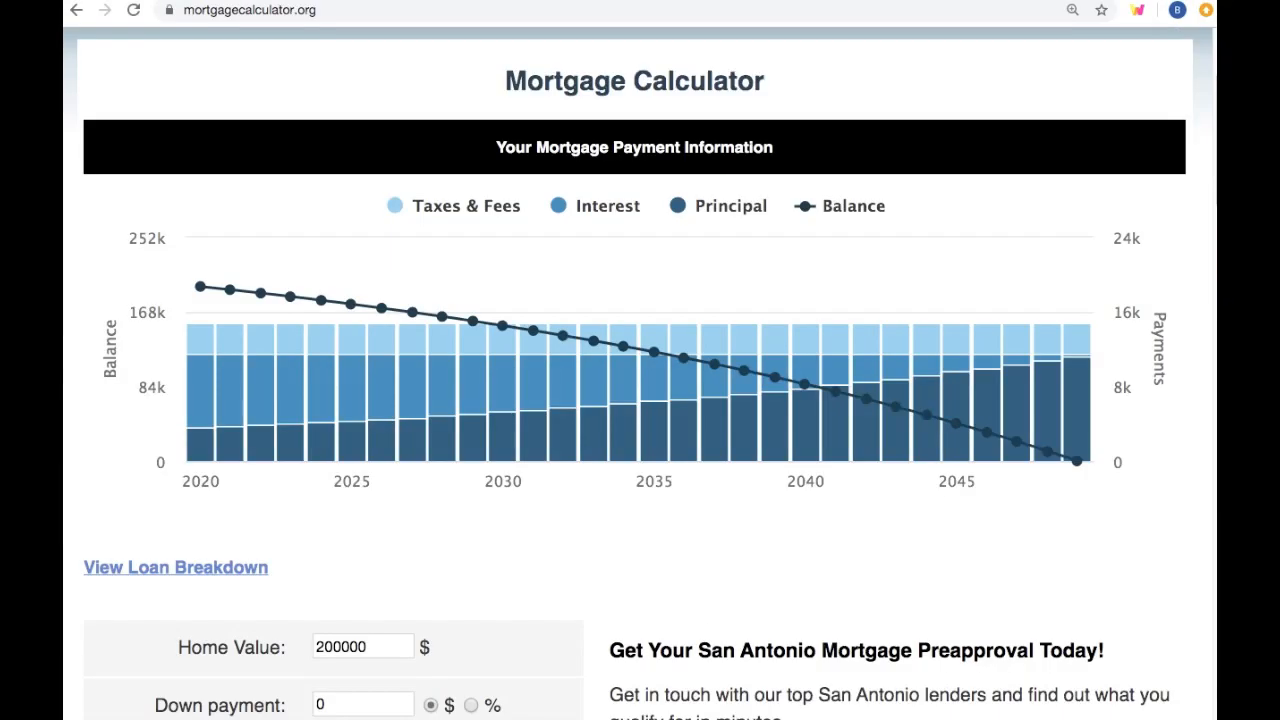
# Verify the 30-year term and the $442,109.01 total of payments in the repayment summary
pyautogui.scroll(-3)
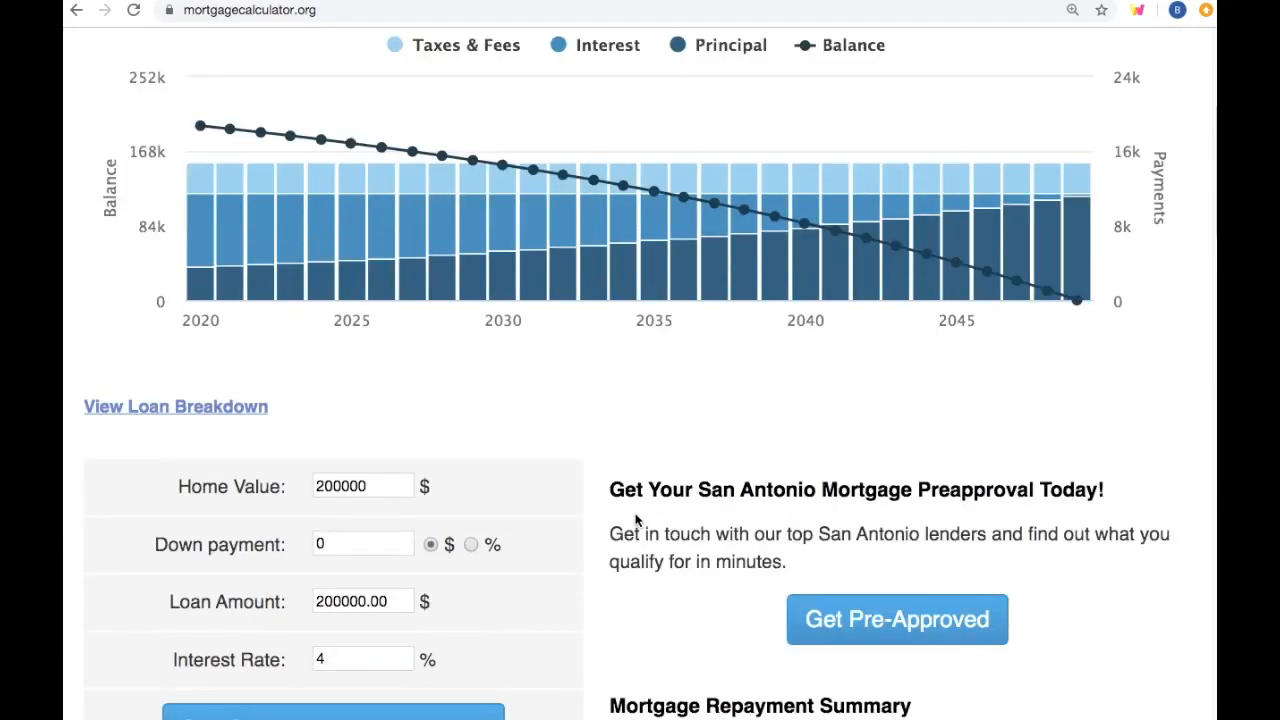
pyautogui.scroll(-3)
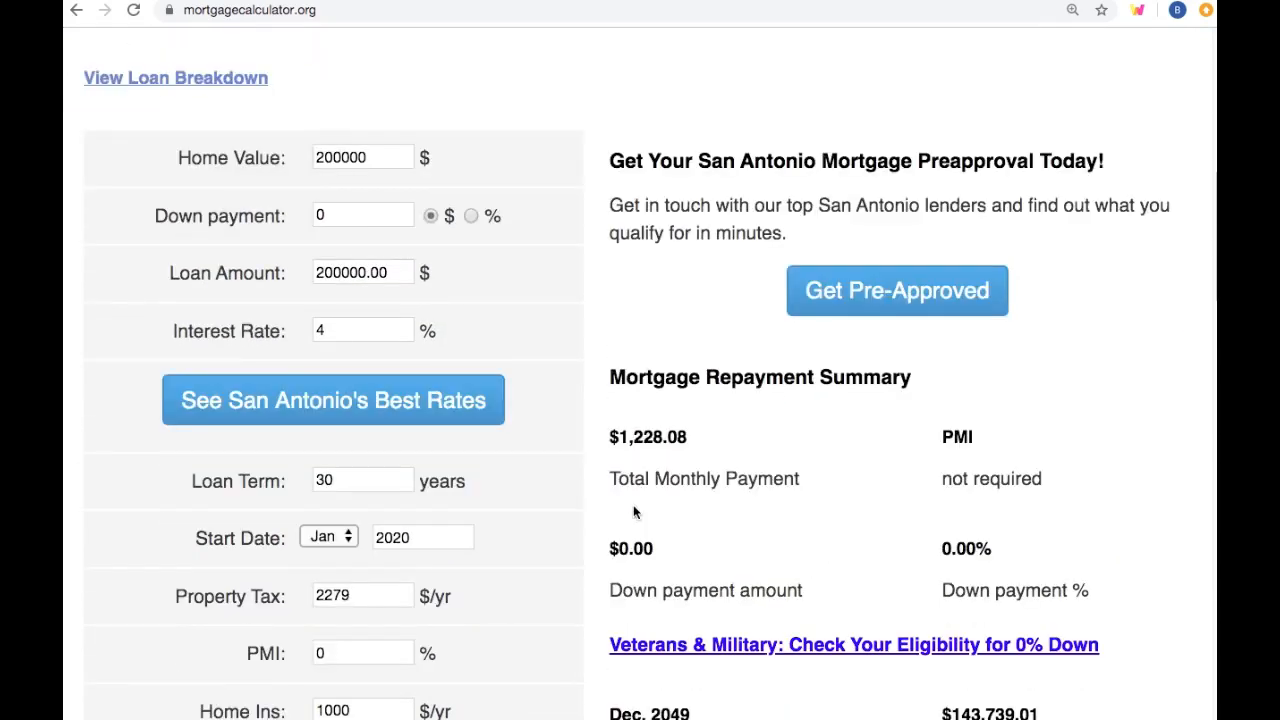
pyautogui.scroll(-3)
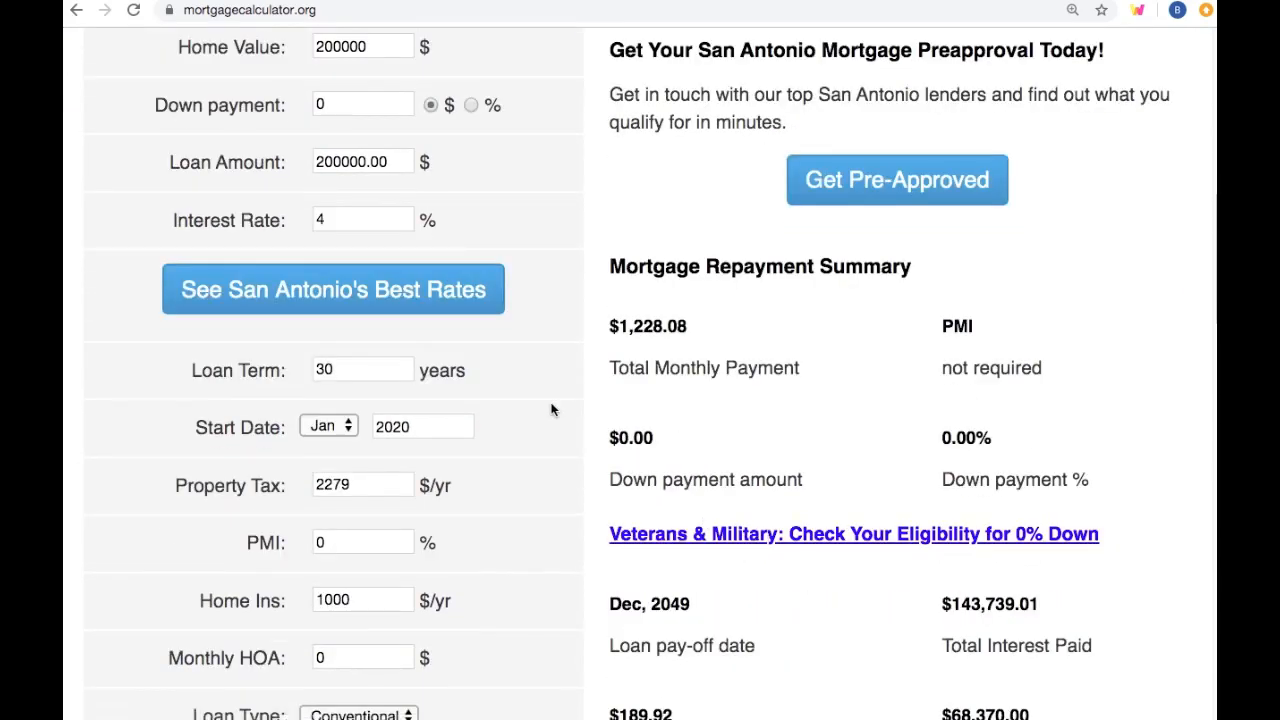
pyautogui.click(360, 369)
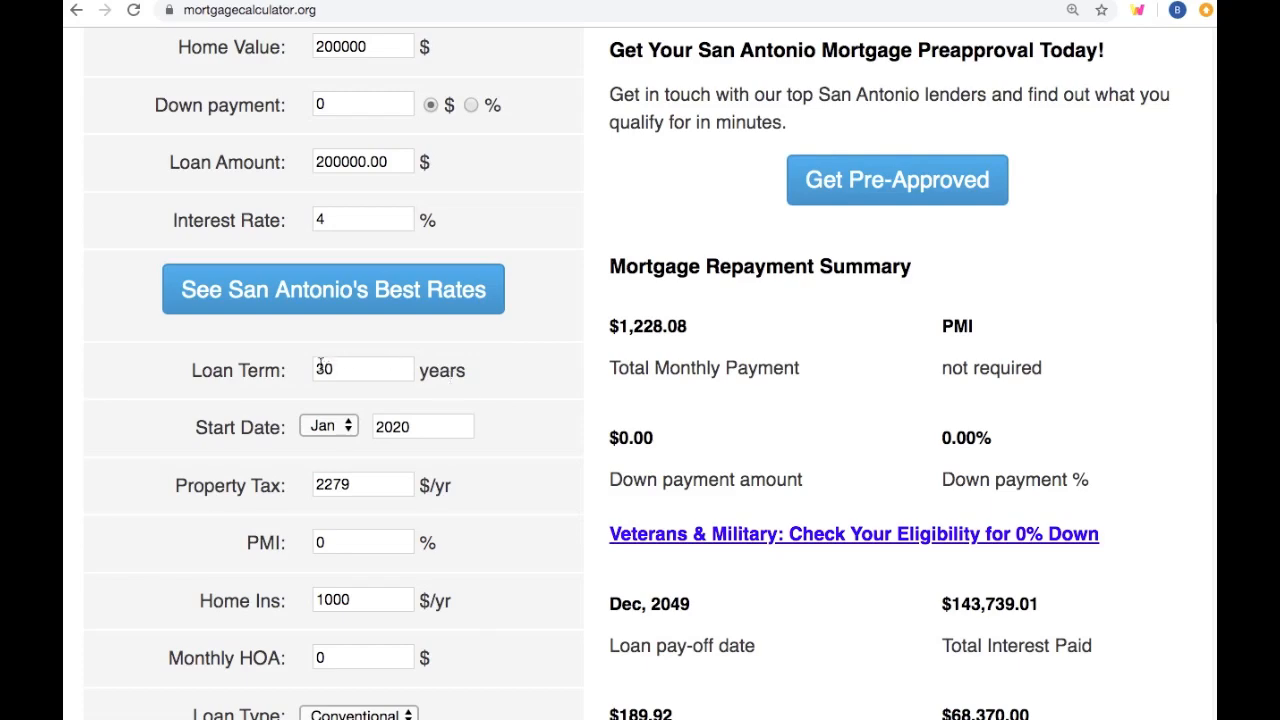
pyautogui.scroll(-3)
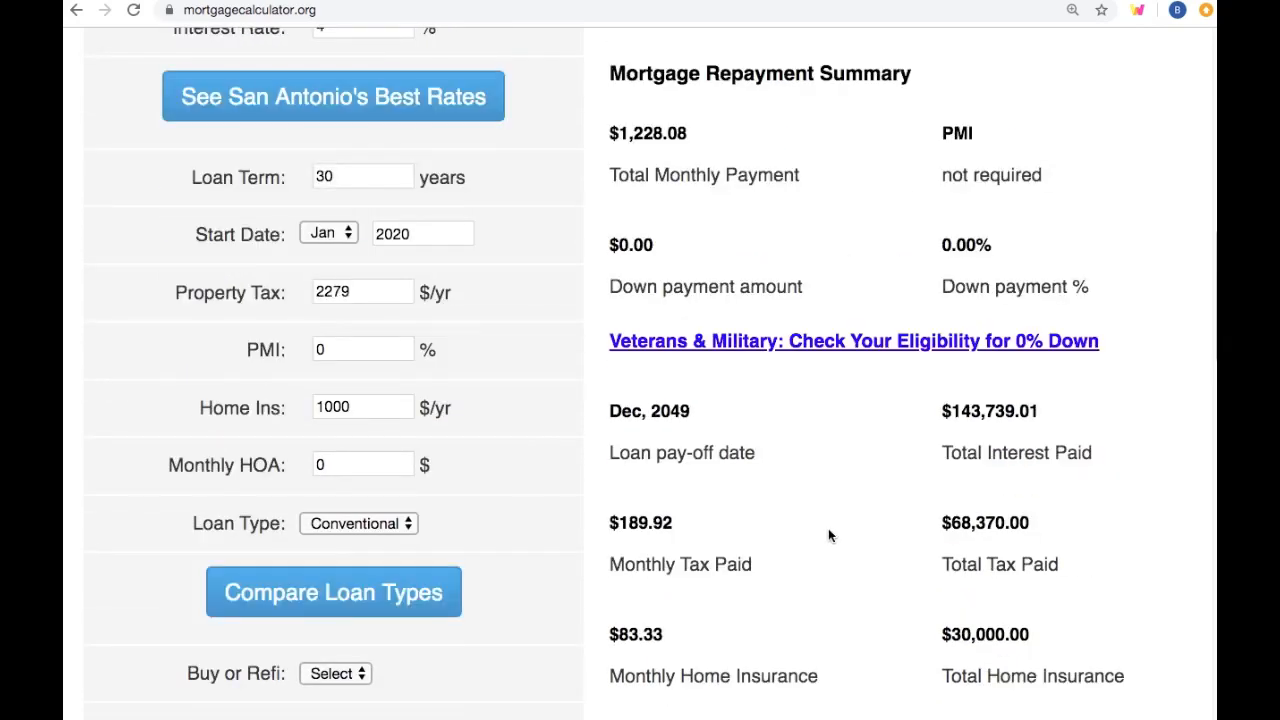
pyautogui.scroll(-3)
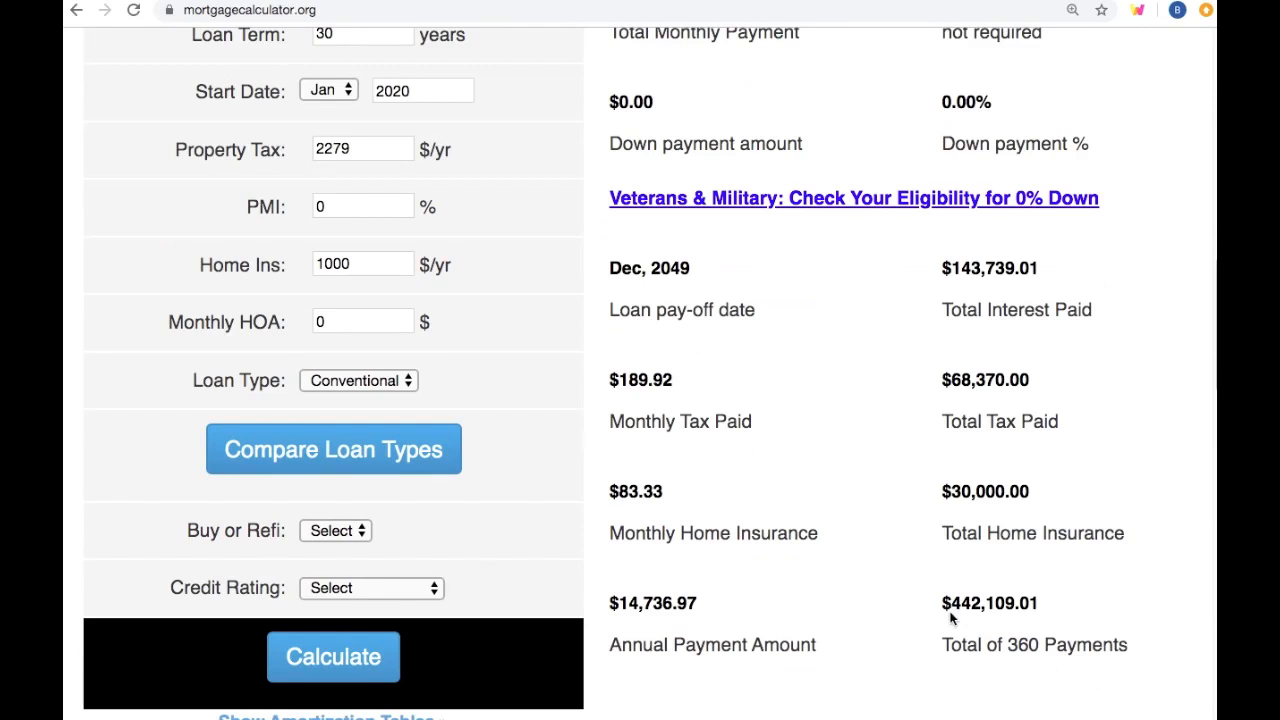
pyautogui.doubleClick(989, 602)
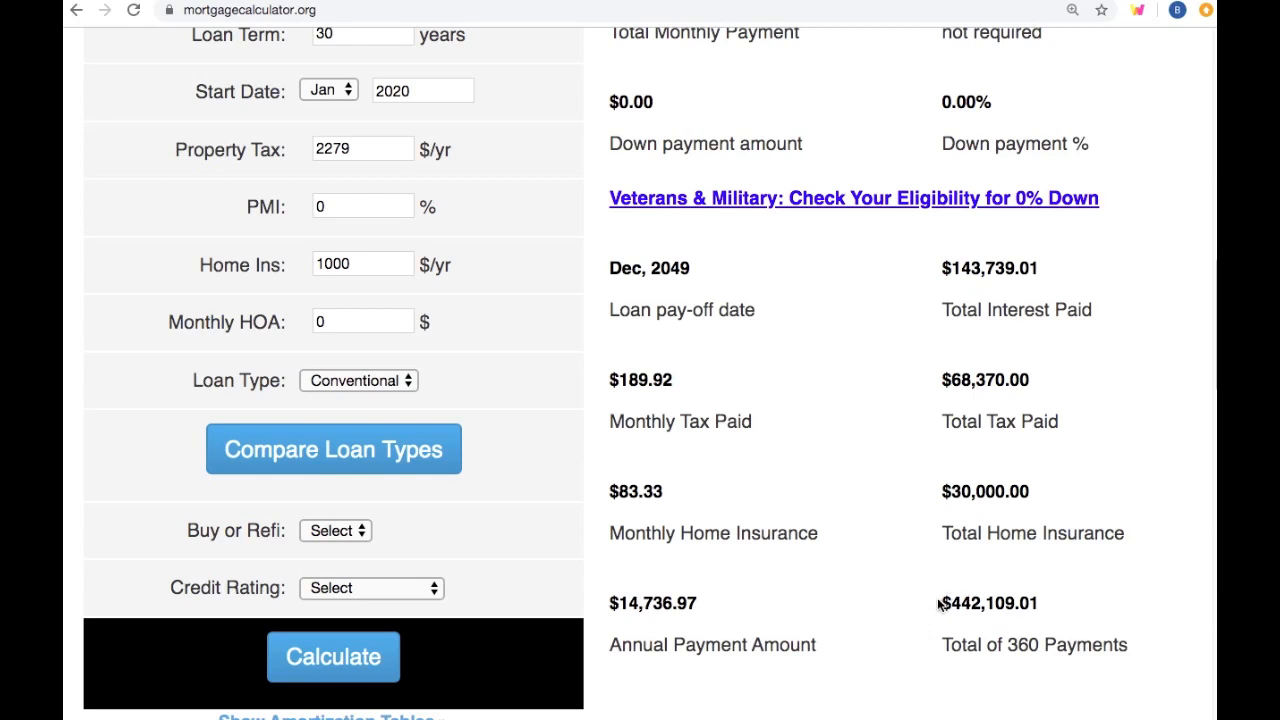
pyautogui.moveTo(948, 620)
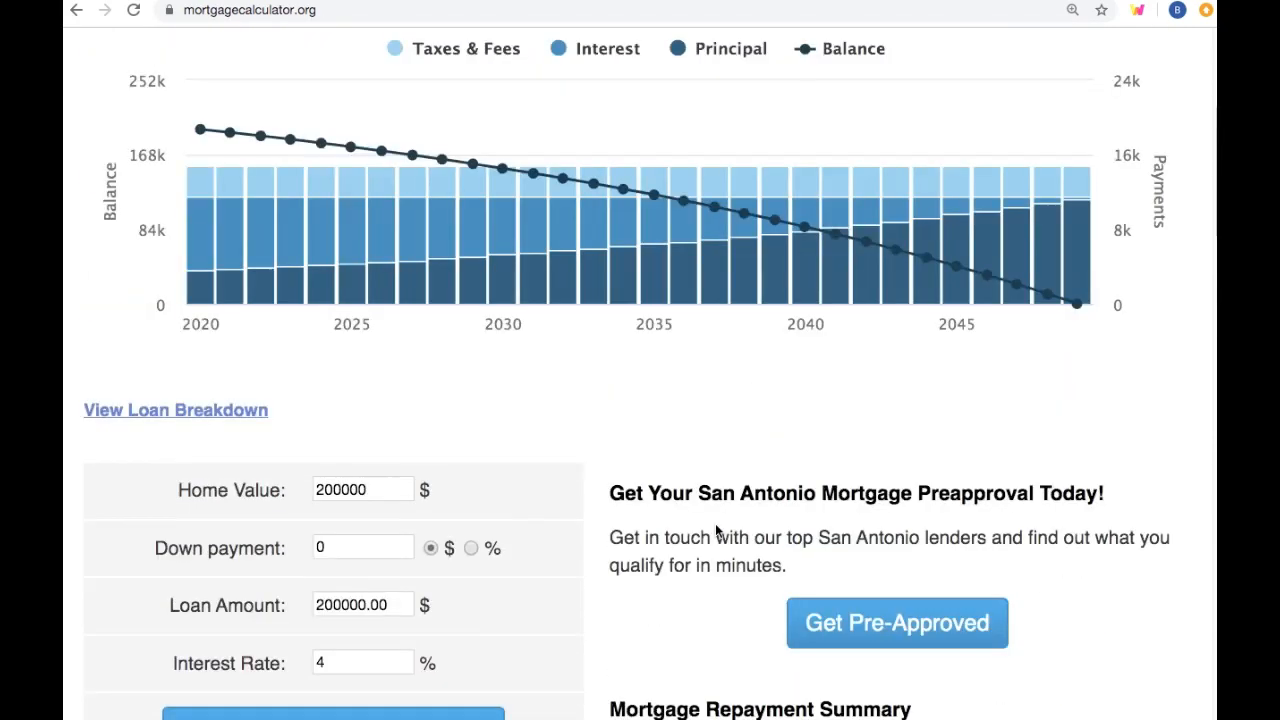
pyautogui.moveTo(518, 443)
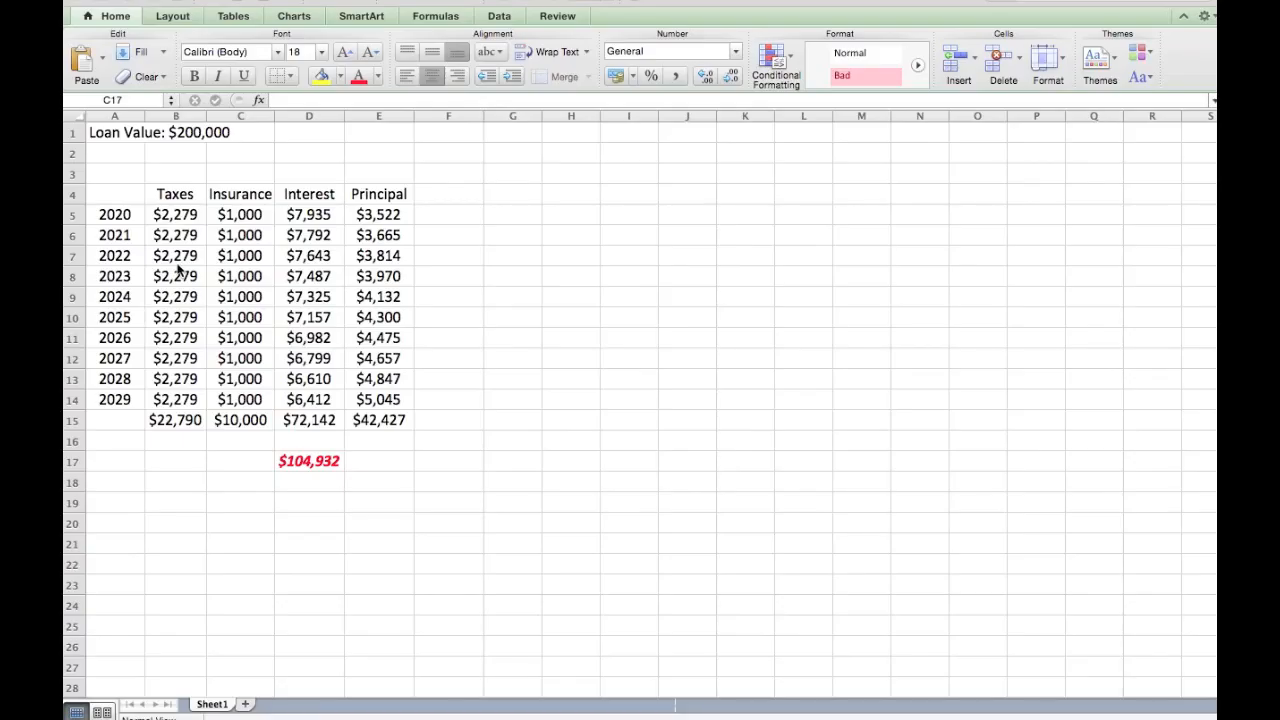
pyautogui.click(240, 461)
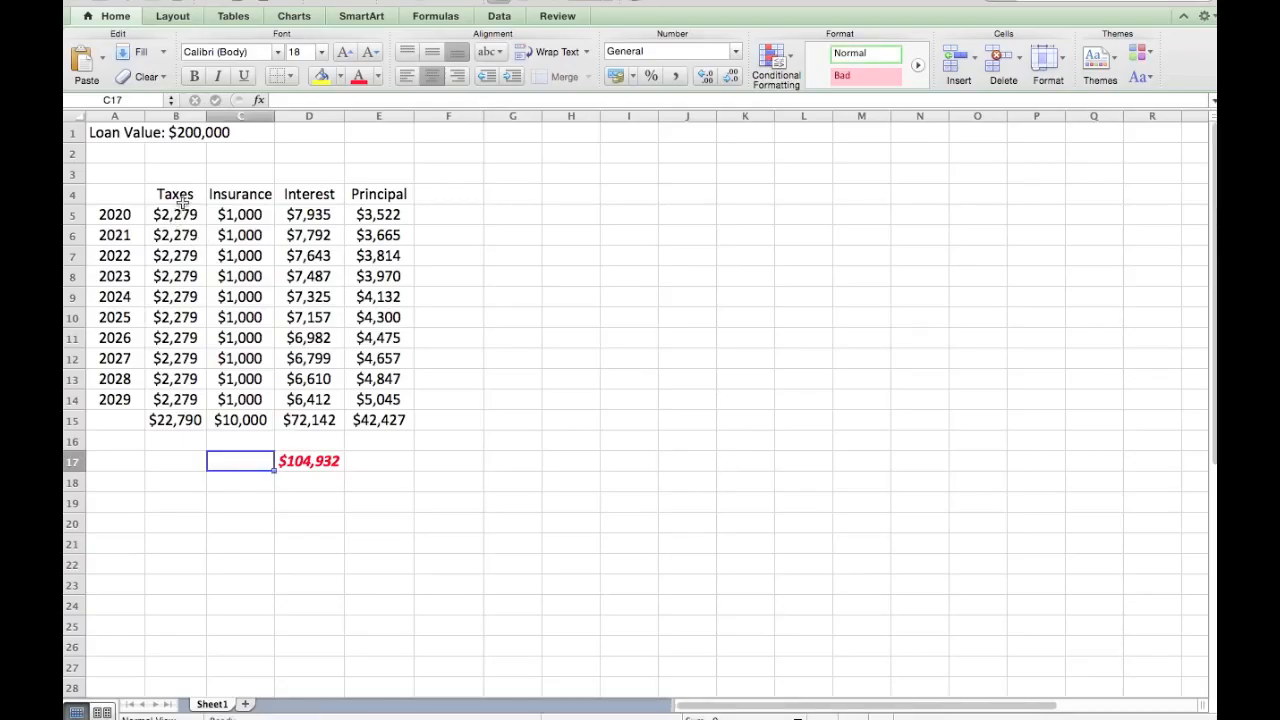
pyautogui.moveTo(188, 197)
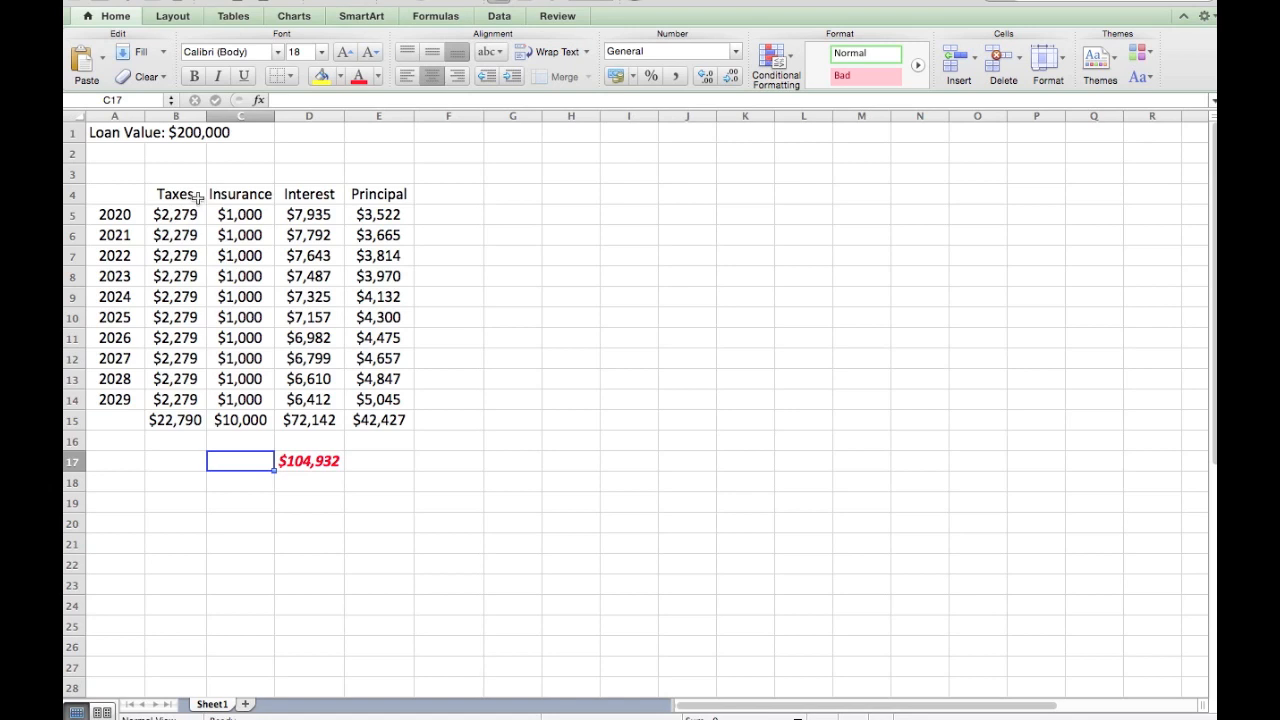
pyautogui.moveTo(188, 195)
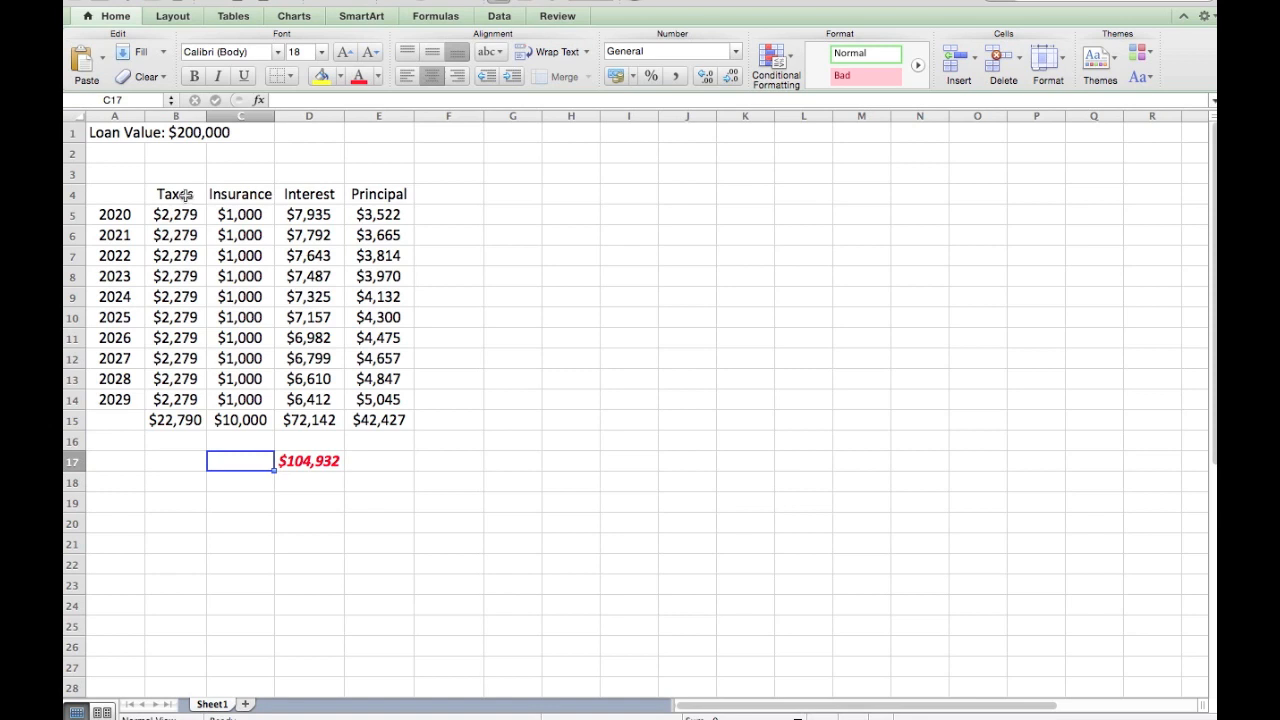
pyautogui.click(175, 214)
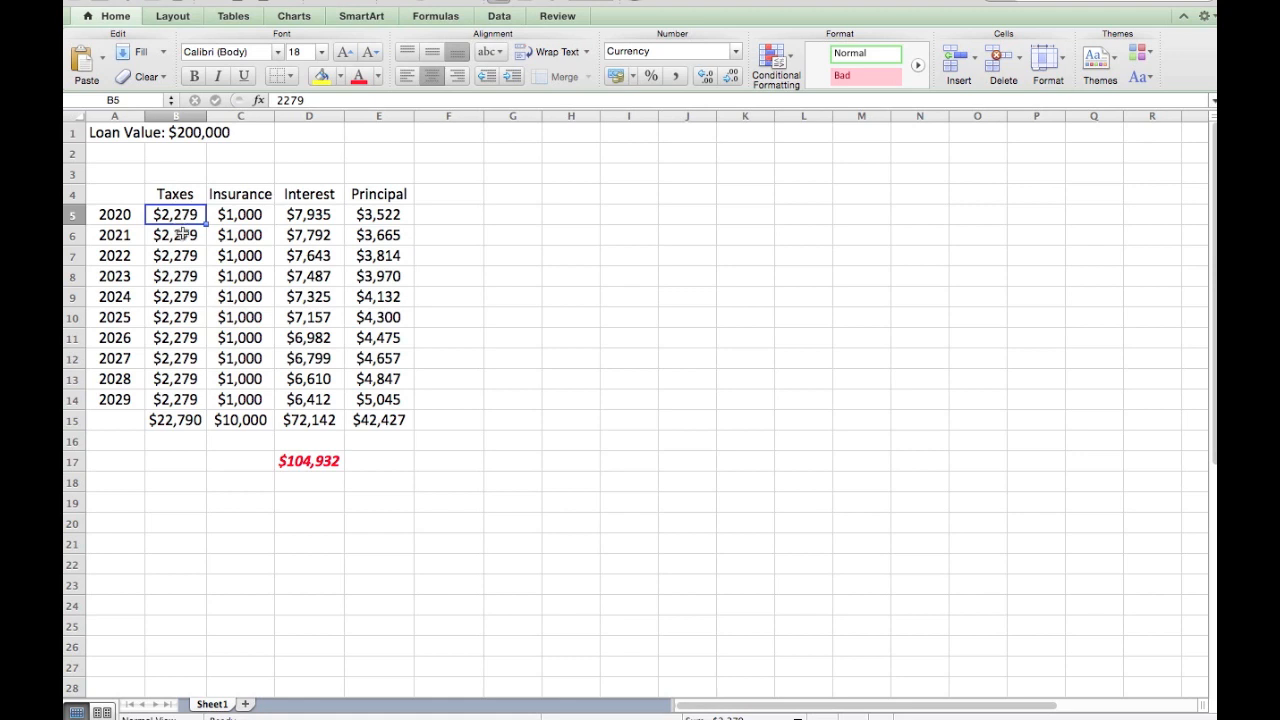
pyautogui.click(175, 255)
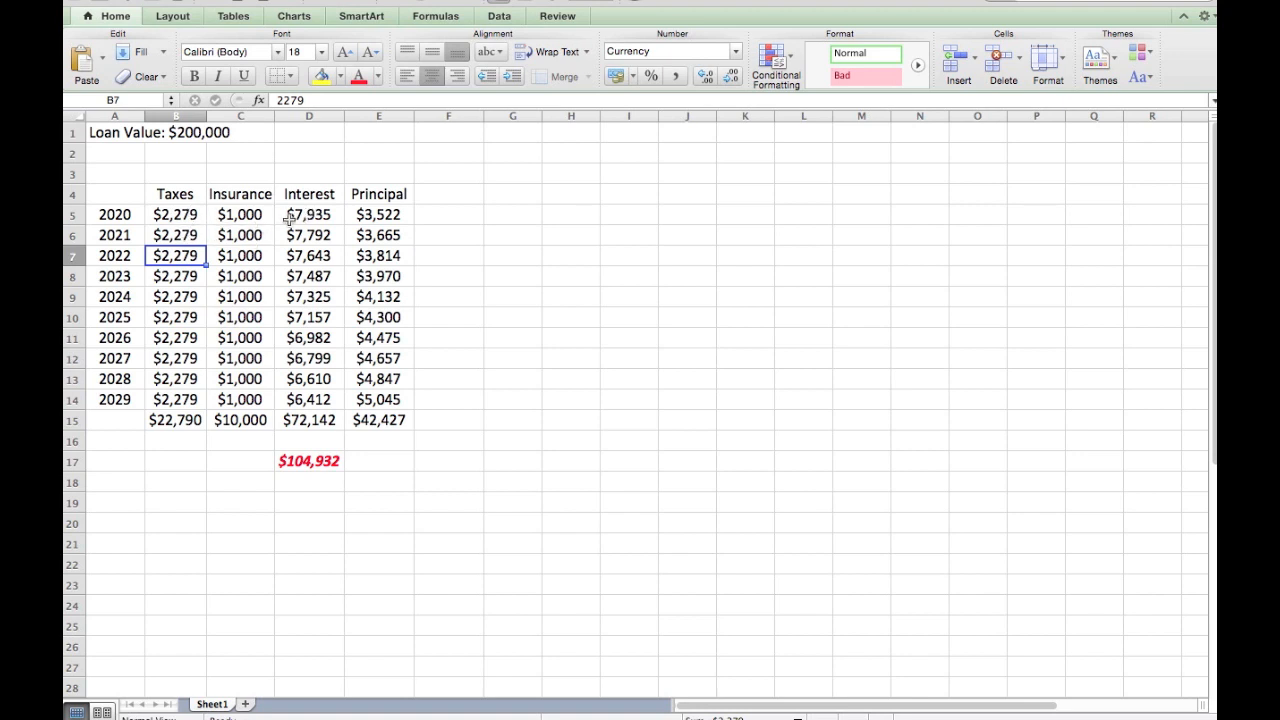
pyautogui.moveTo(305, 217)
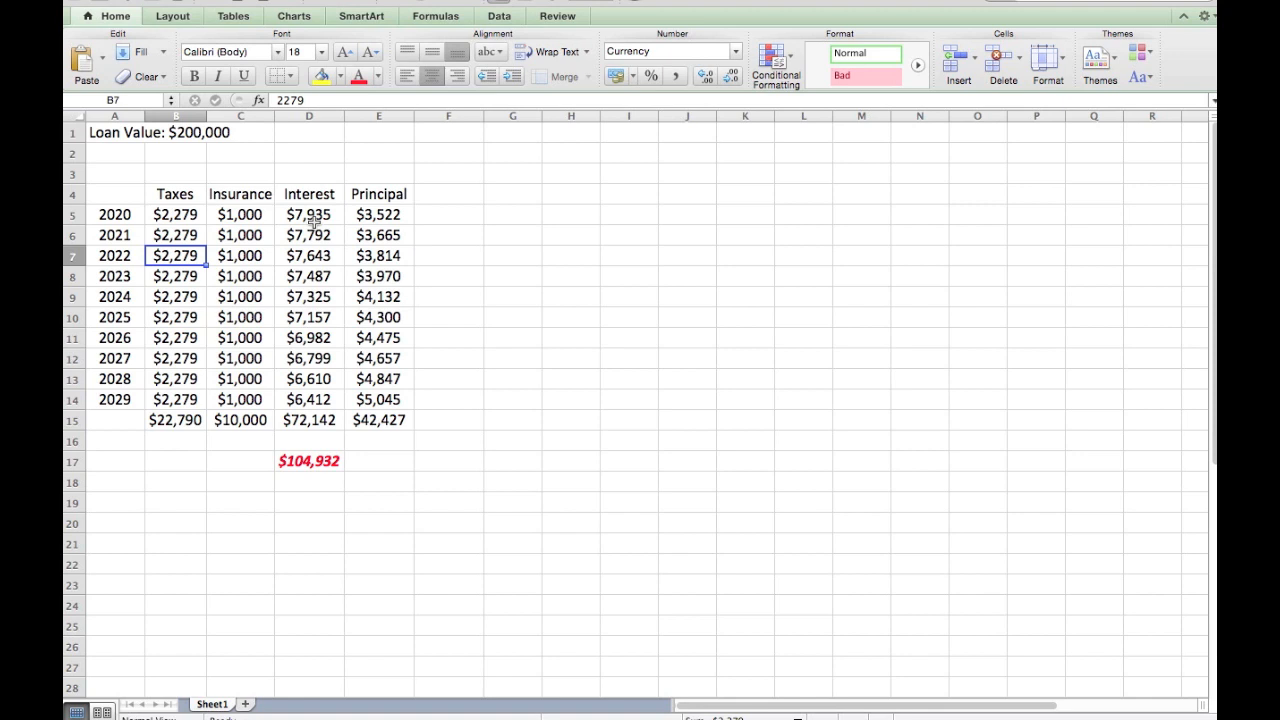
pyautogui.moveTo(301, 241)
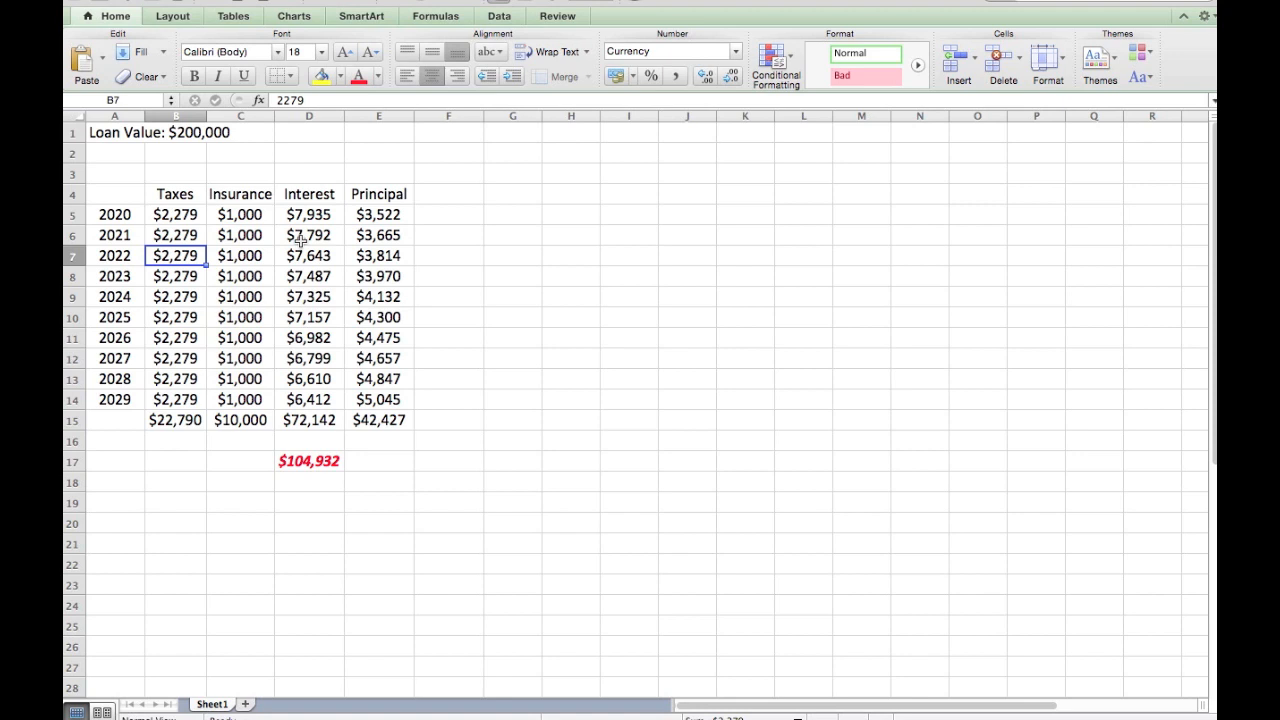
pyautogui.moveTo(660, 343)
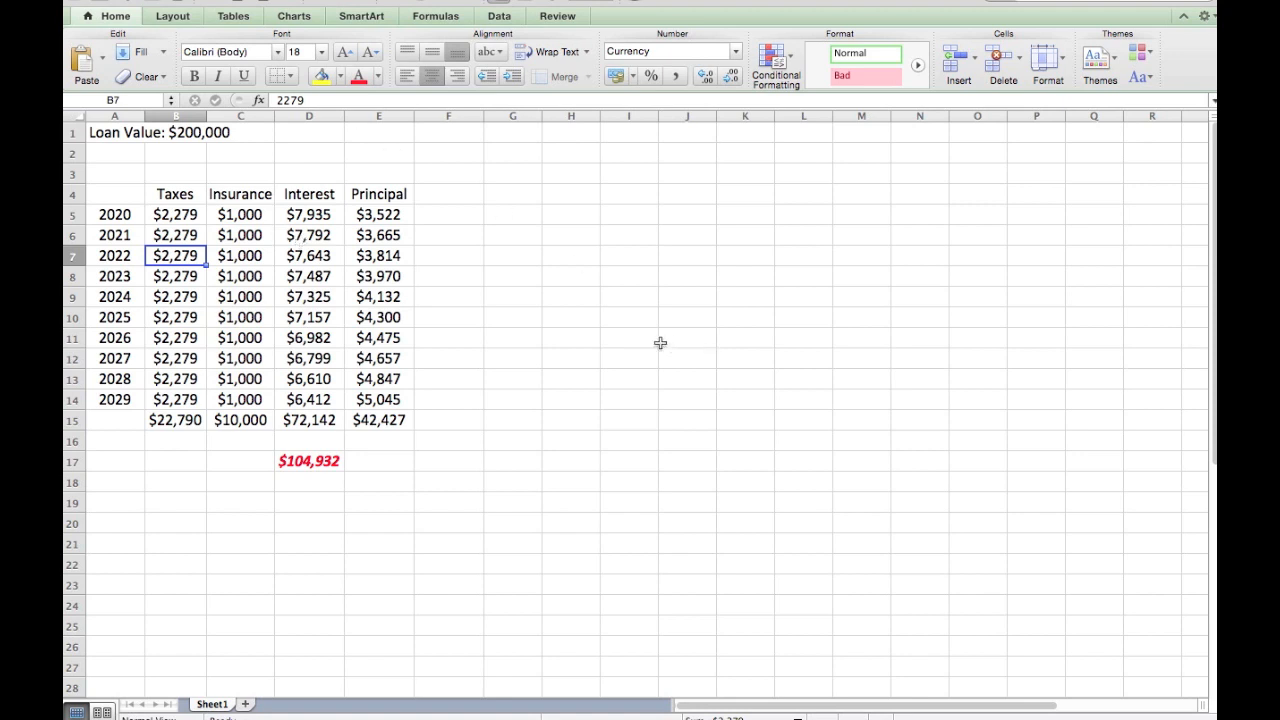
pyautogui.moveTo(380, 343)
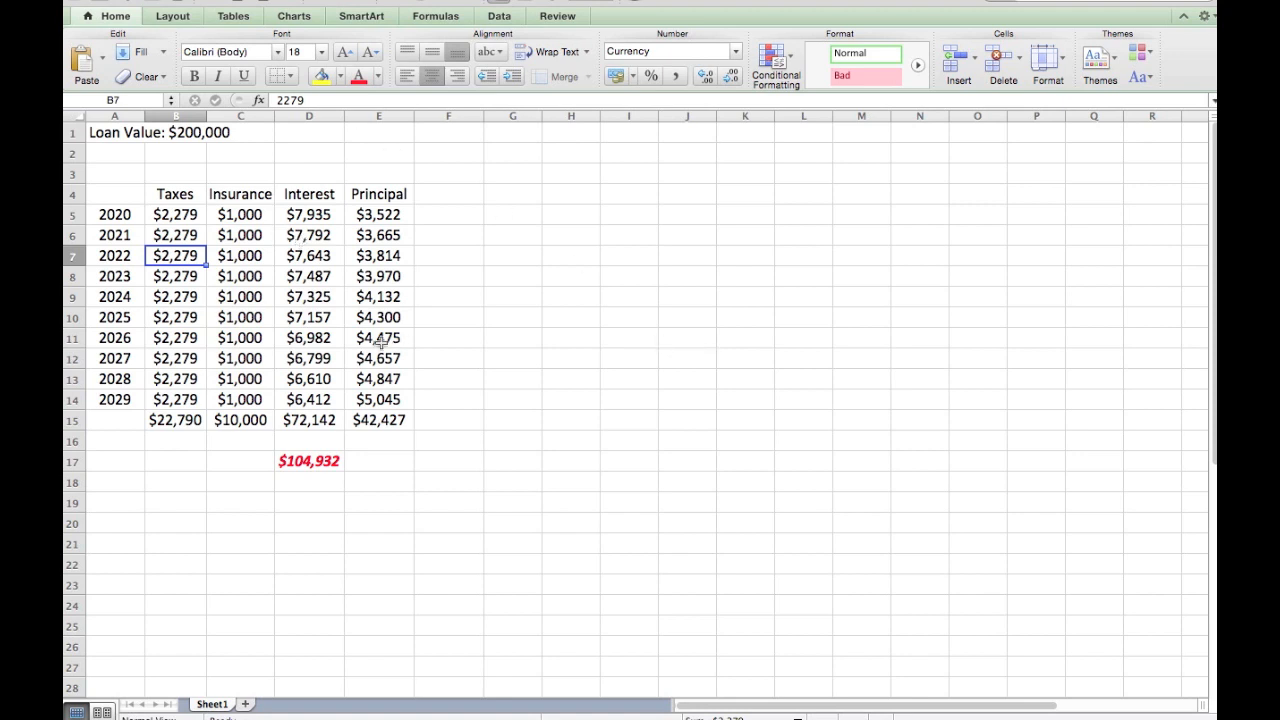
pyautogui.click(240, 194)
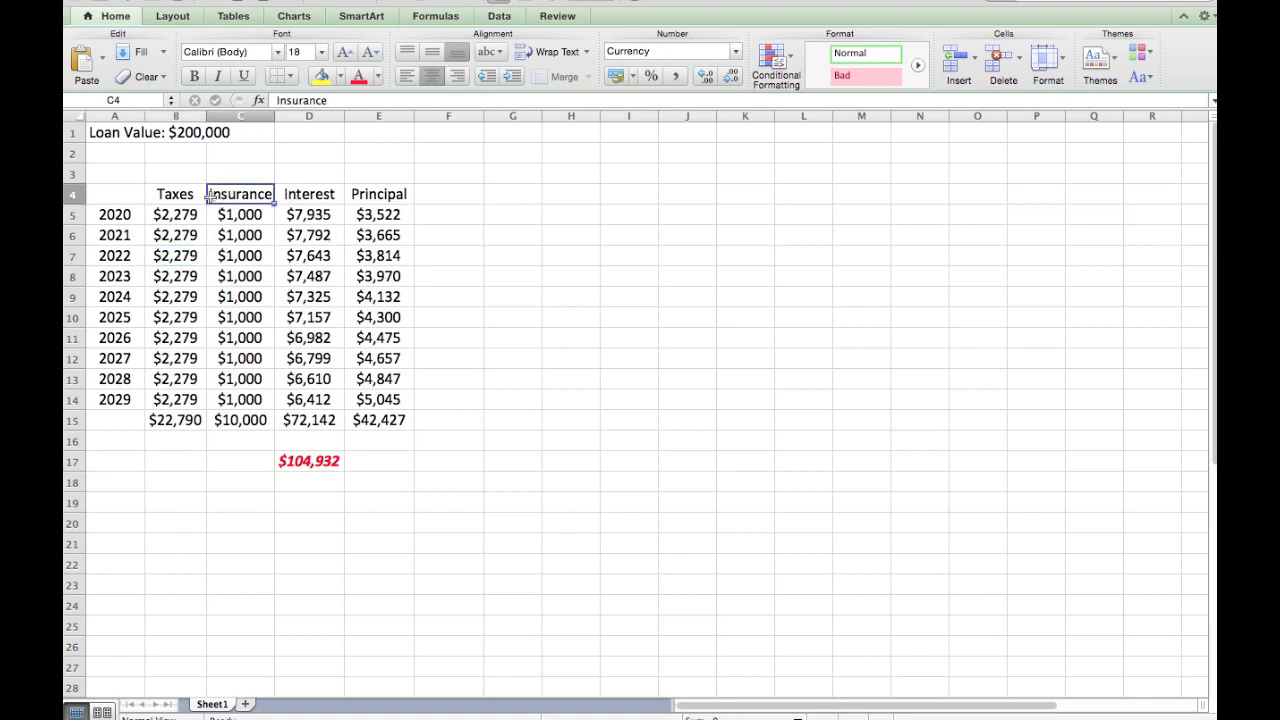
pyautogui.click(175, 193)
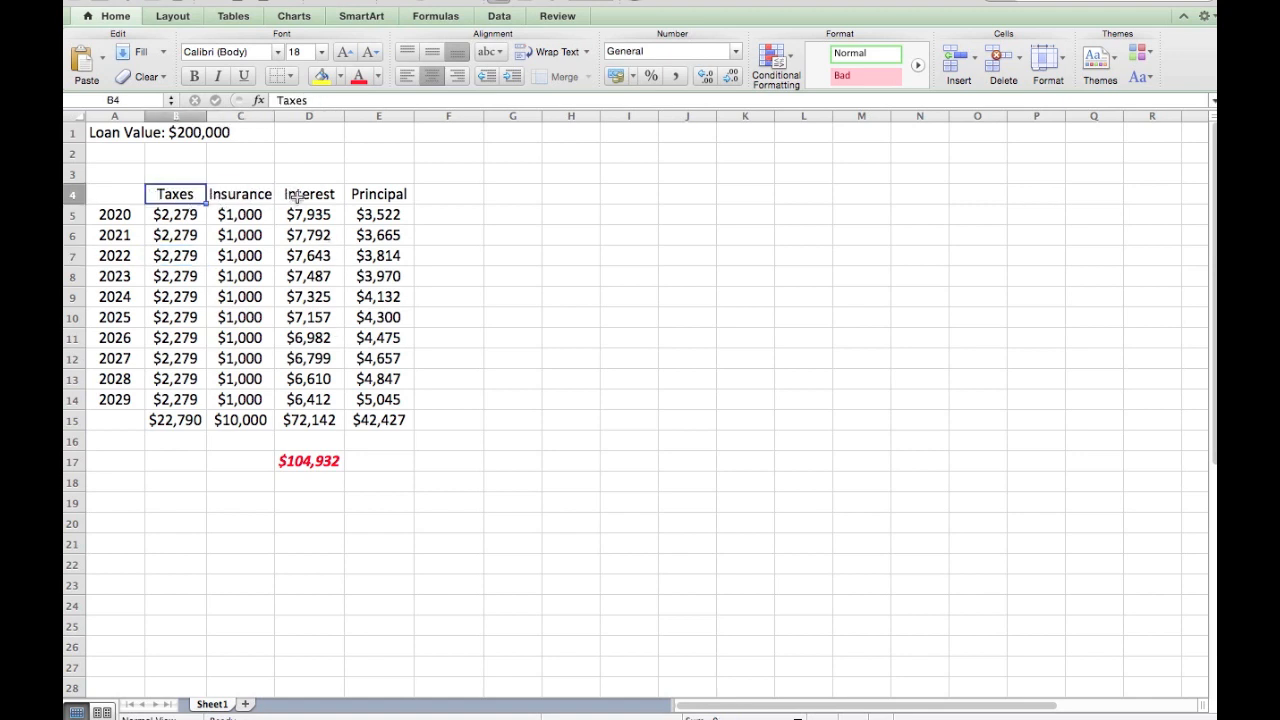
pyautogui.moveTo(140, 225)
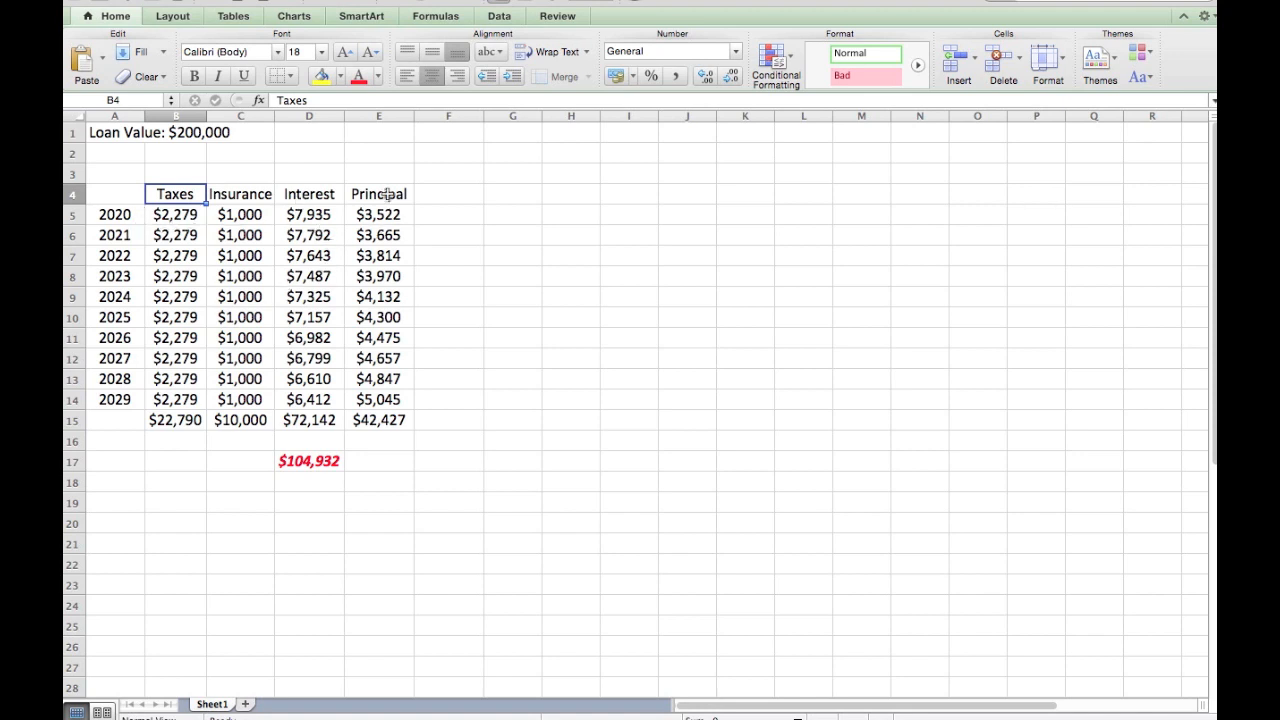
pyautogui.click(378, 194)
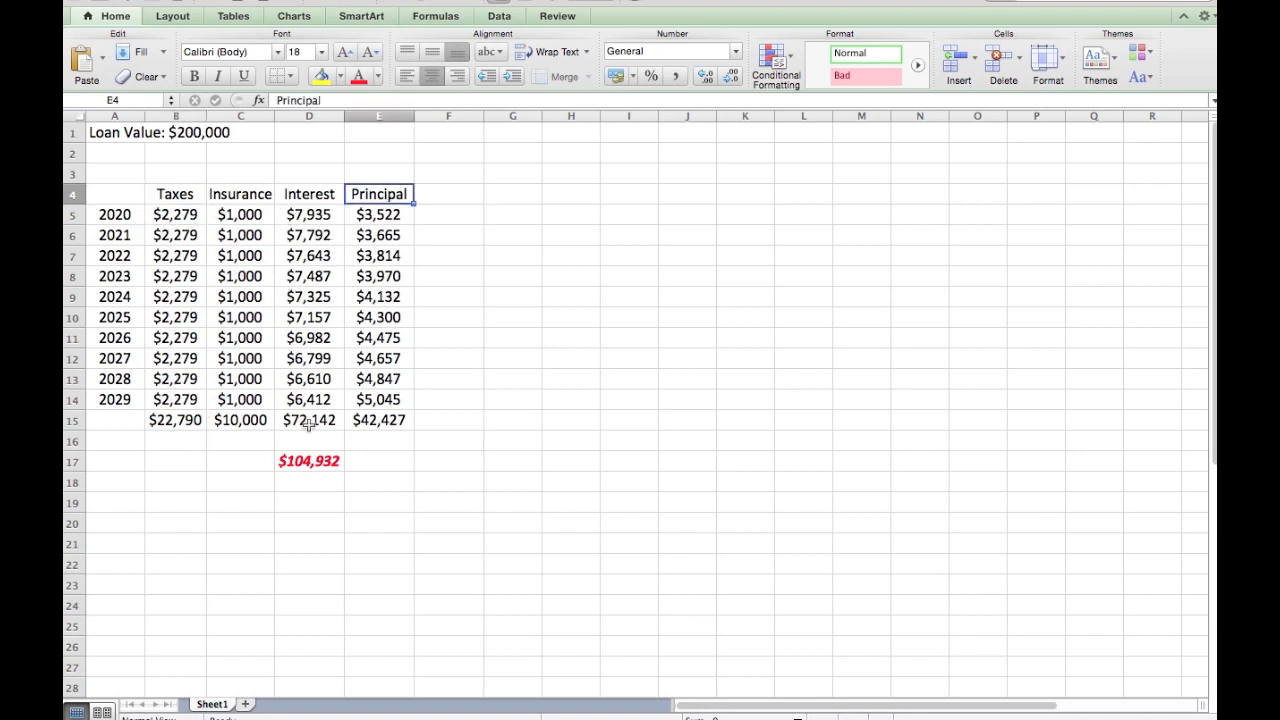